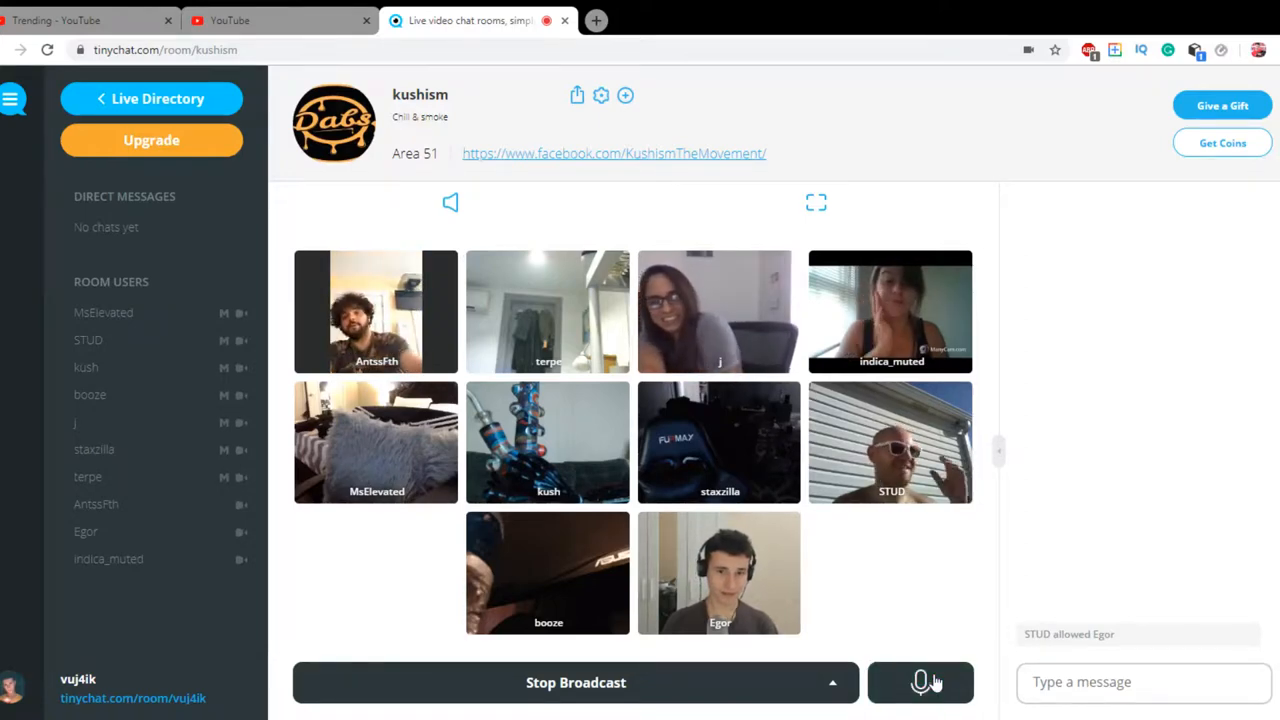
# Toggle the push-to-talk mic beside Stop Broadcast repeatedly, ending green with your voice live
pyautogui.click(919, 682)
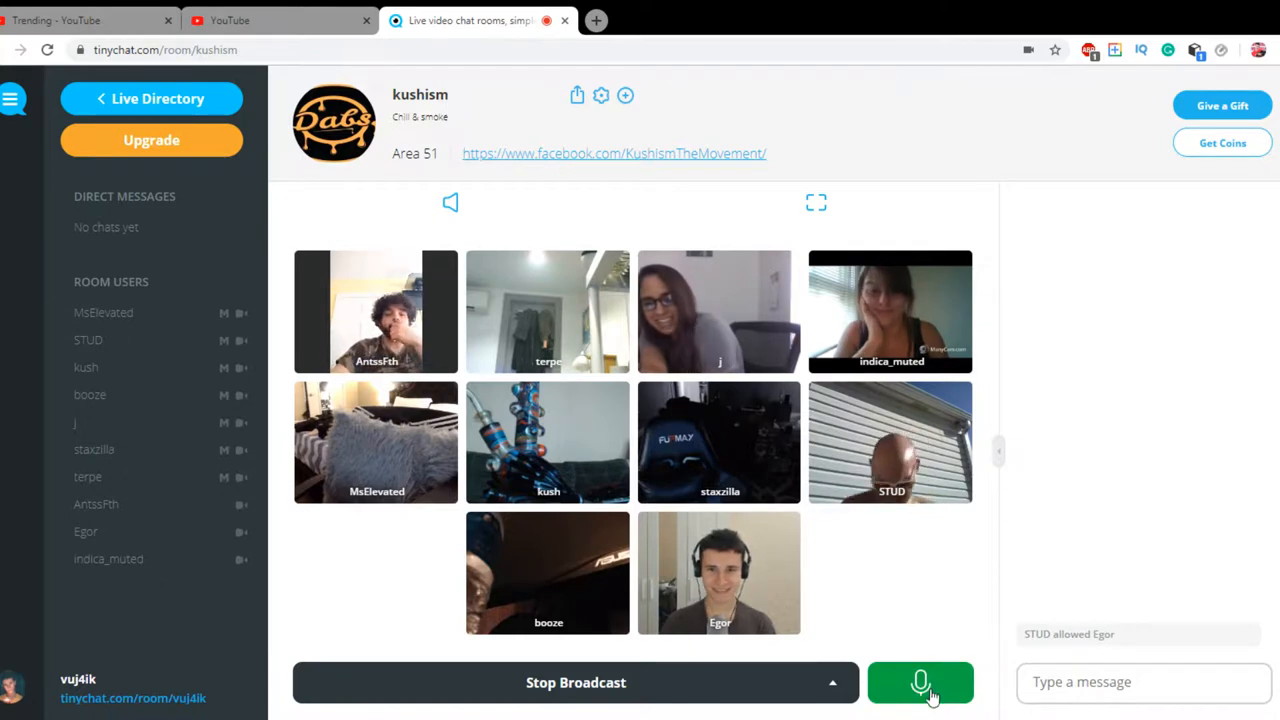
pyautogui.click(919, 682)
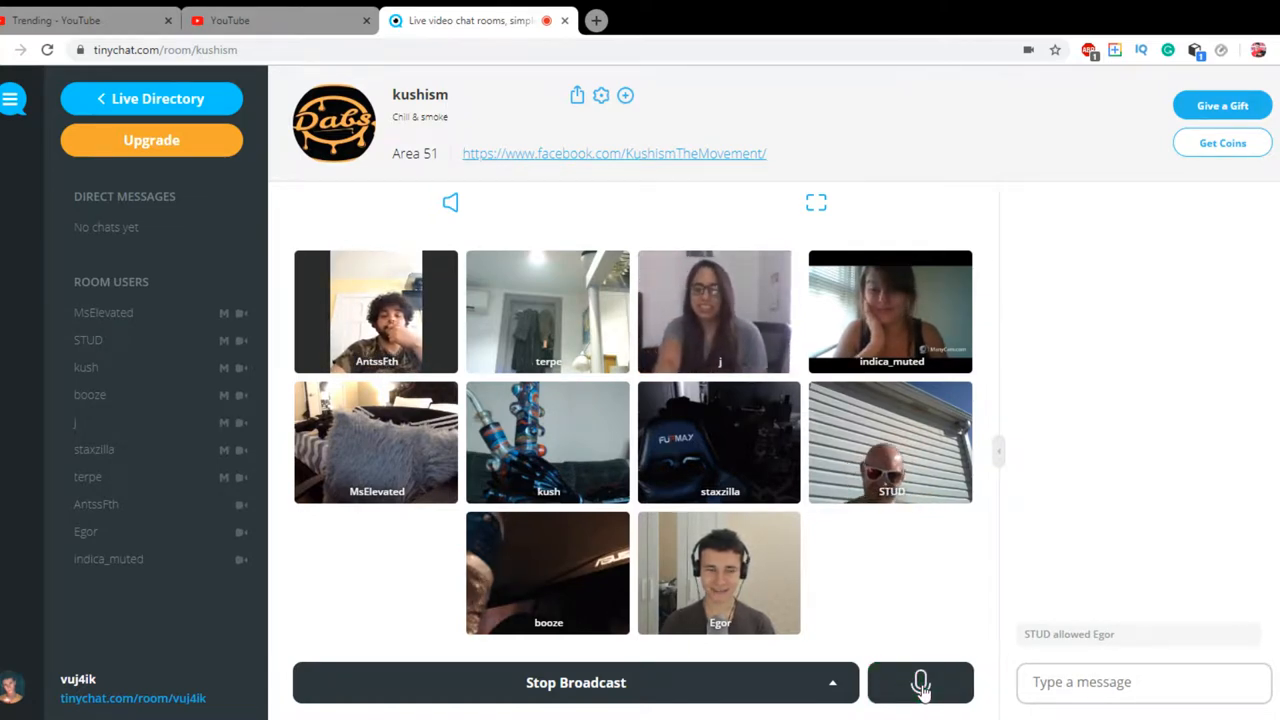
pyautogui.click(920, 682)
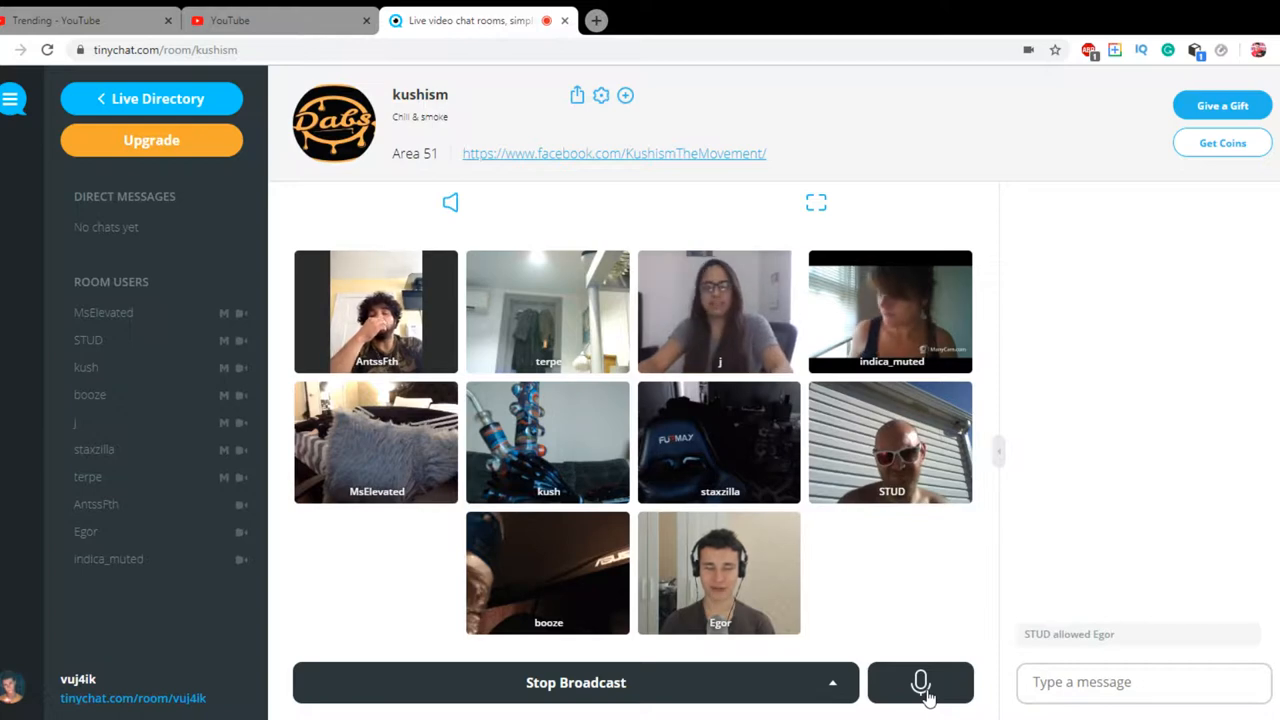
pyautogui.click(920, 682)
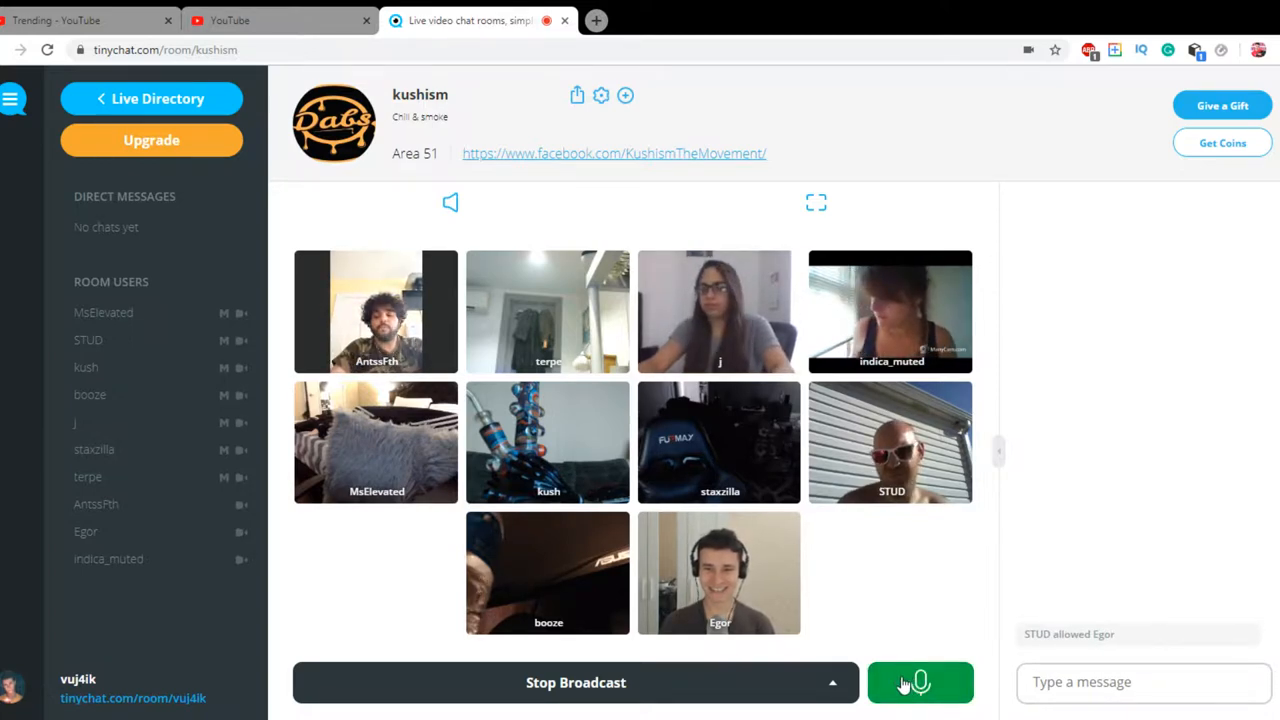
pyautogui.click(919, 682)
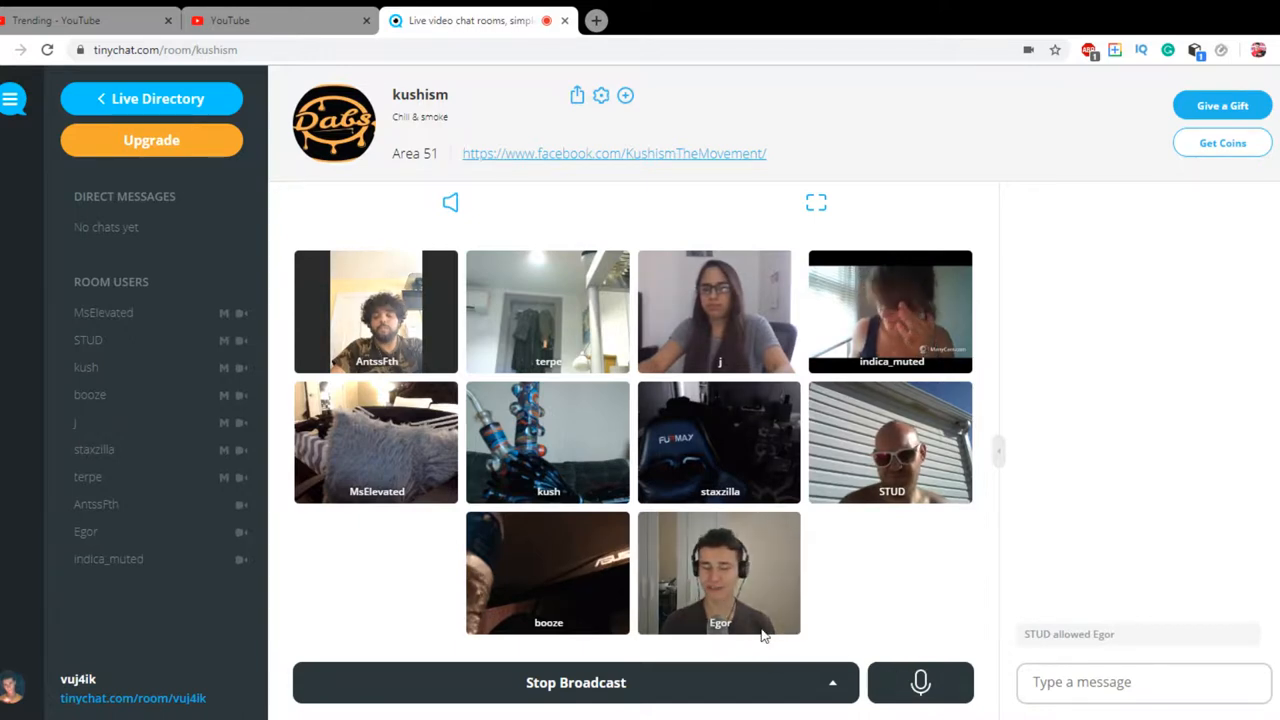
pyautogui.click(919, 682)
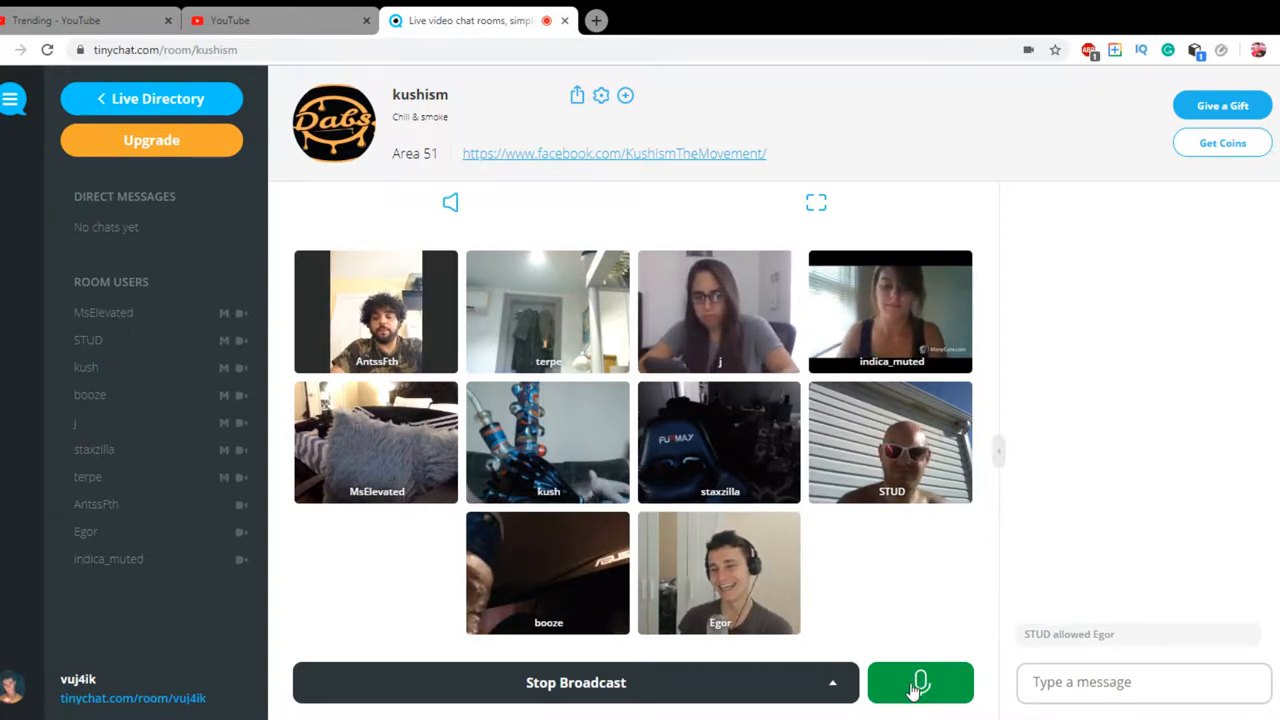
pyautogui.click(919, 682)
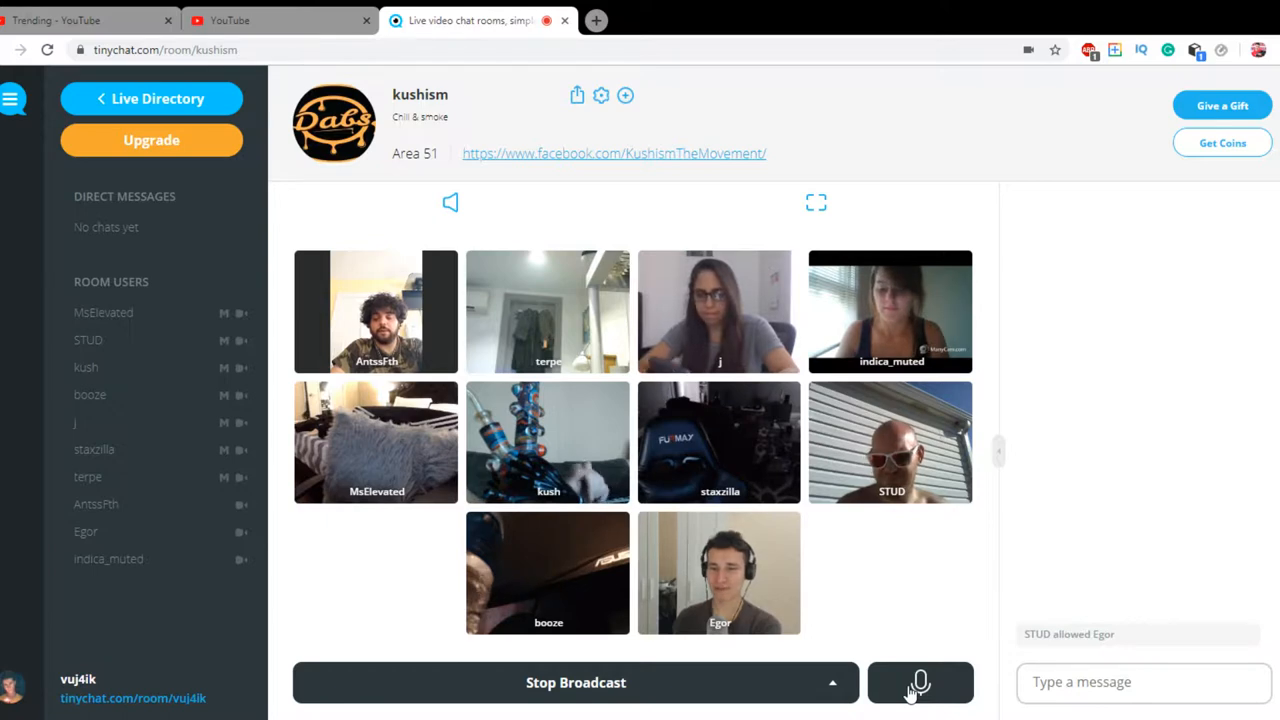
pyautogui.click(919, 682)
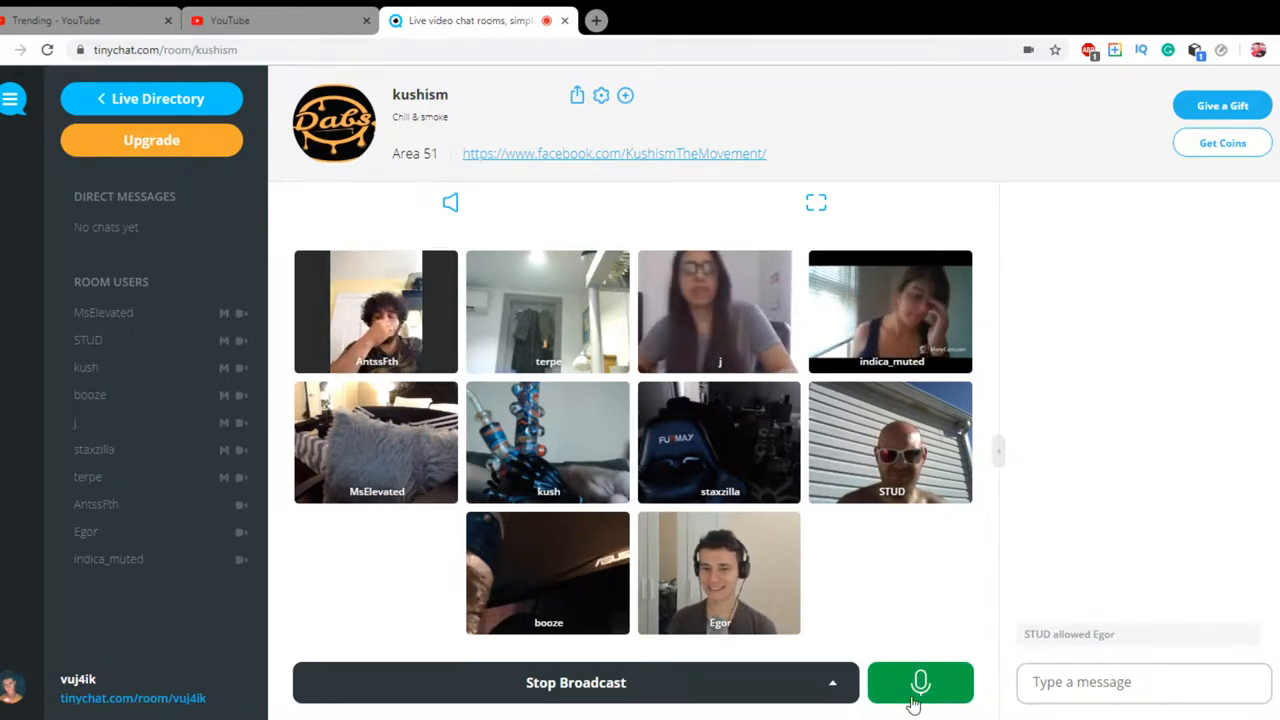
pyautogui.click(919, 682)
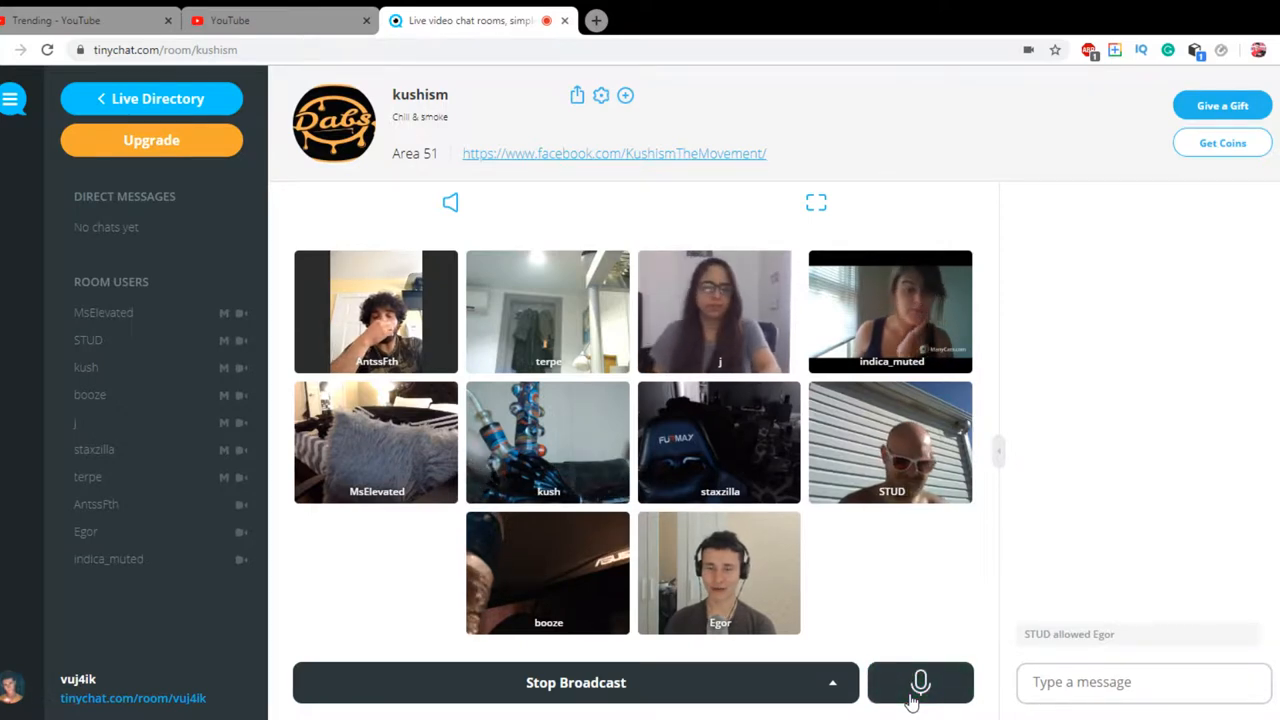
pyautogui.click(919, 682)
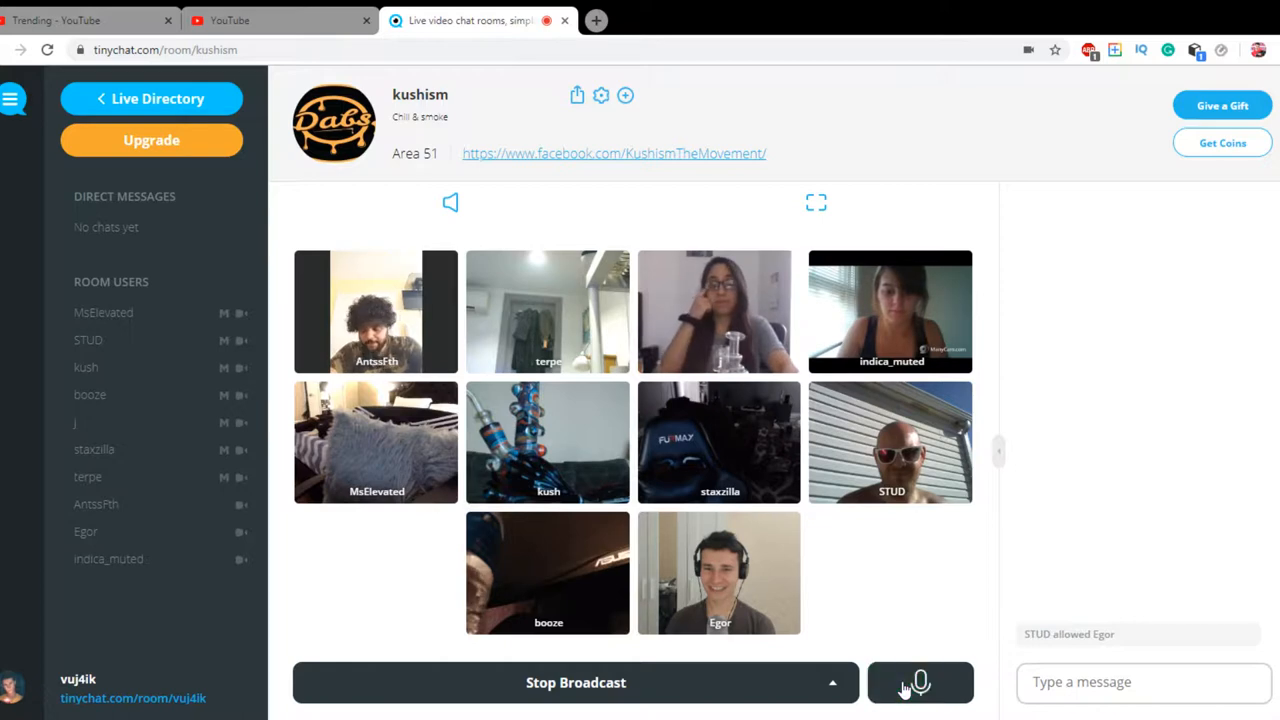
pyautogui.click(919, 682)
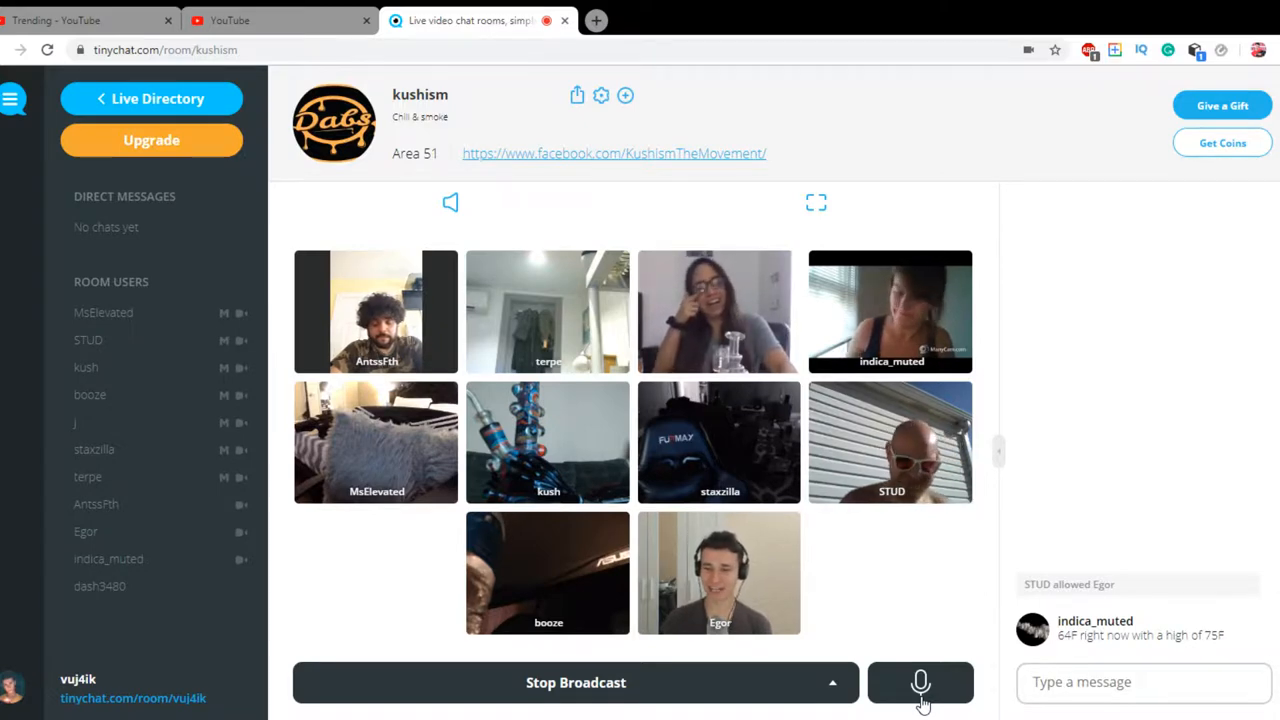
pyautogui.click(920, 682)
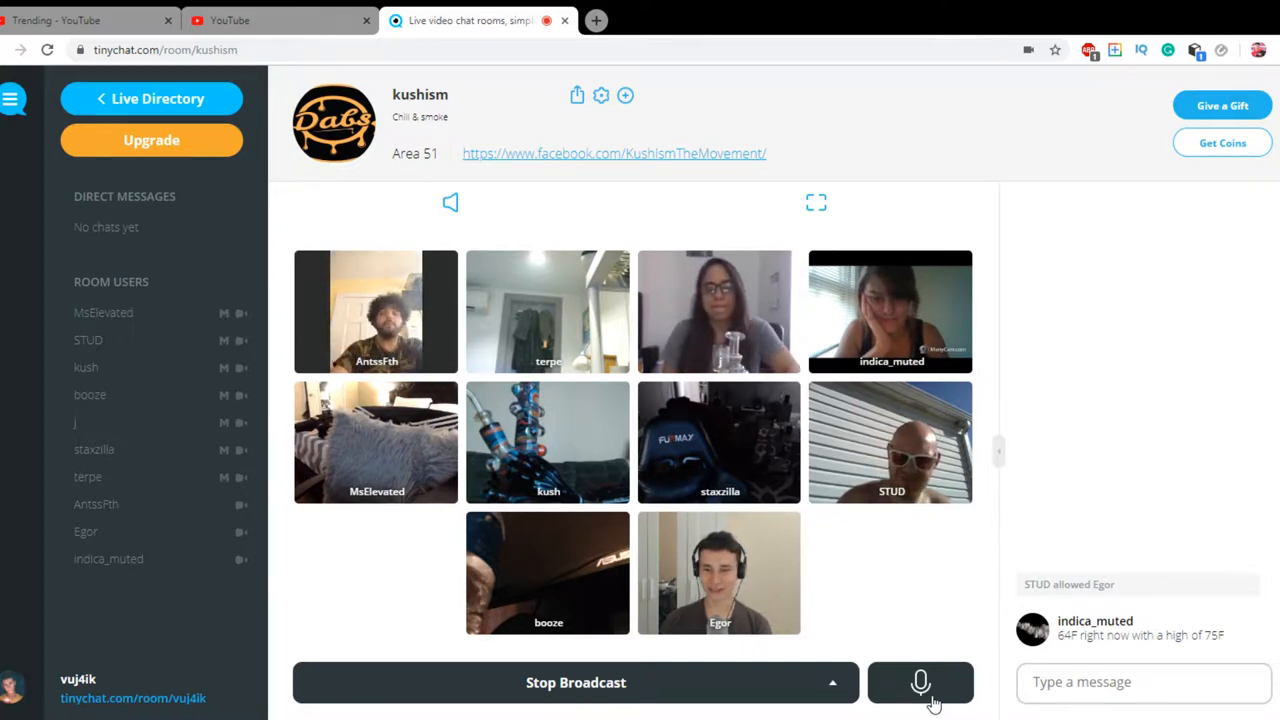
pyautogui.click(919, 682)
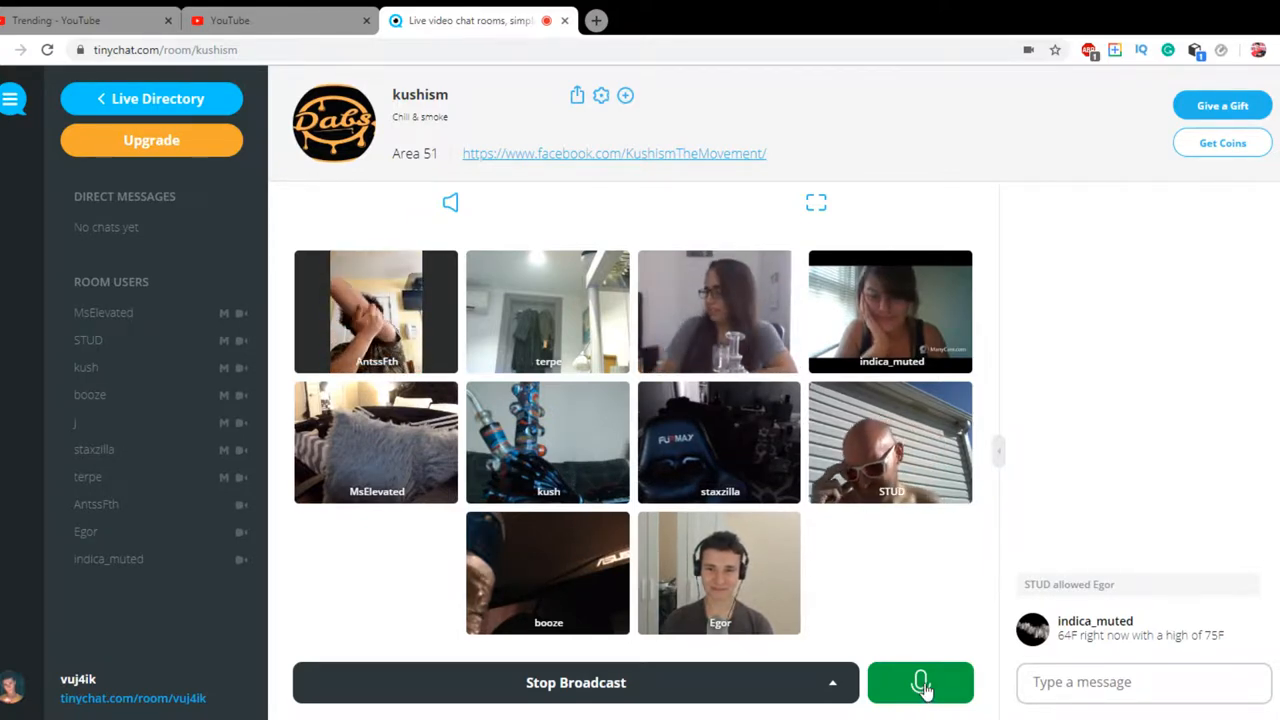
pyautogui.click(920, 682)
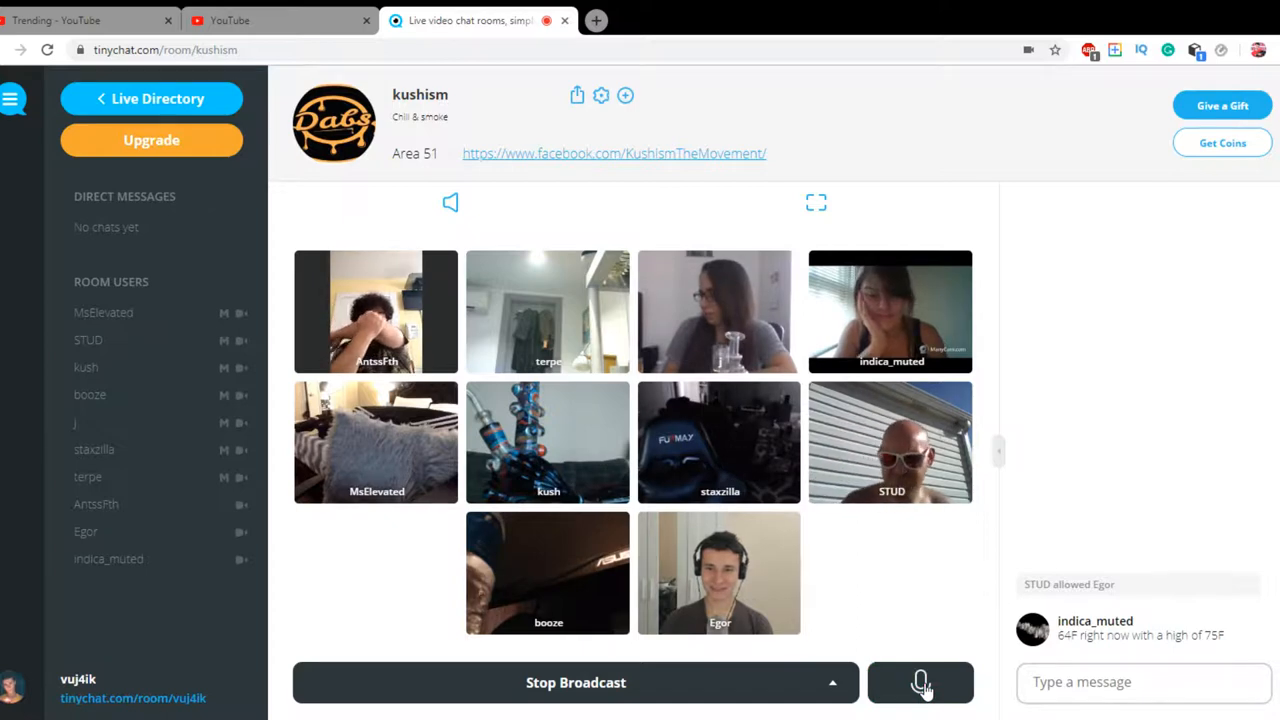
pyautogui.click(920, 682)
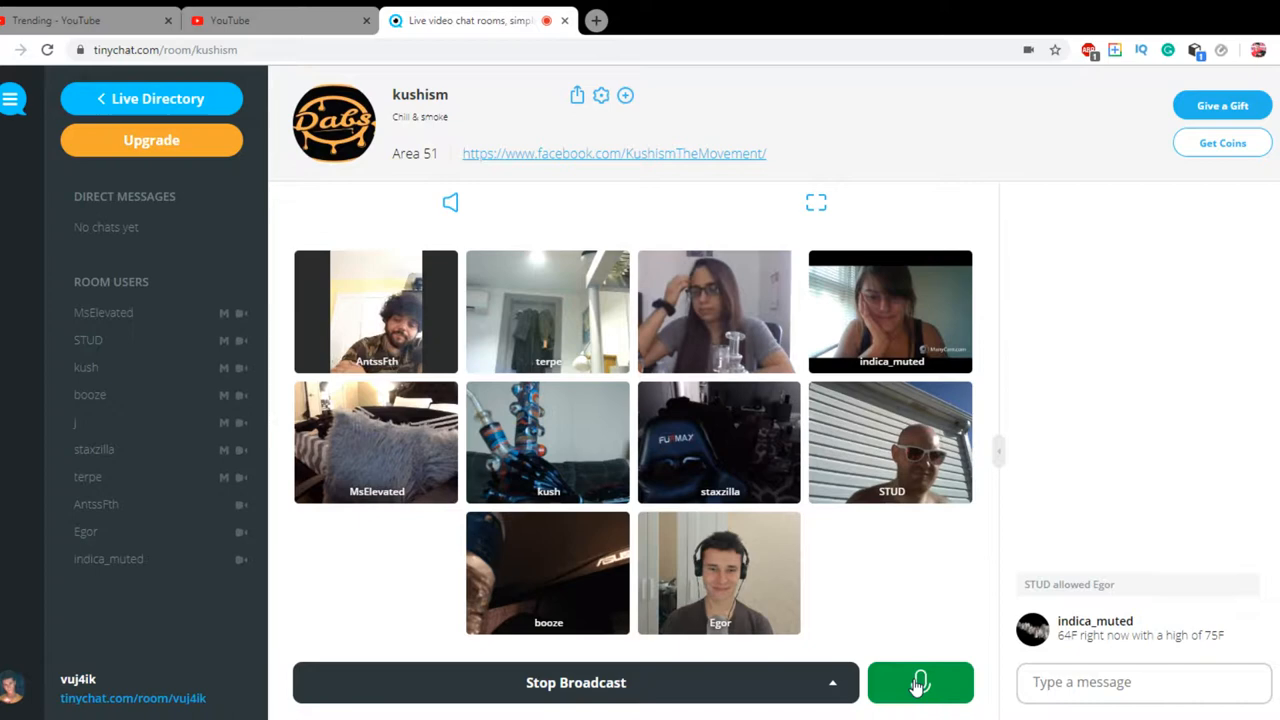
pyautogui.click(919, 682)
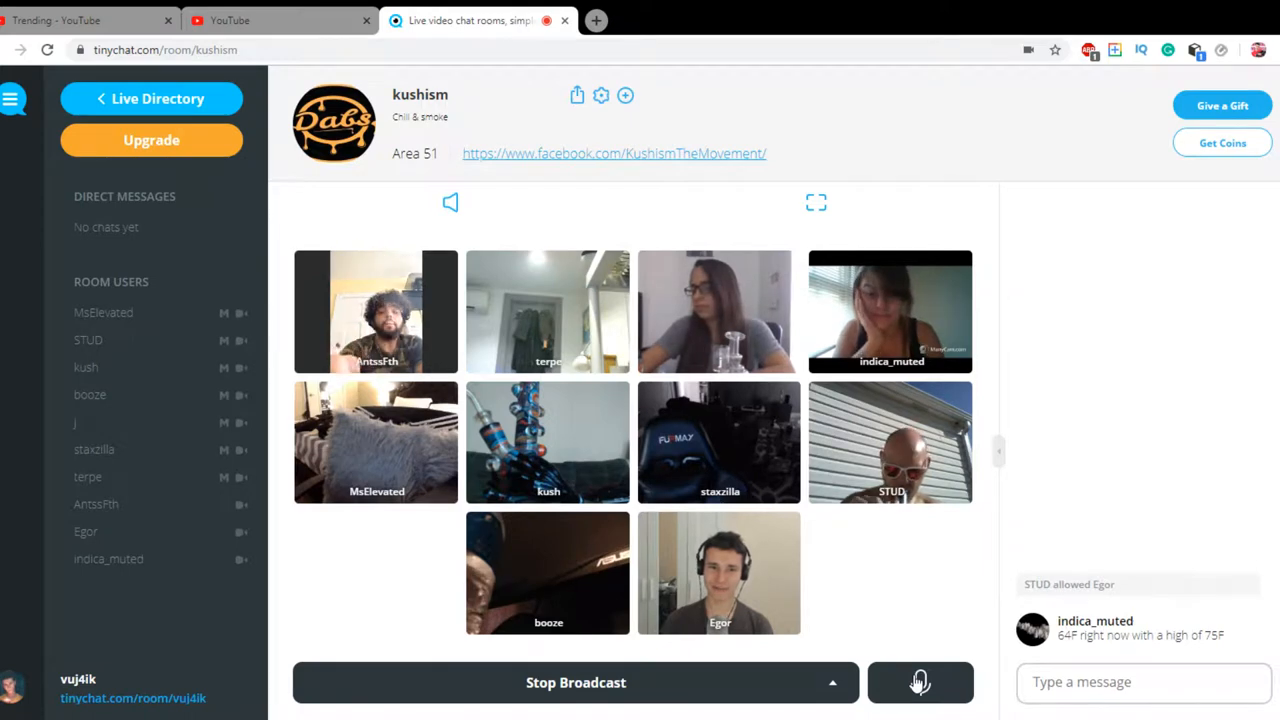
pyautogui.click(919, 682)
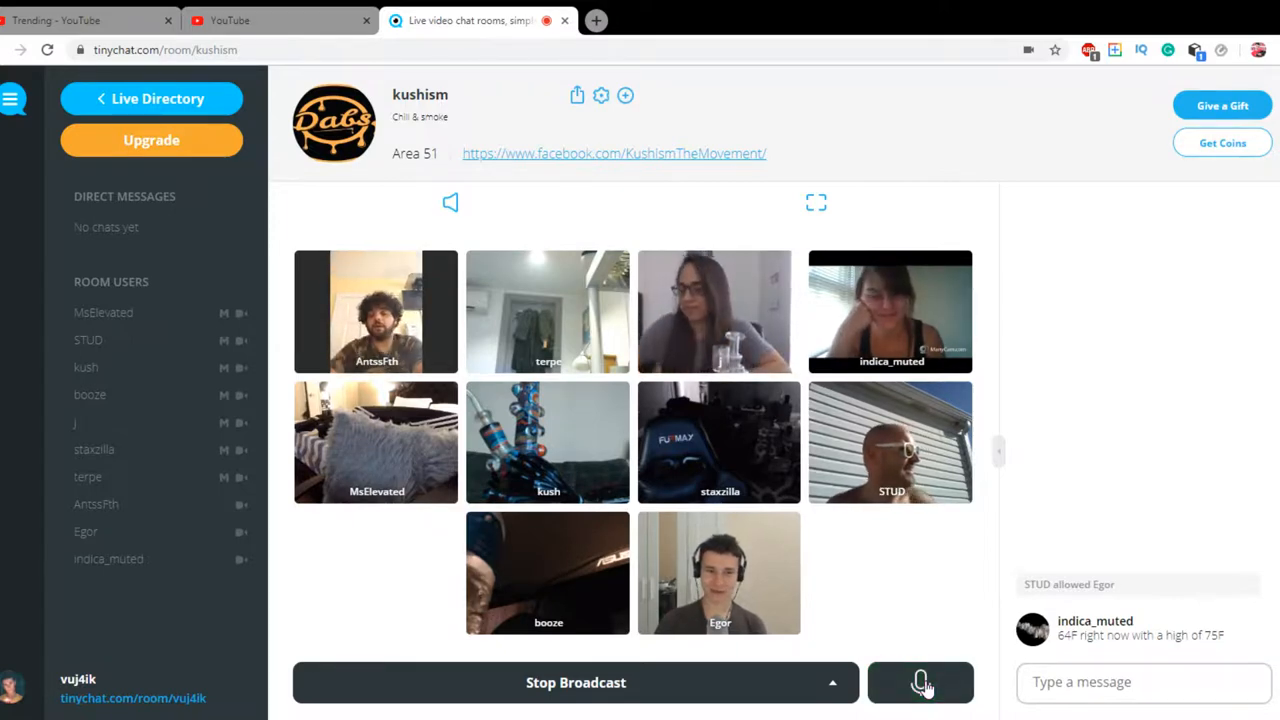
pyautogui.click(920, 682)
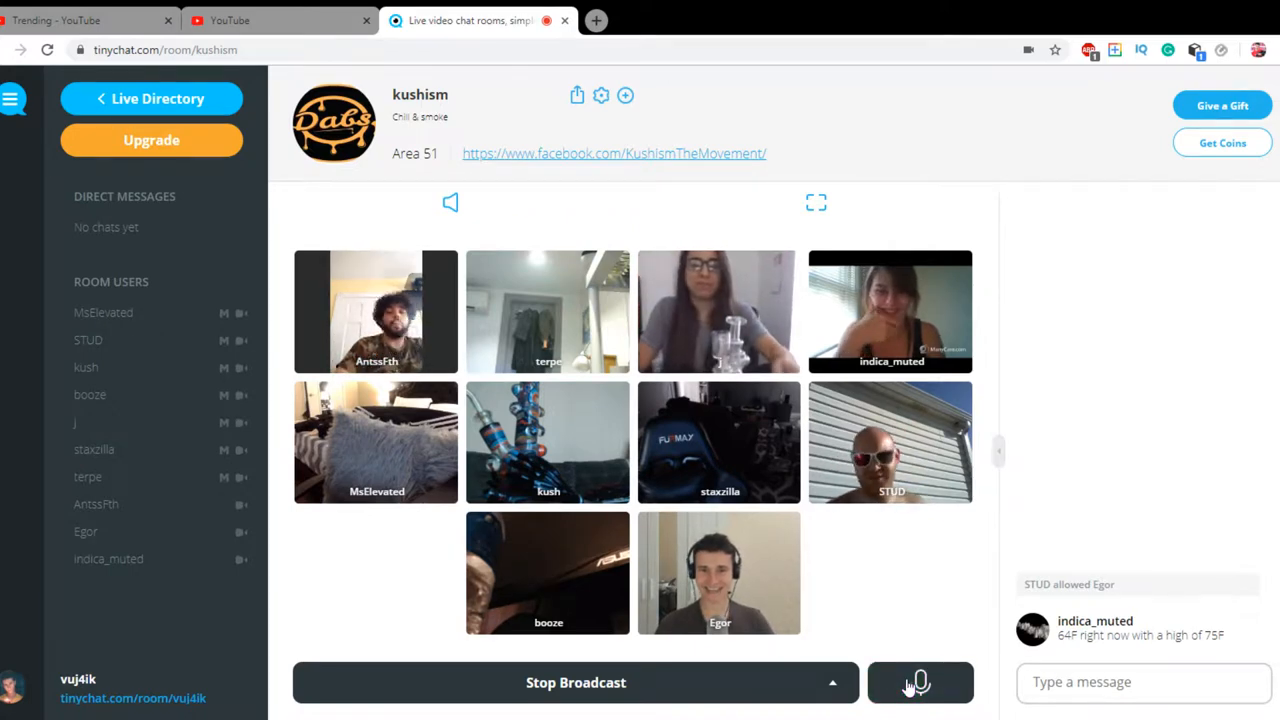
pyautogui.click(919, 682)
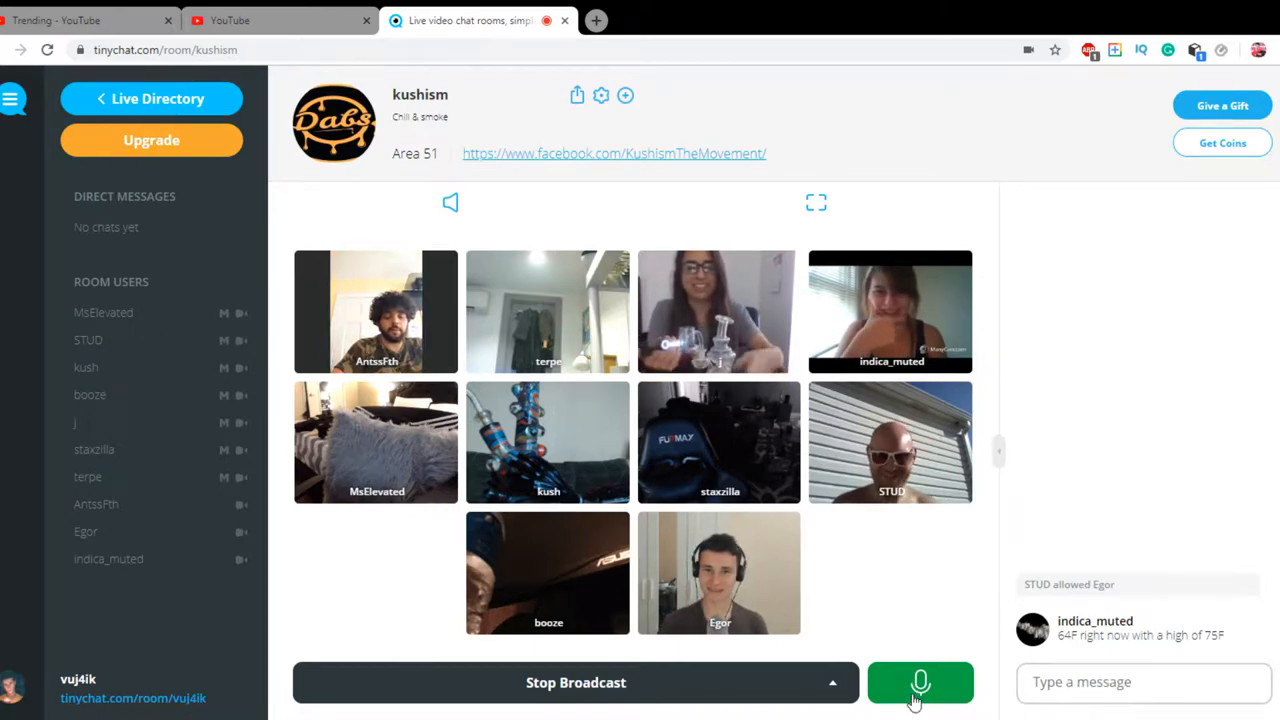
pyautogui.click(919, 682)
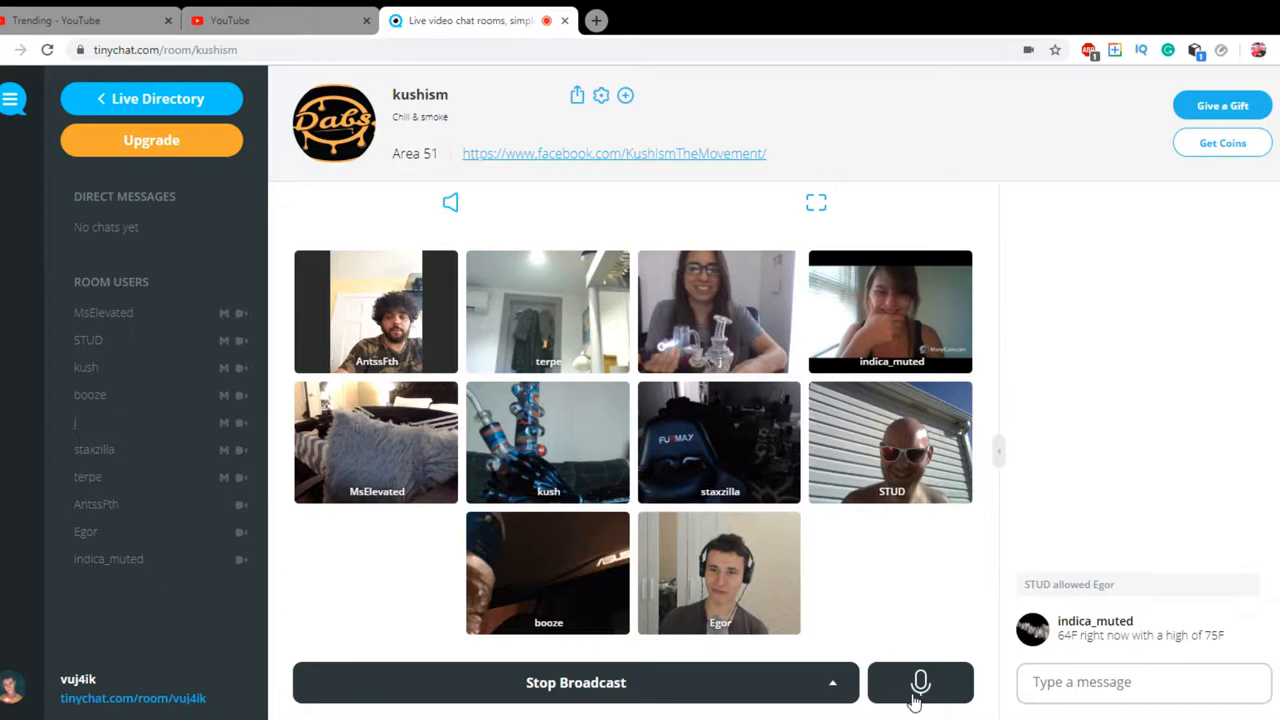
pyautogui.click(919, 682)
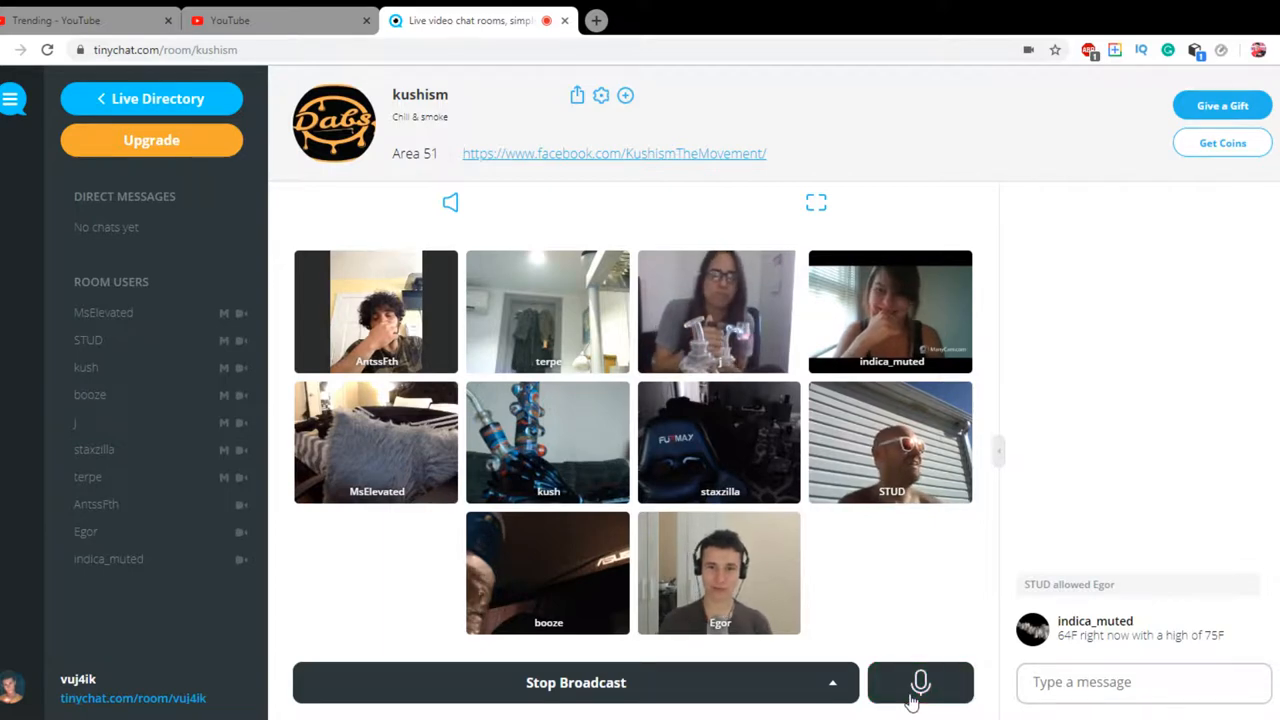
pyautogui.click(919, 682)
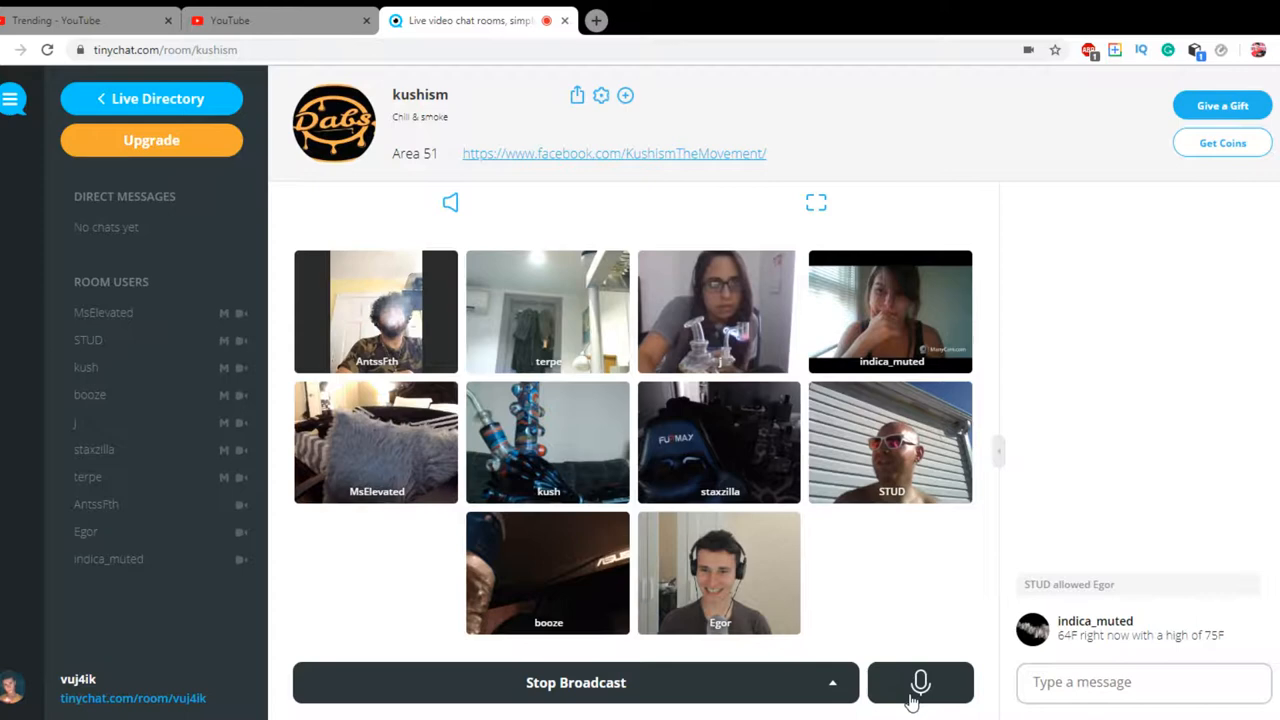
pyautogui.click(919, 682)
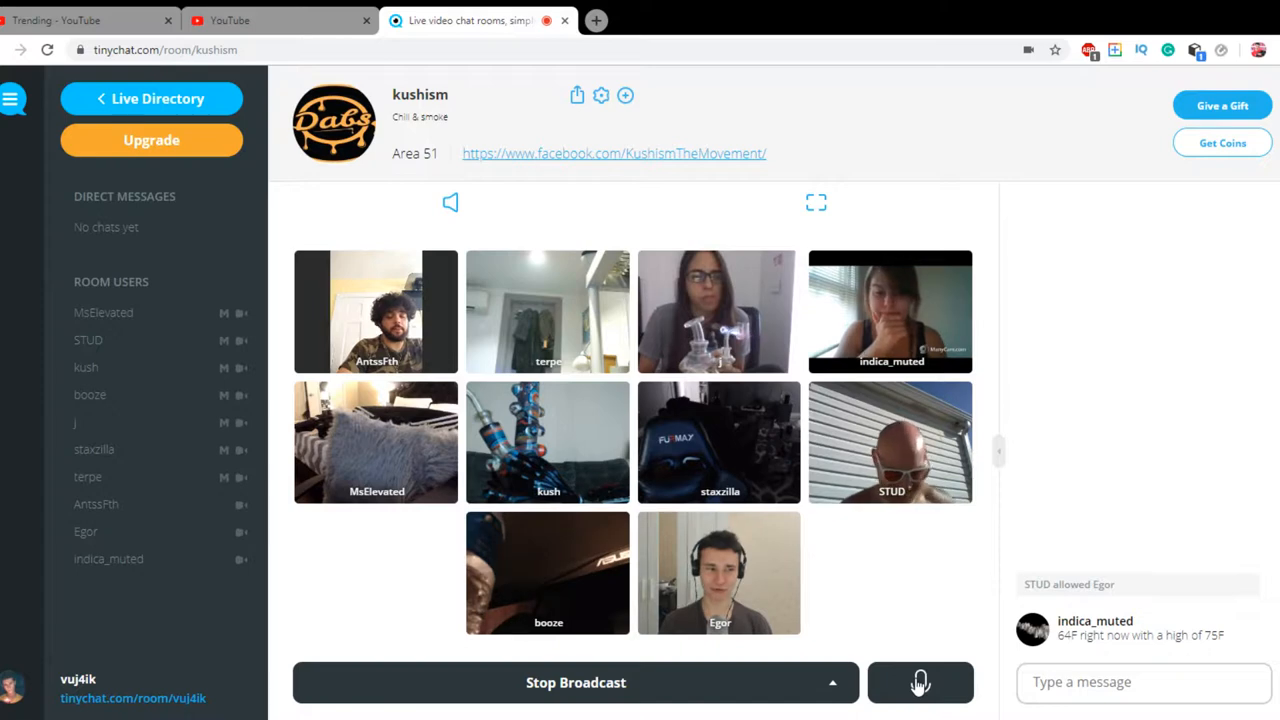
pyautogui.click(919, 682)
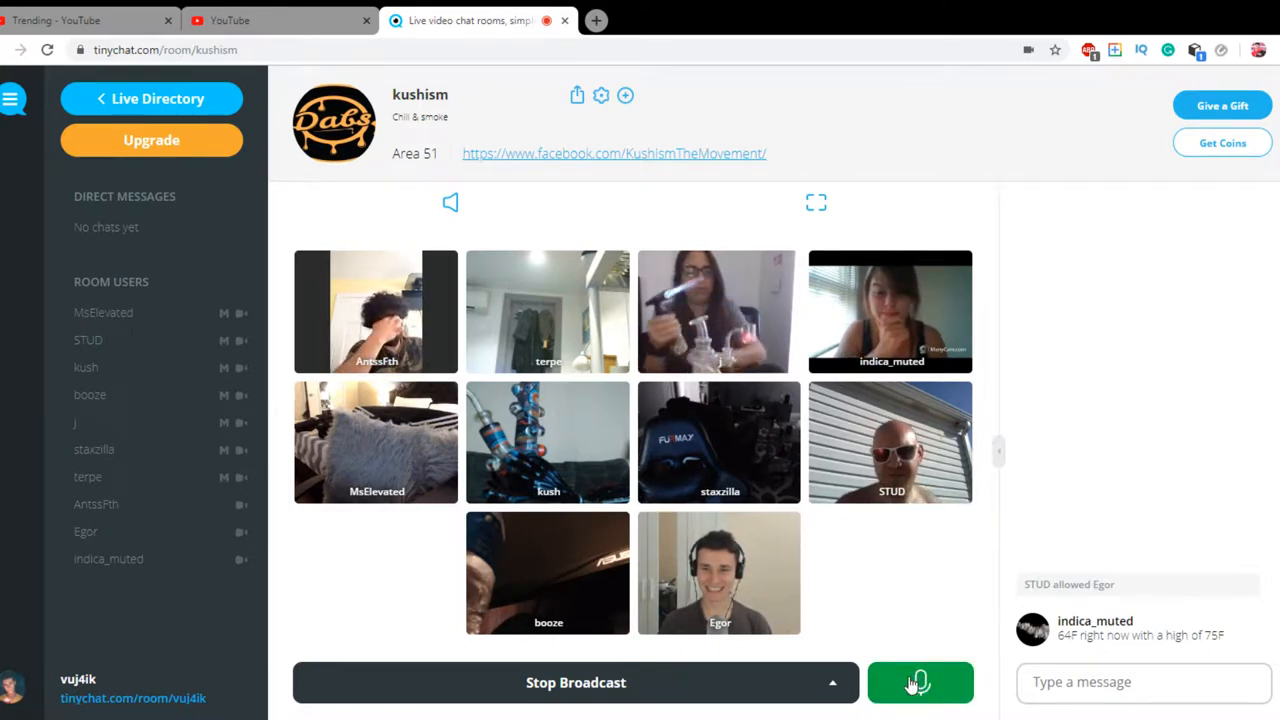
pyautogui.click(919, 682)
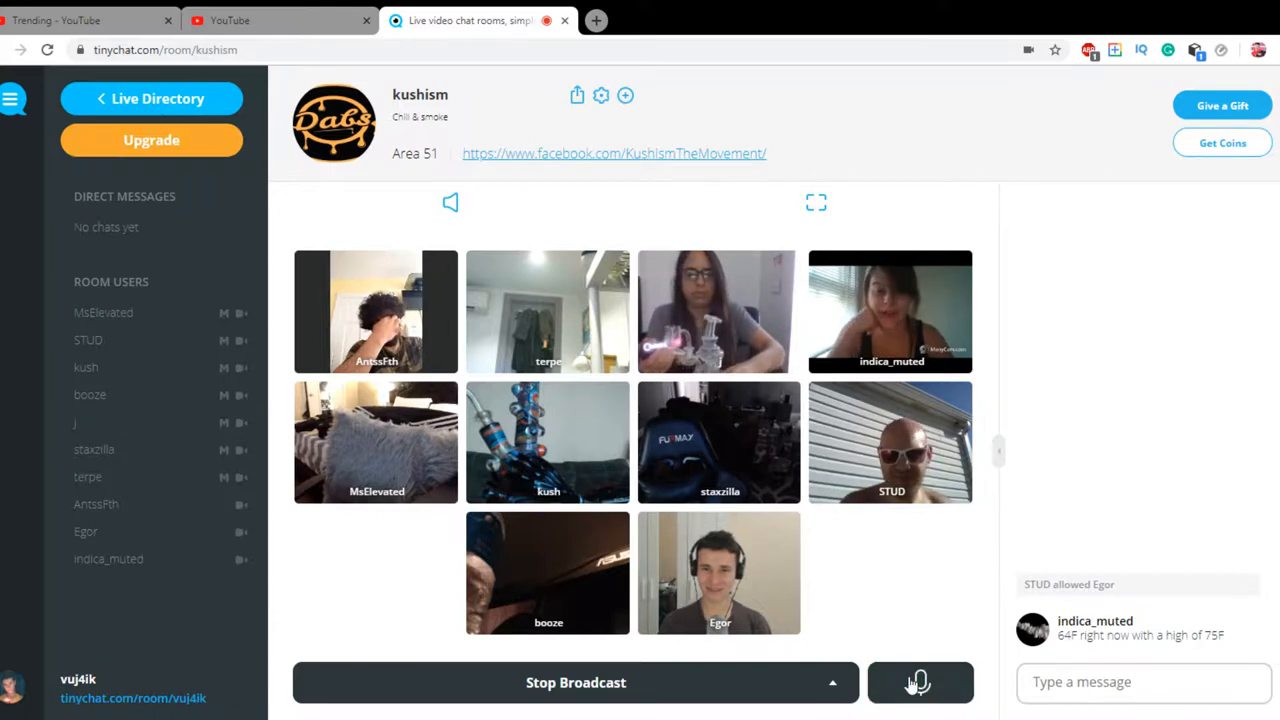
pyautogui.click(919, 682)
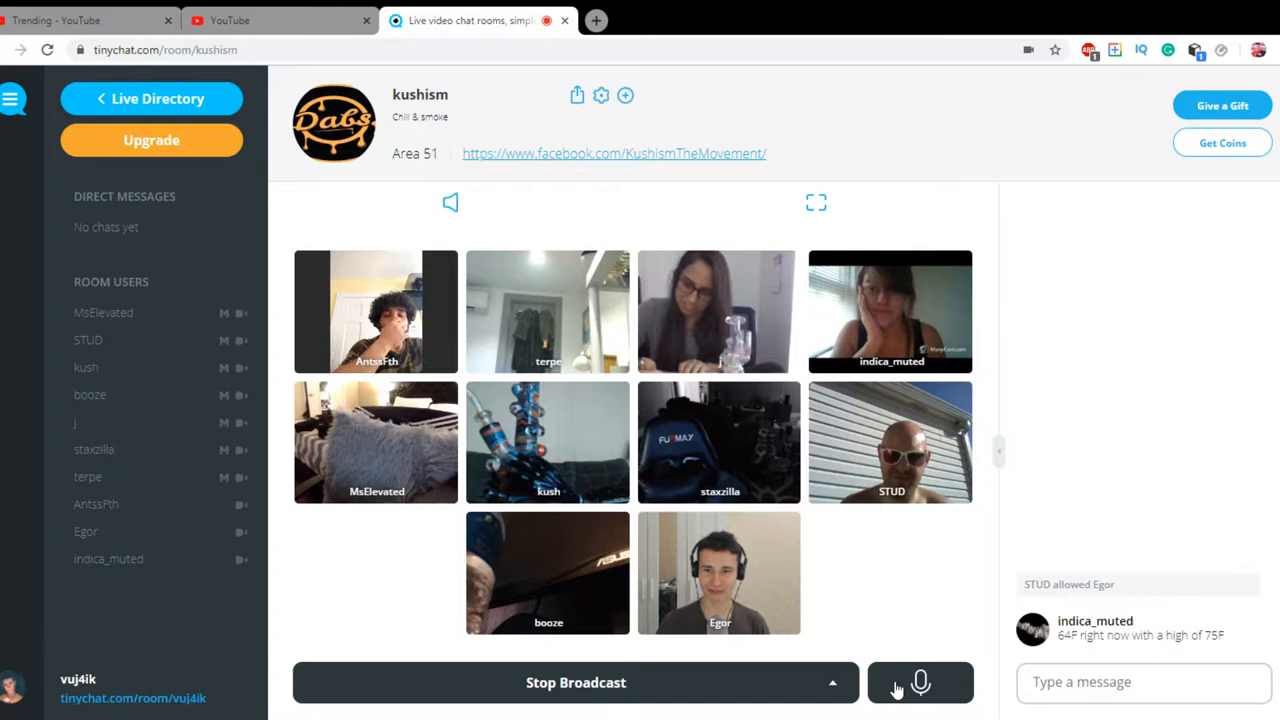
pyautogui.click(919, 682)
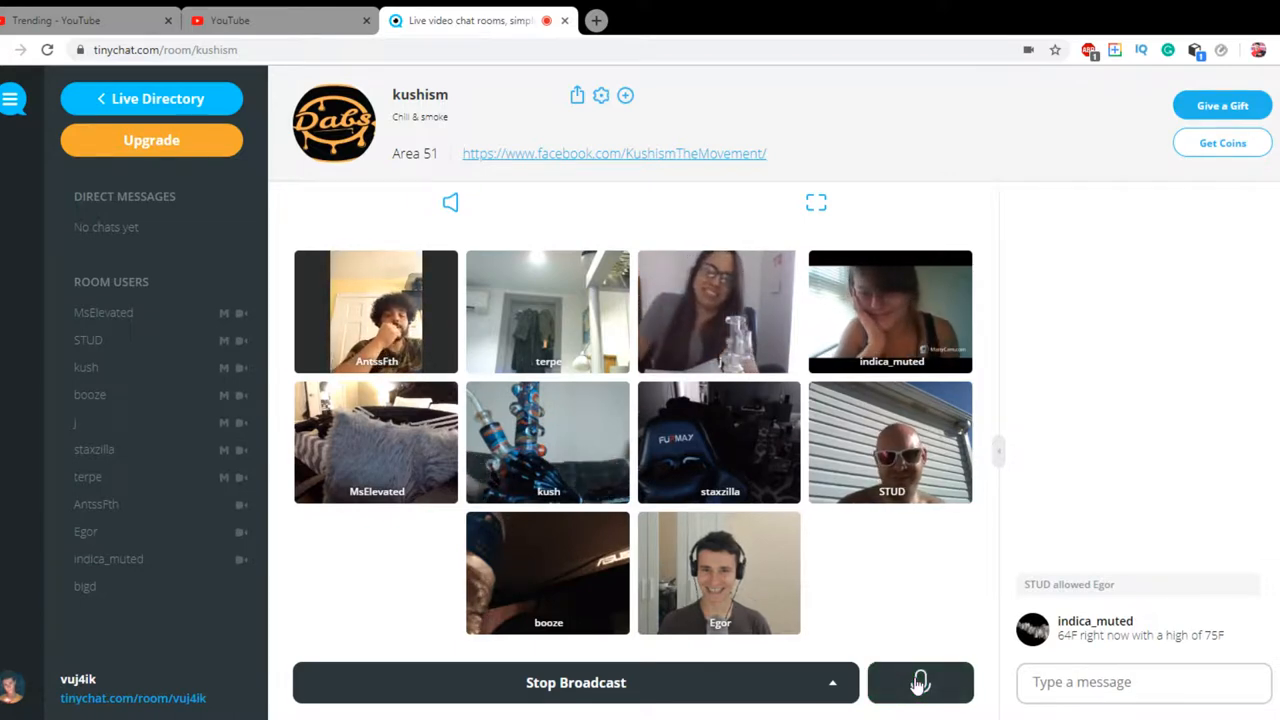
pyautogui.click(919, 682)
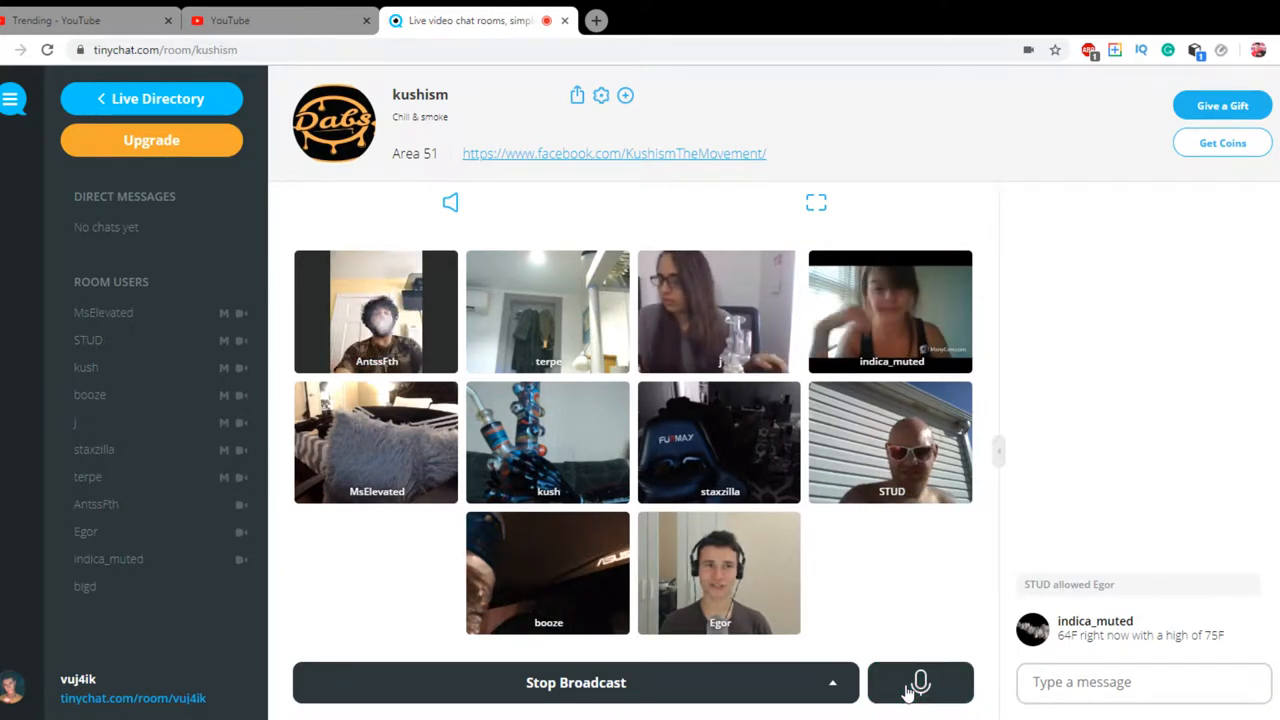
pyautogui.click(919, 682)
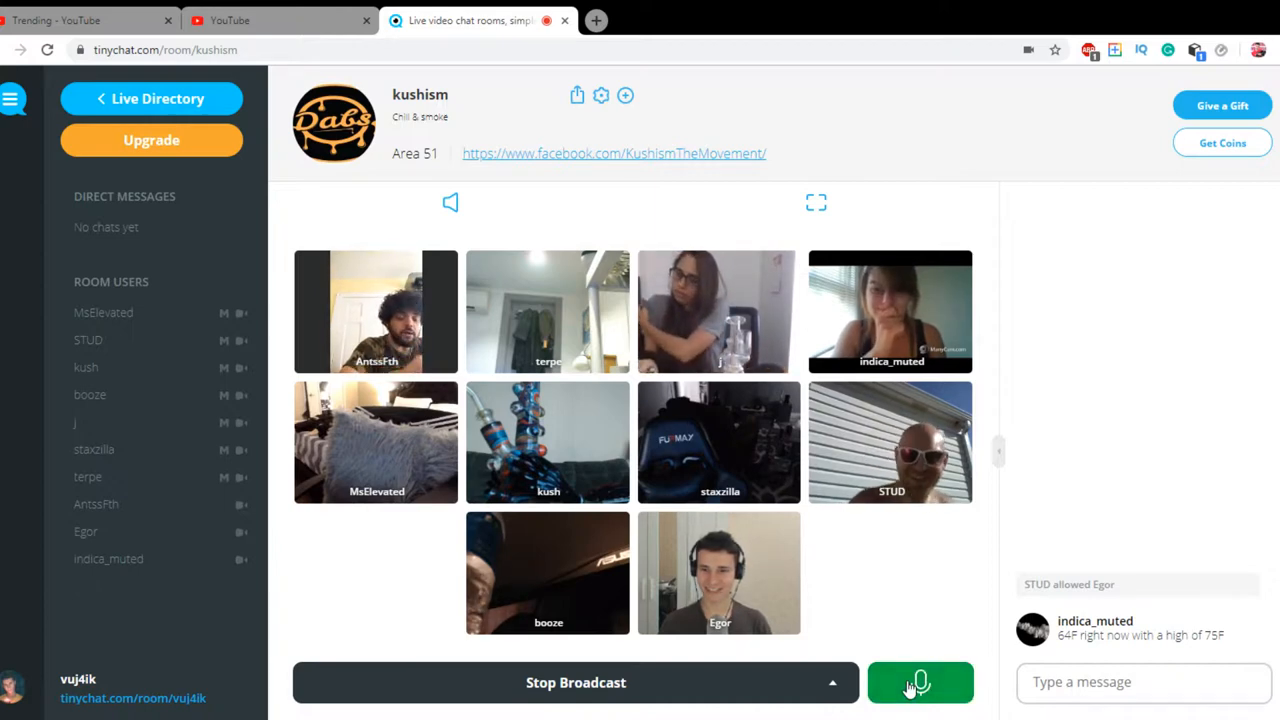
pyautogui.click(919, 682)
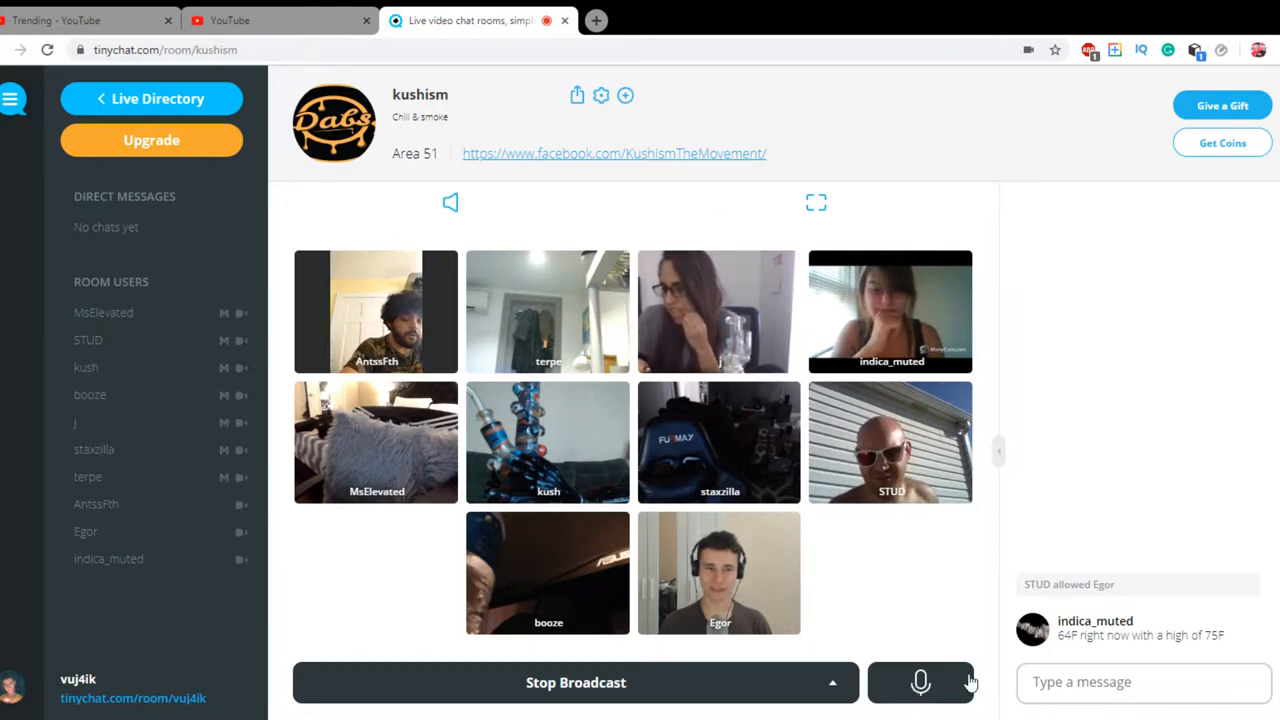
pyautogui.click(920, 682)
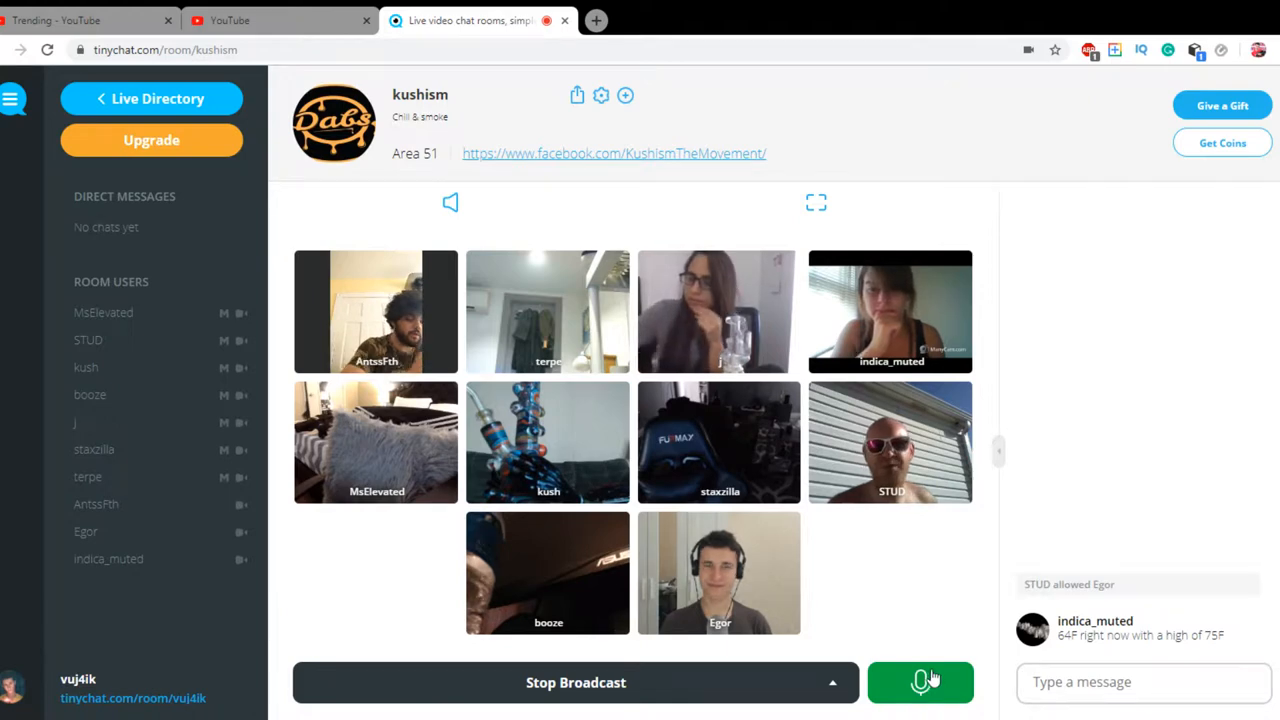
pyautogui.moveTo(935, 660)
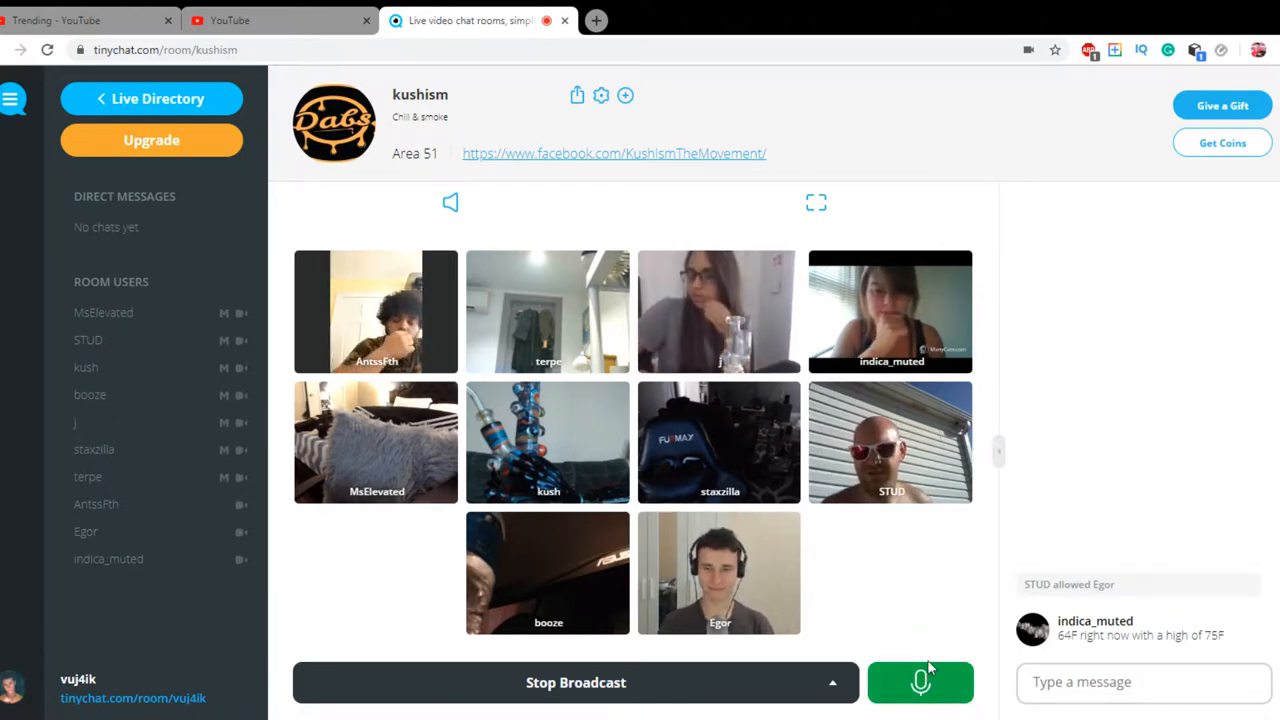
pyautogui.click(919, 682)
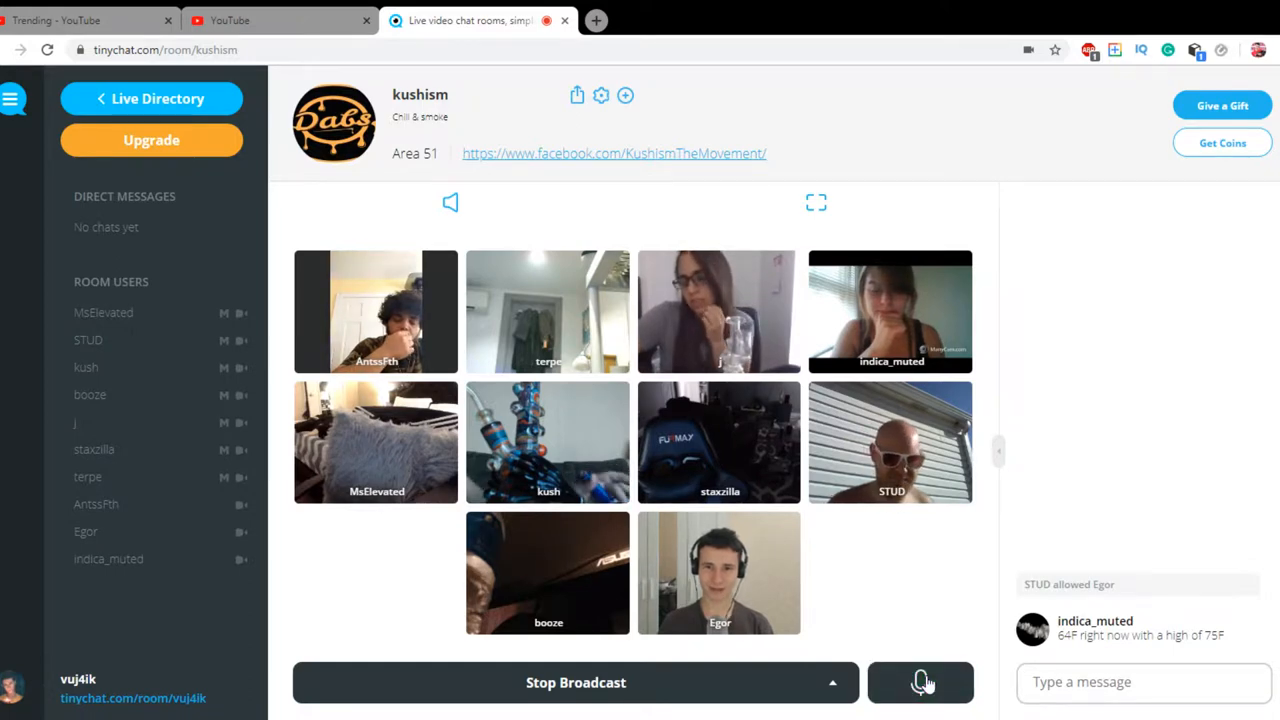
pyautogui.click(920, 682)
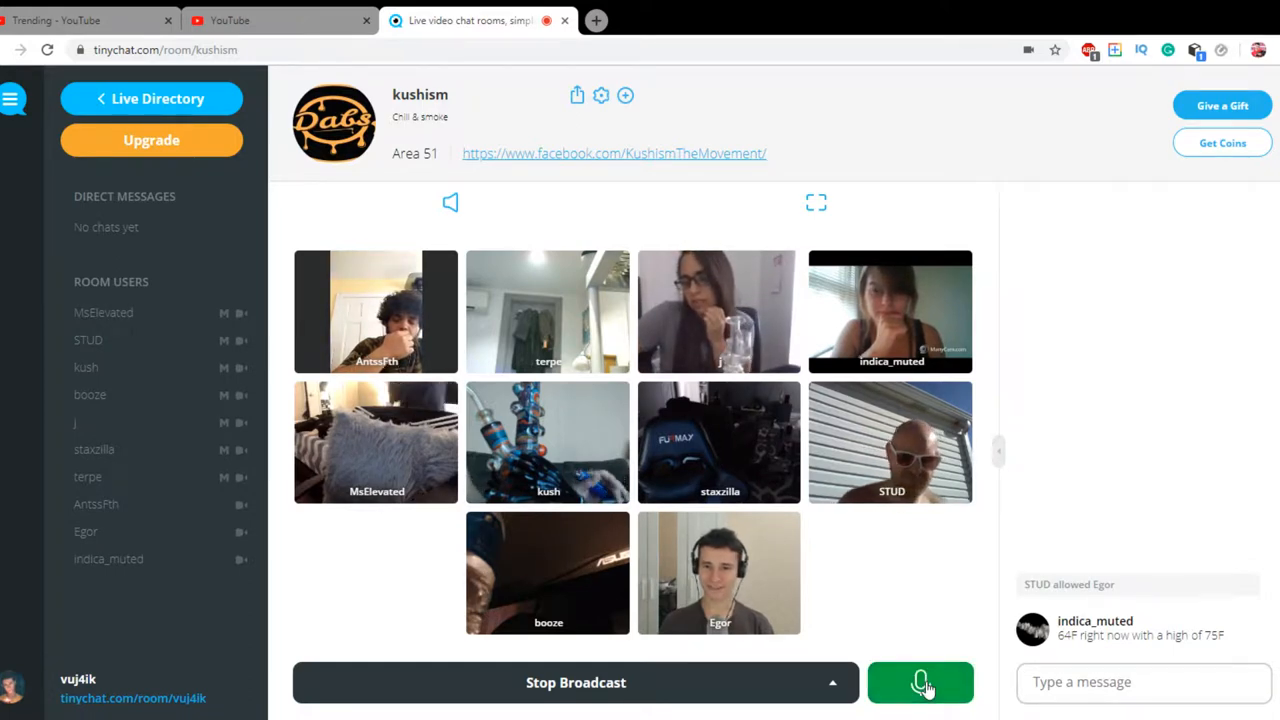
pyautogui.click(920, 682)
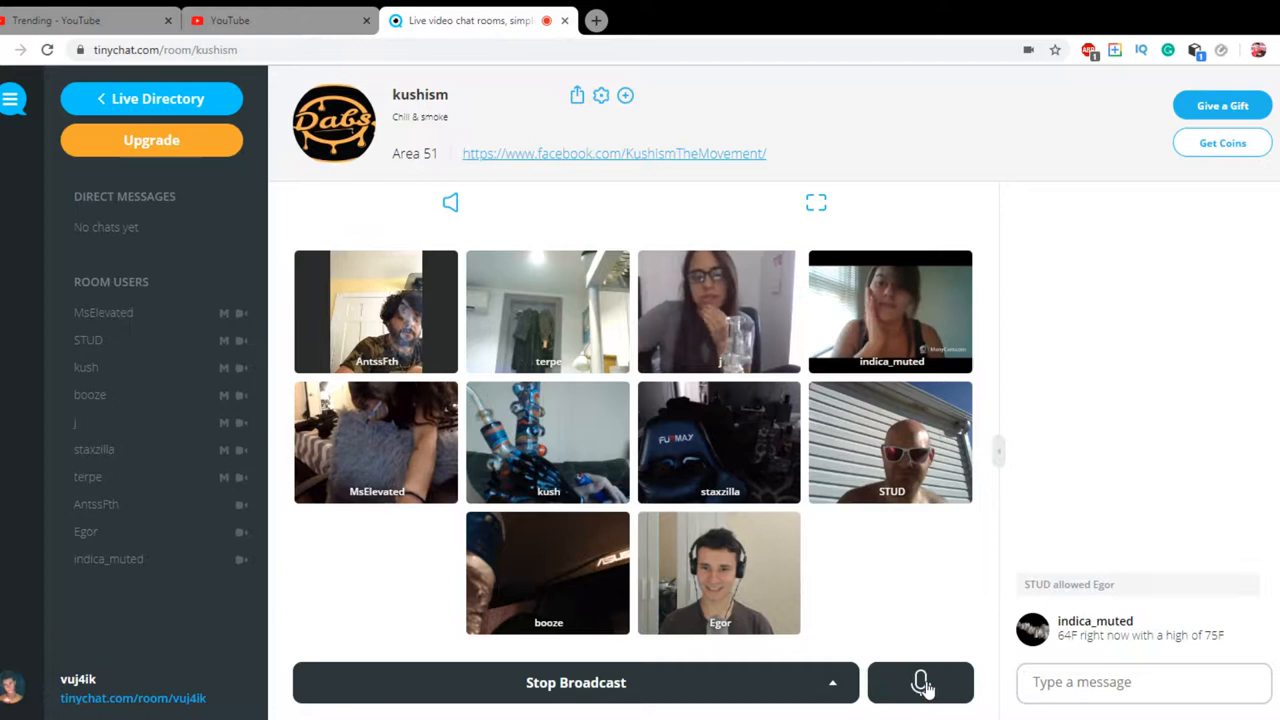
pyautogui.click(920, 682)
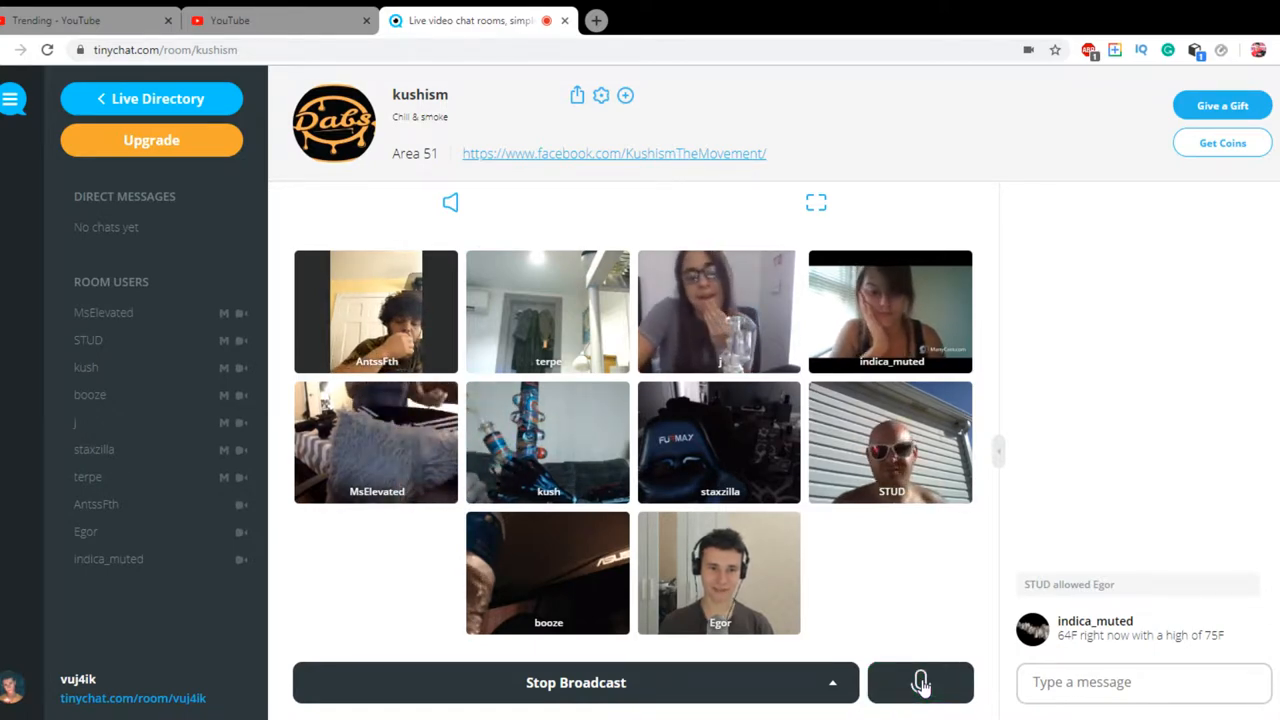
pyautogui.click(920, 682)
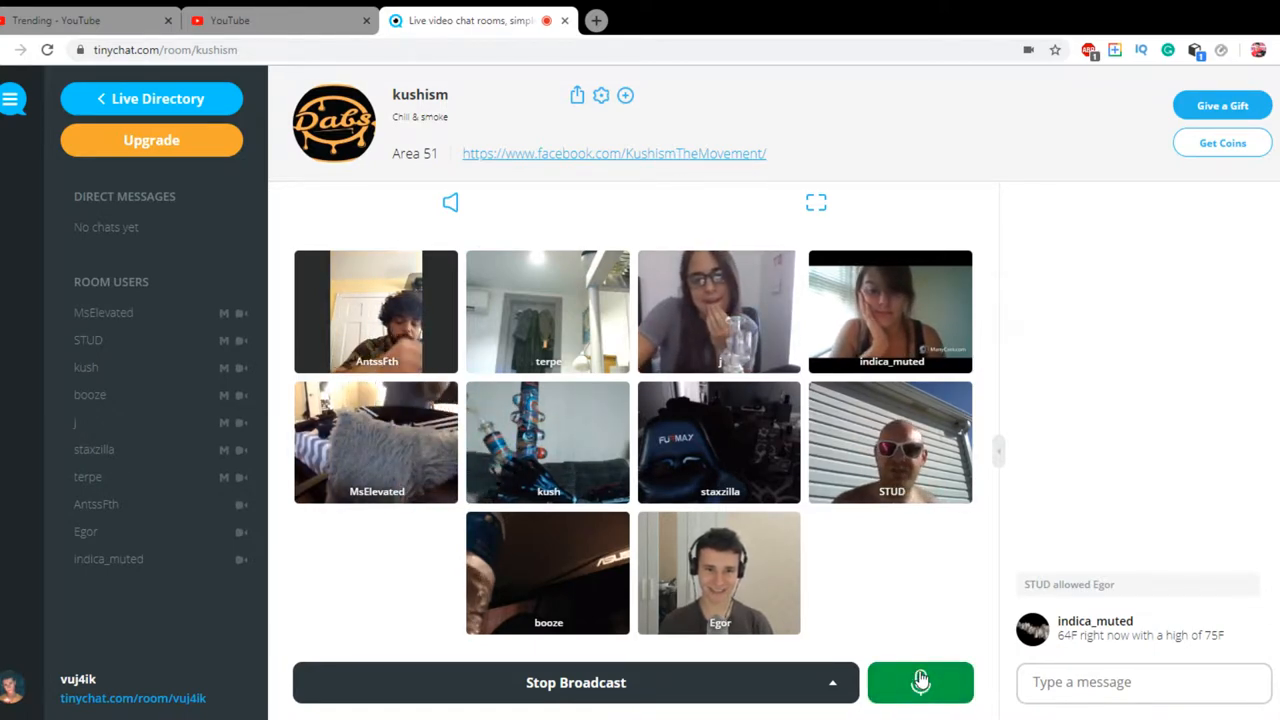
pyautogui.click(920, 682)
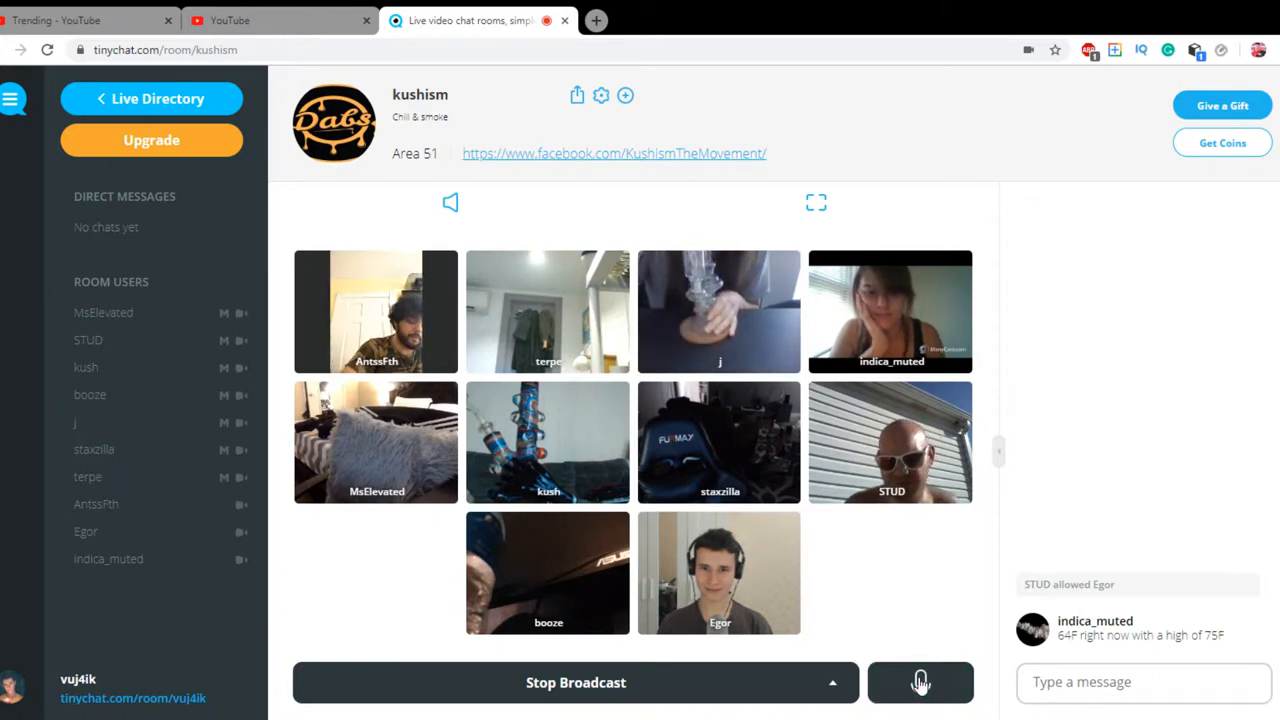
pyautogui.click(920, 682)
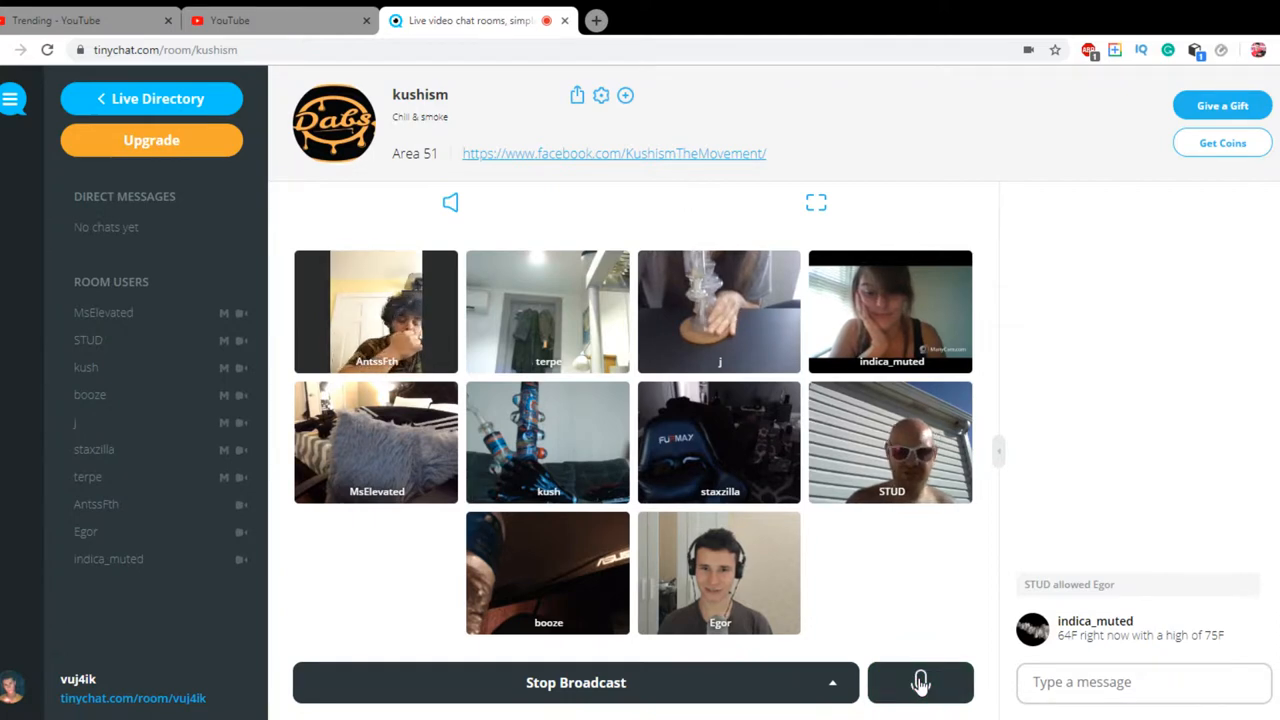
pyautogui.click(919, 682)
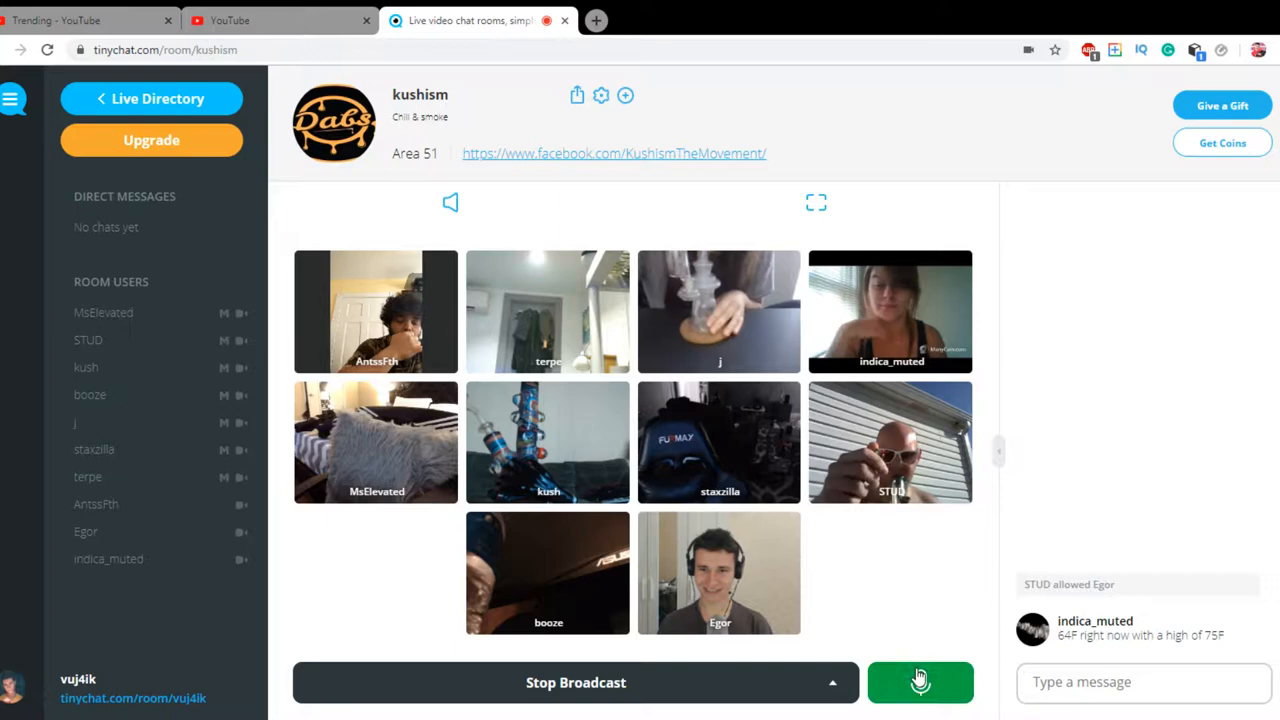
pyautogui.click(920, 682)
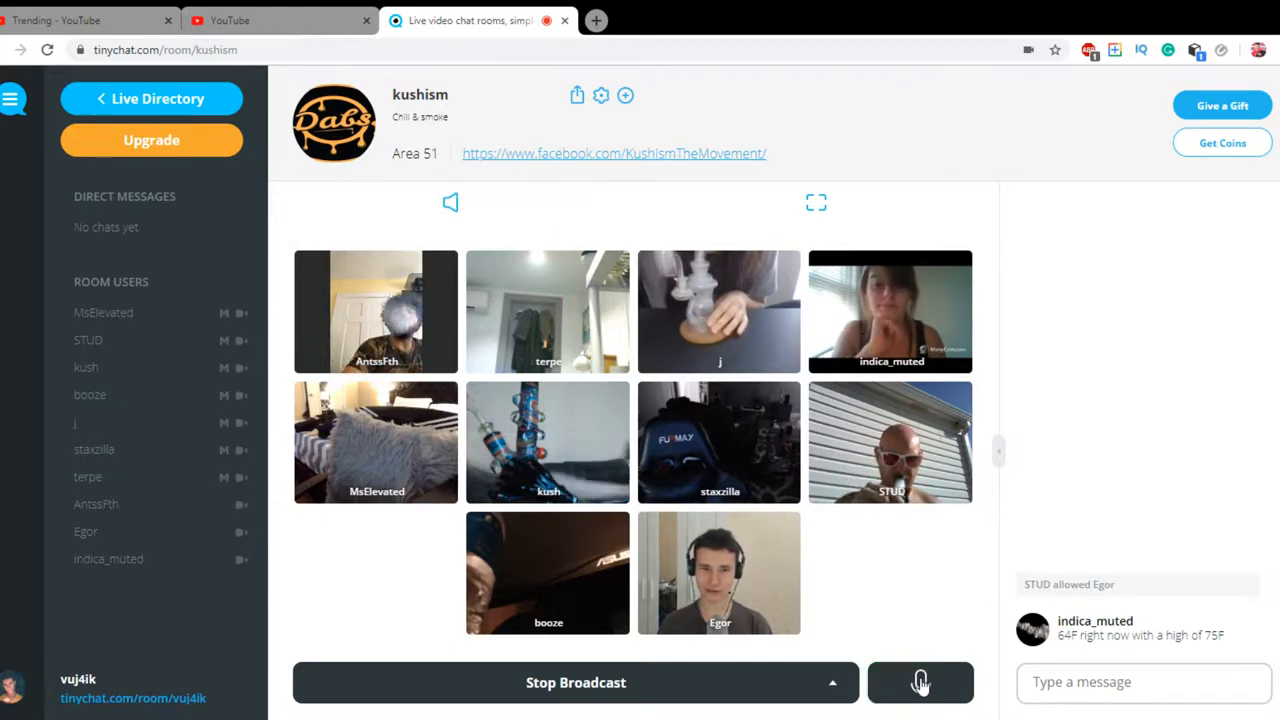
pyautogui.click(920, 682)
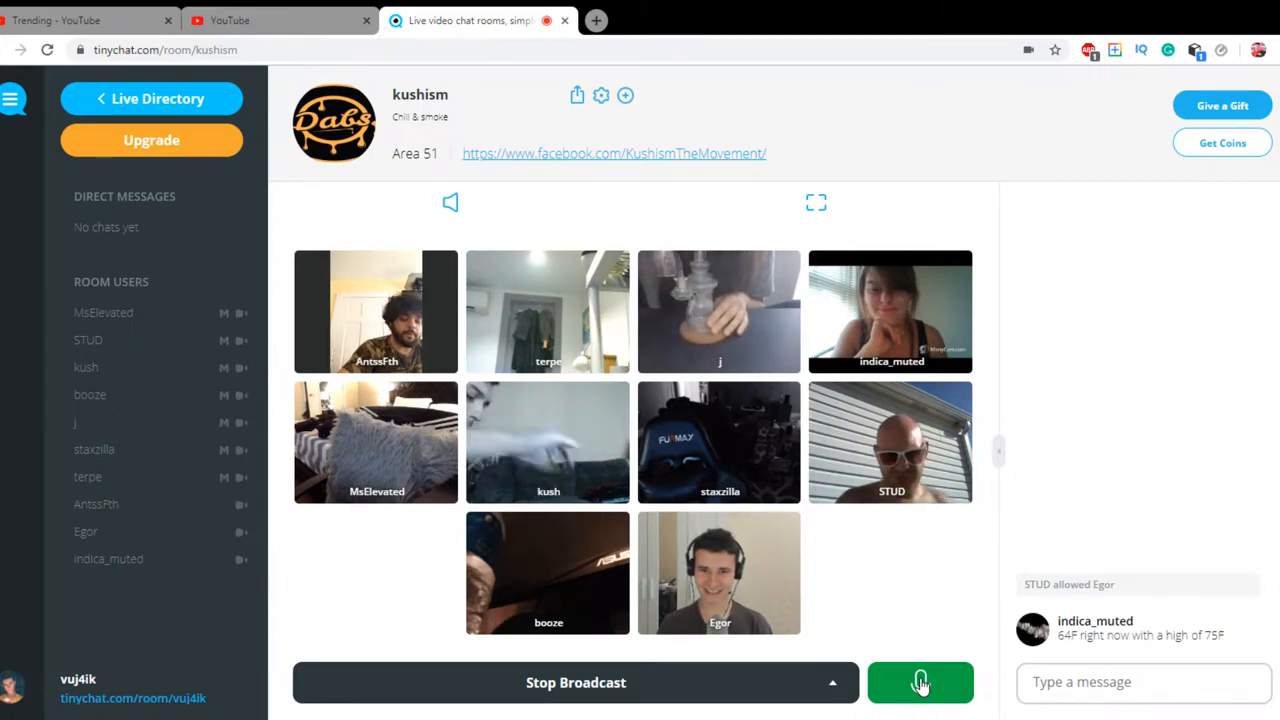
pyautogui.click(920, 682)
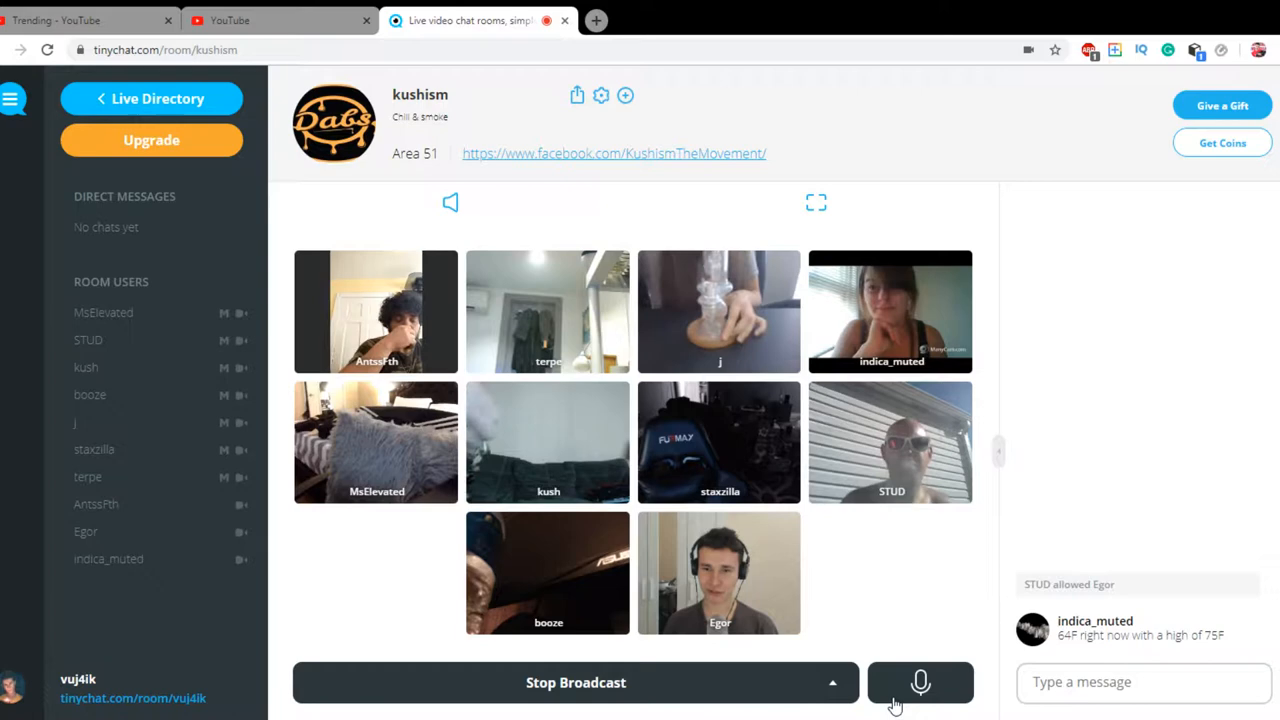
pyautogui.click(919, 682)
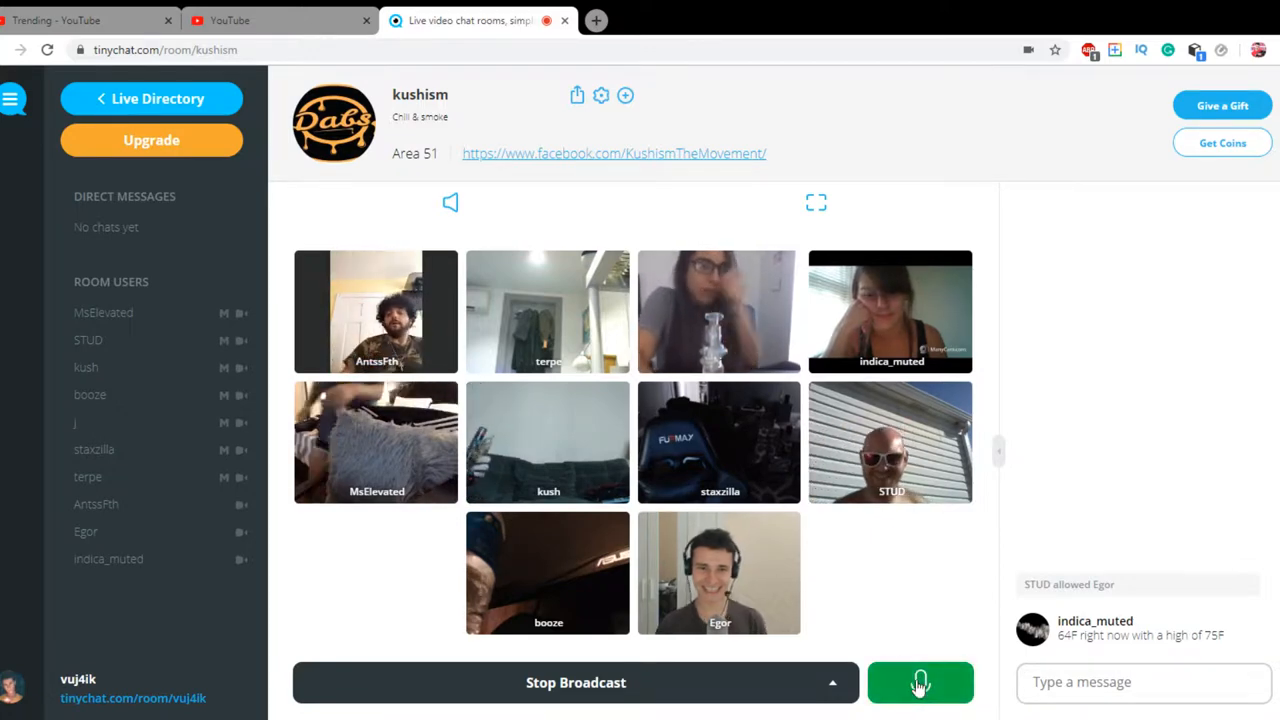
pyautogui.click(920, 682)
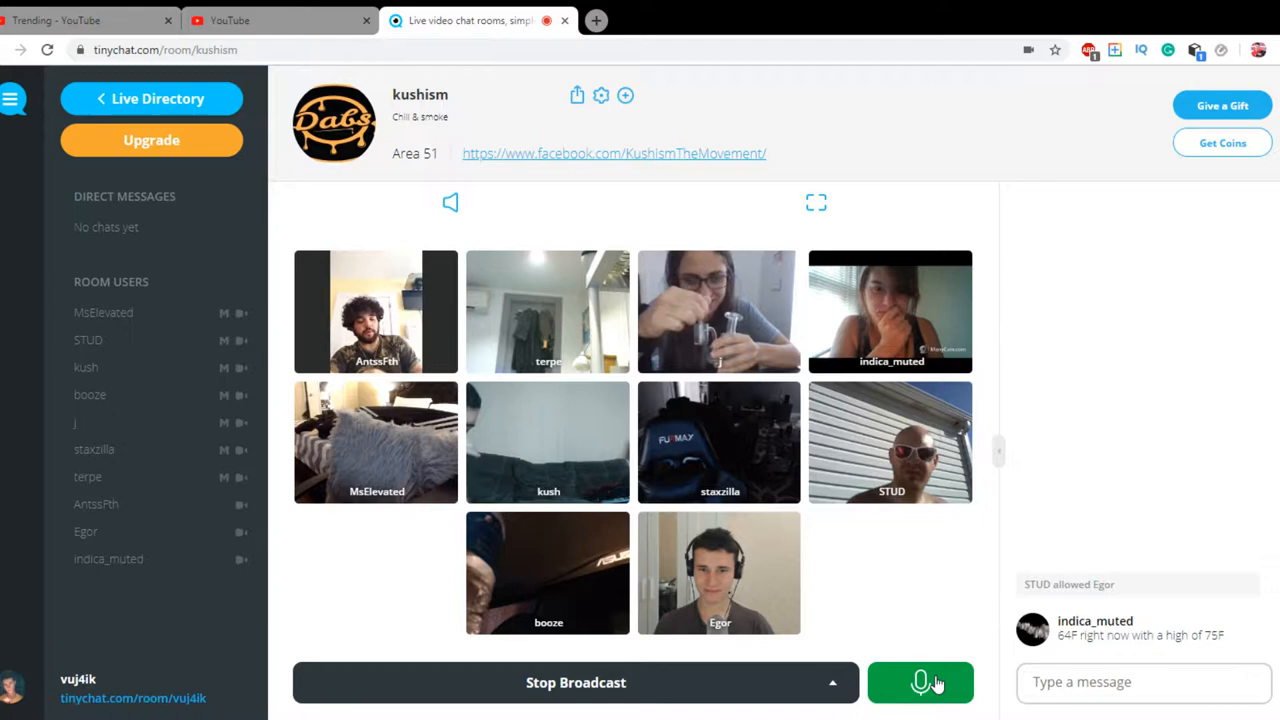
pyautogui.click(919, 682)
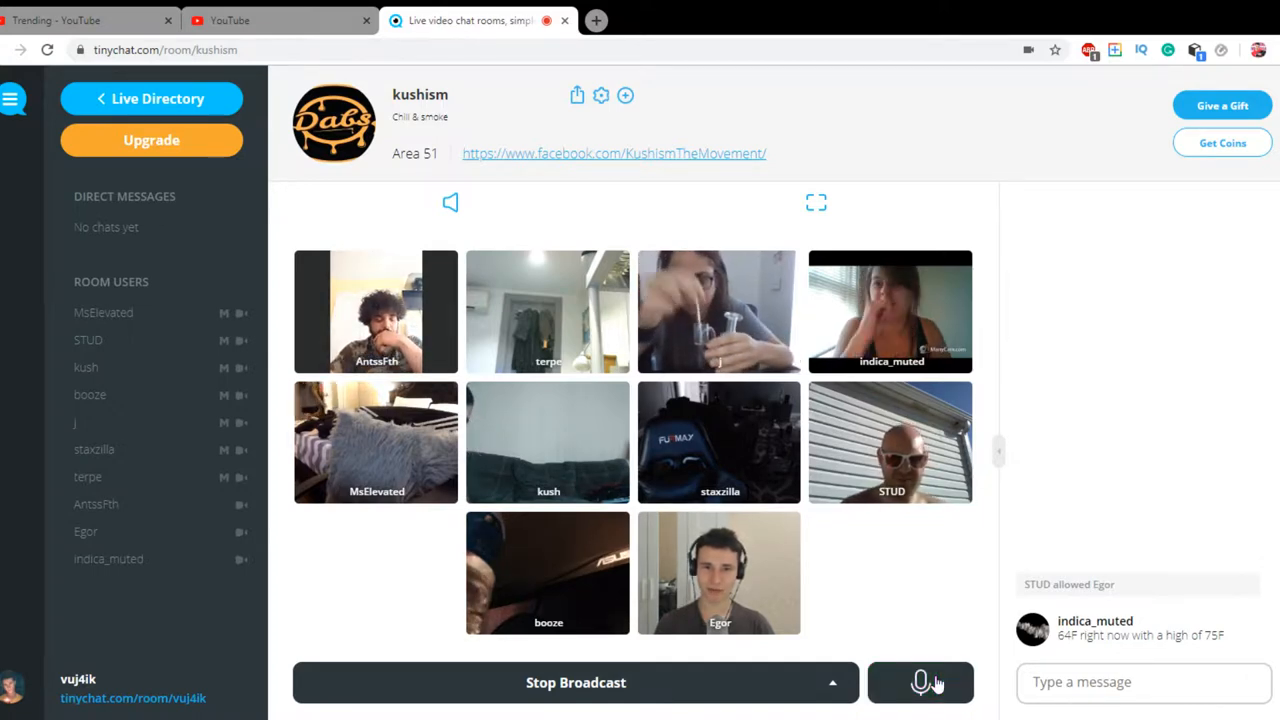
pyautogui.click(919, 682)
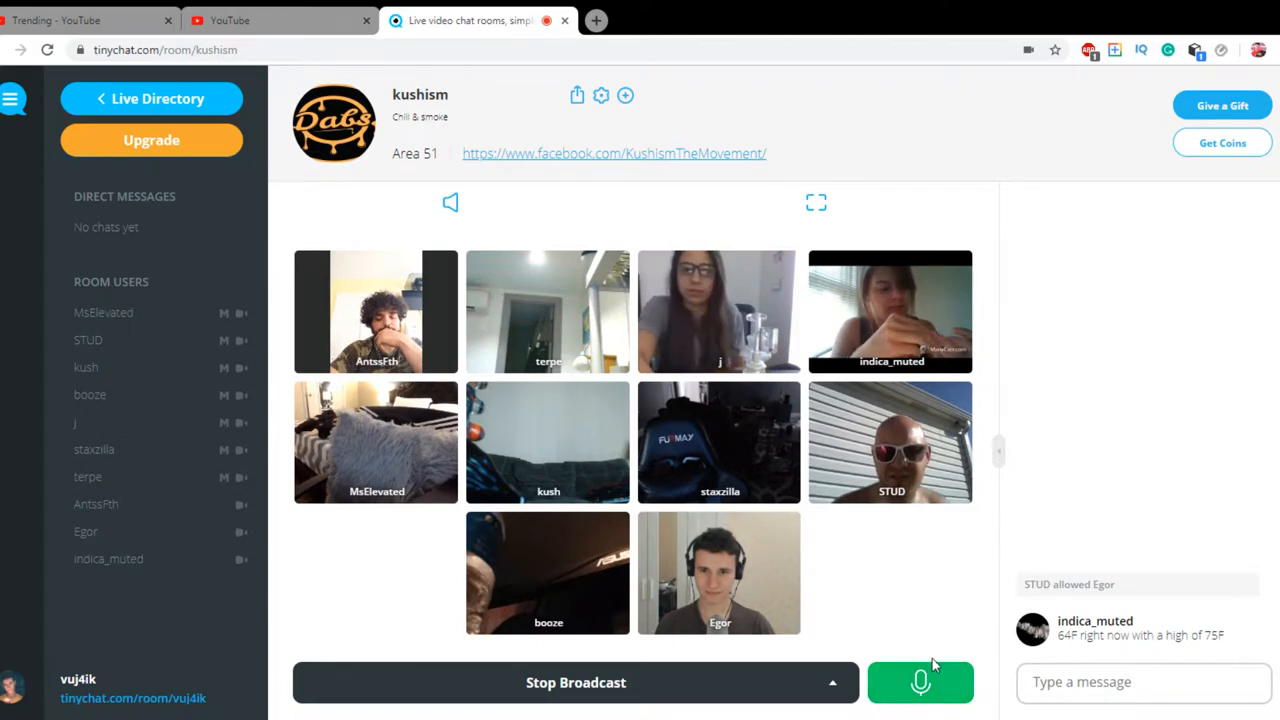
# Keep switching the push-to-talk mic on and off to speak to the kushism room
pyautogui.click(920, 682)
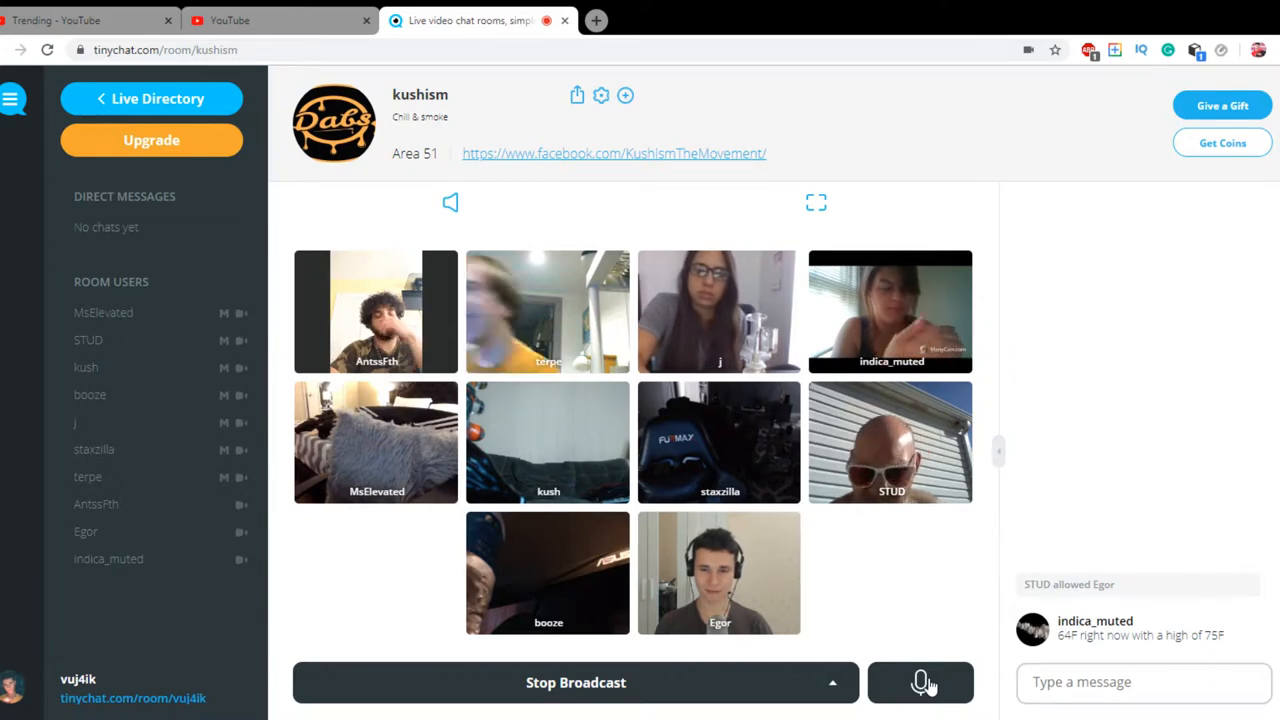
pyautogui.click(920, 682)
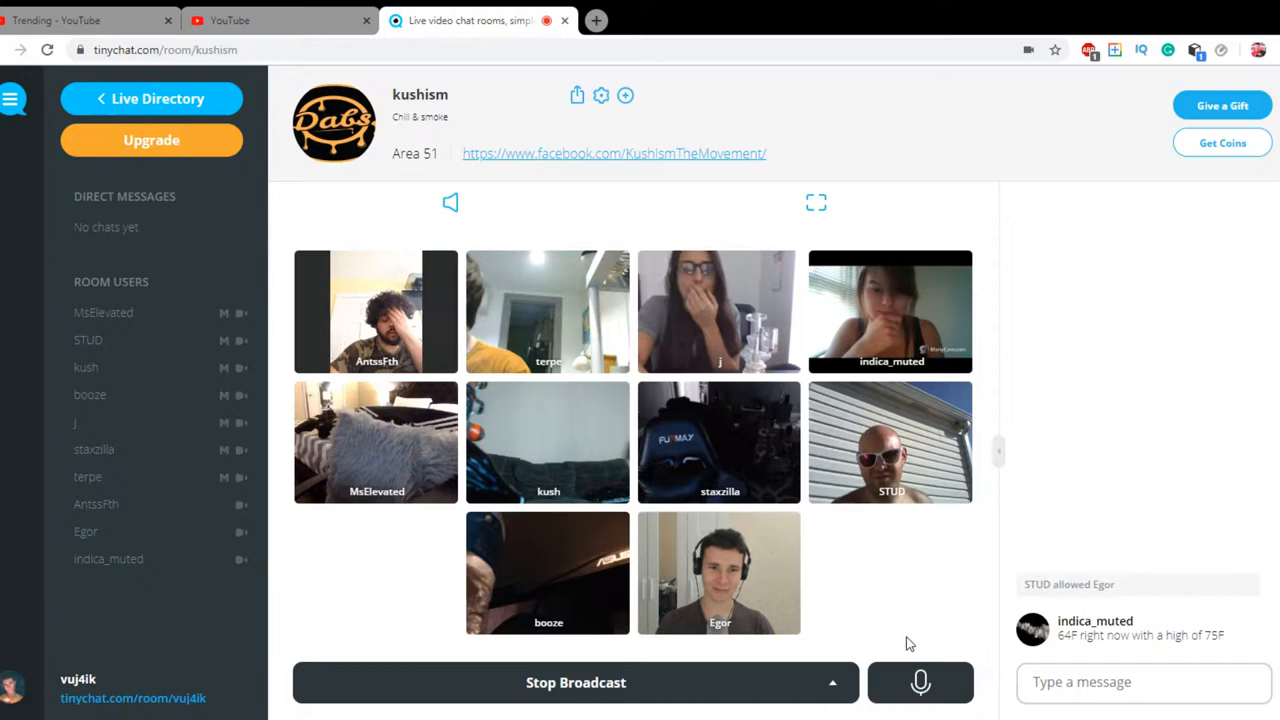
pyautogui.click(919, 682)
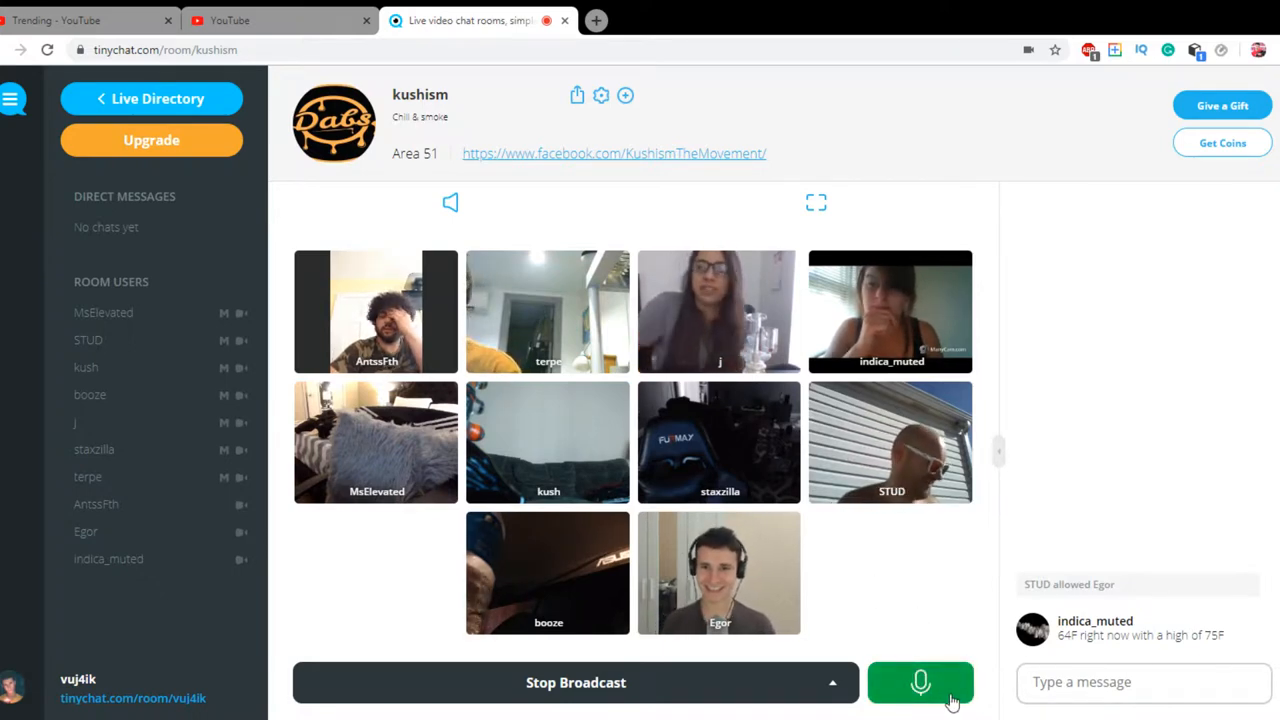
pyautogui.click(919, 682)
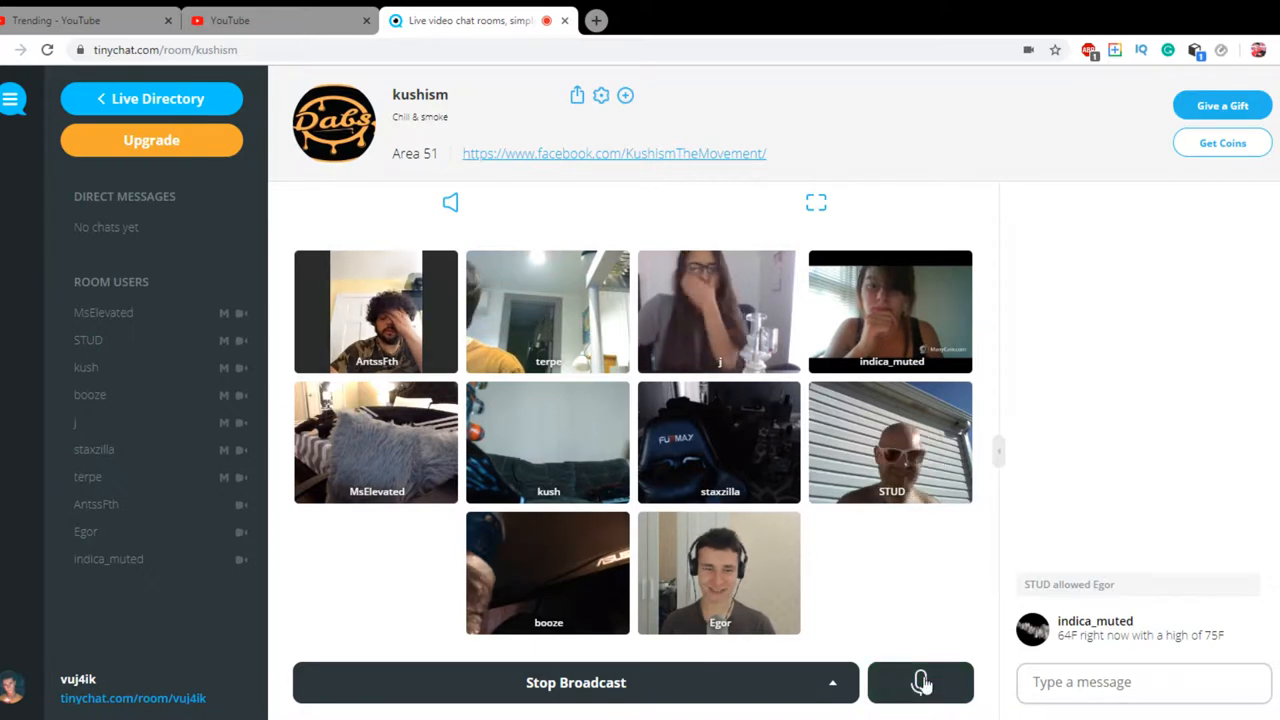
pyautogui.click(919, 682)
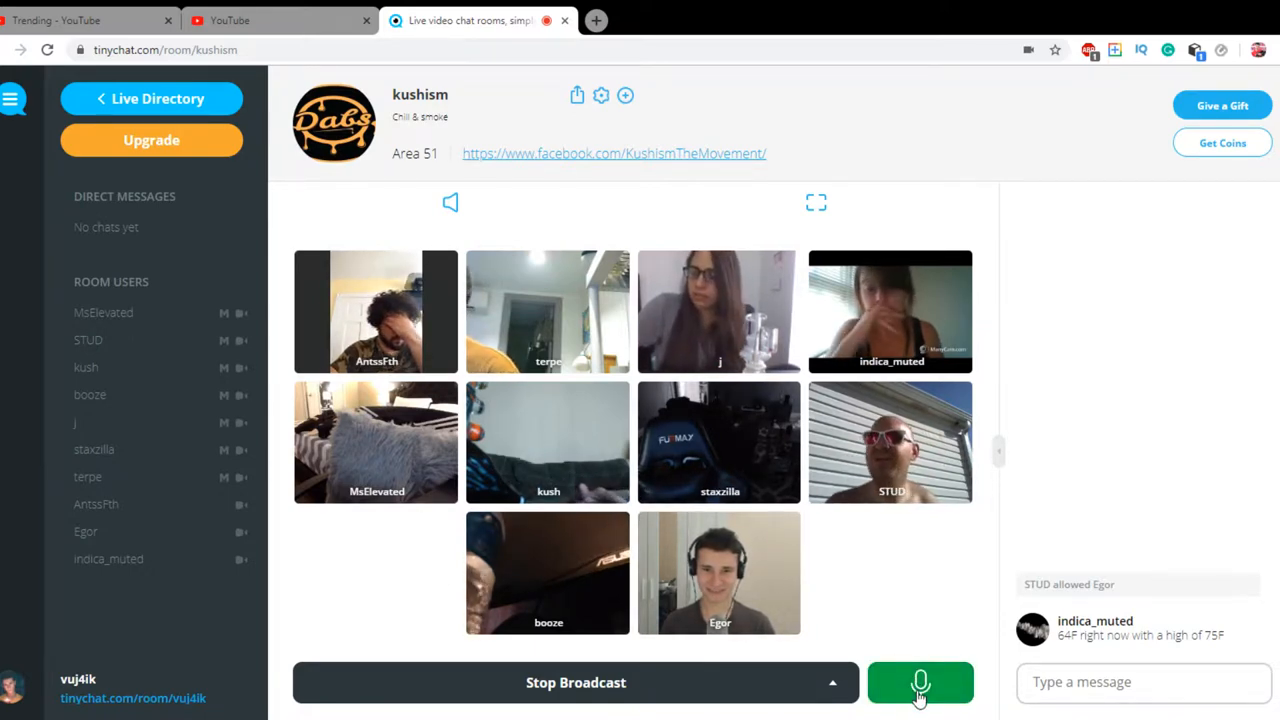
pyautogui.click(920, 682)
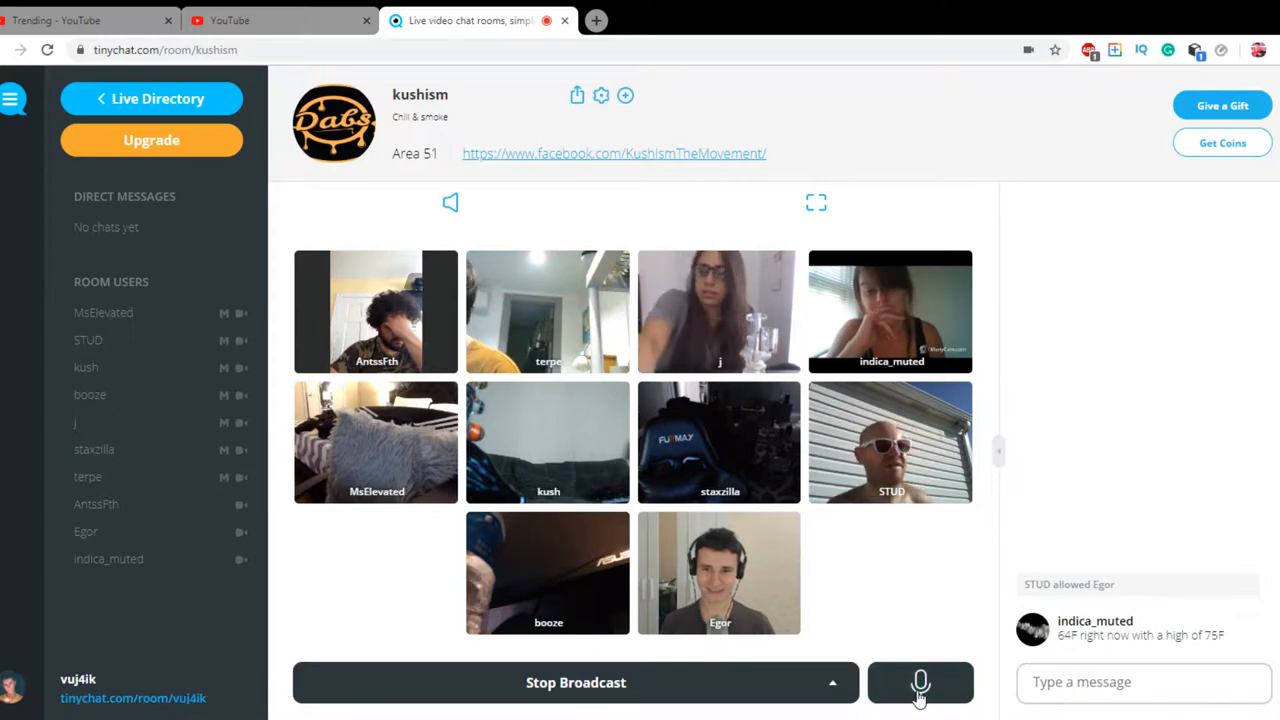
pyautogui.click(919, 682)
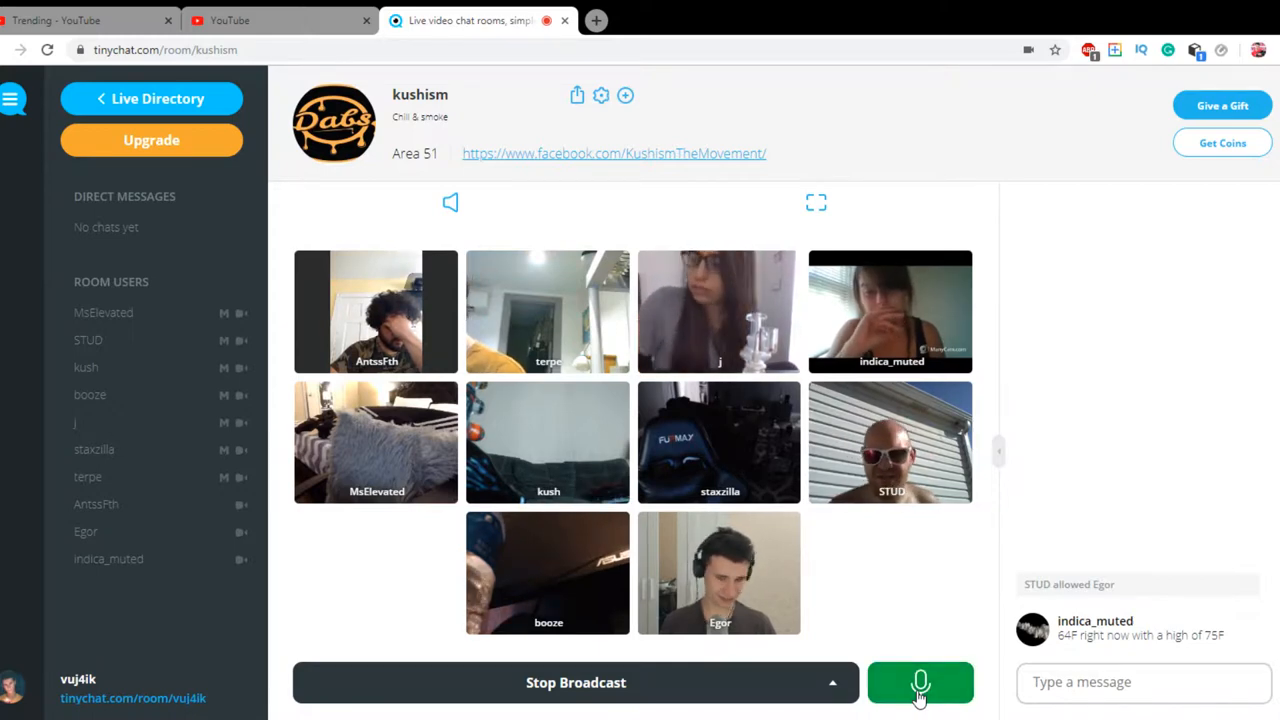
pyautogui.click(919, 682)
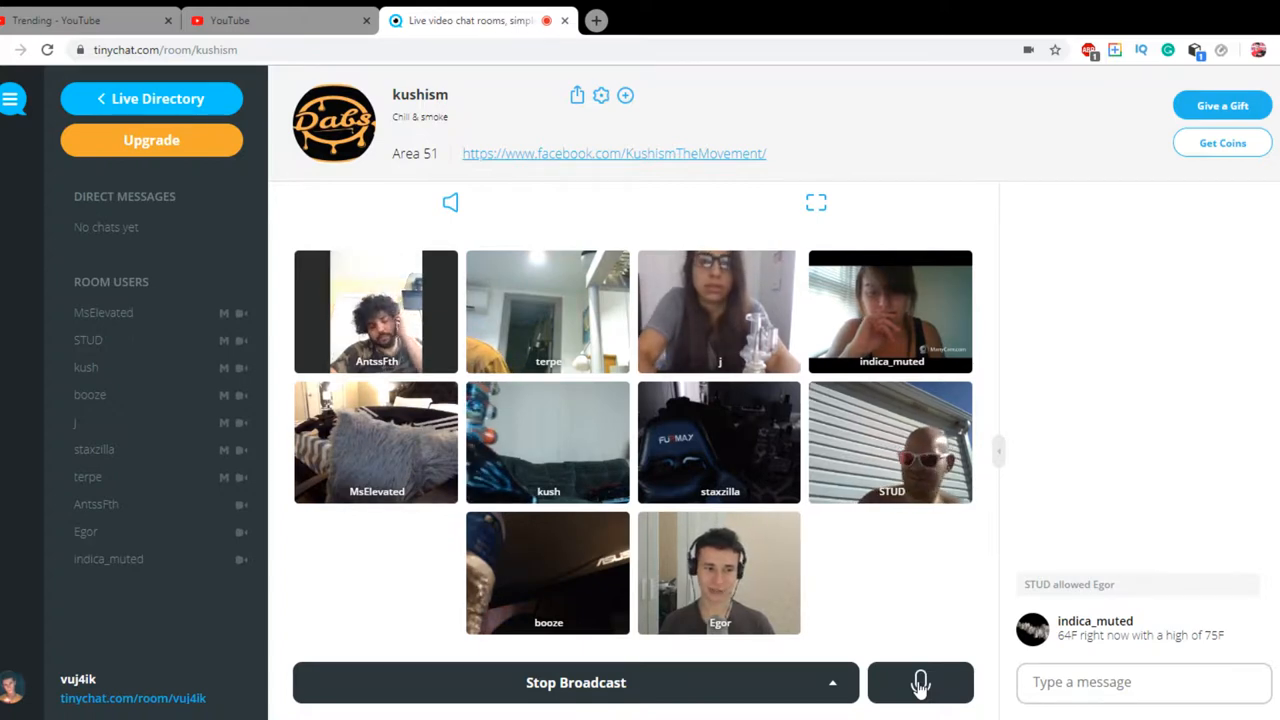
pyautogui.click(920, 682)
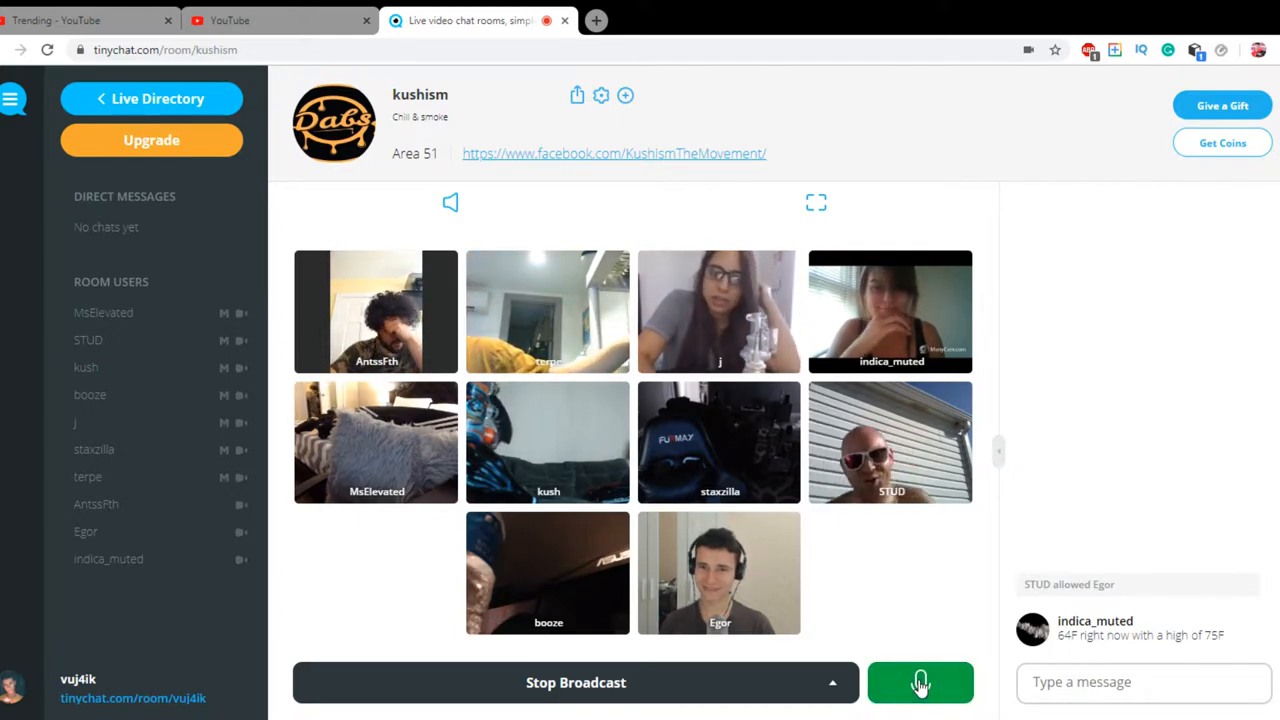
pyautogui.click(920, 682)
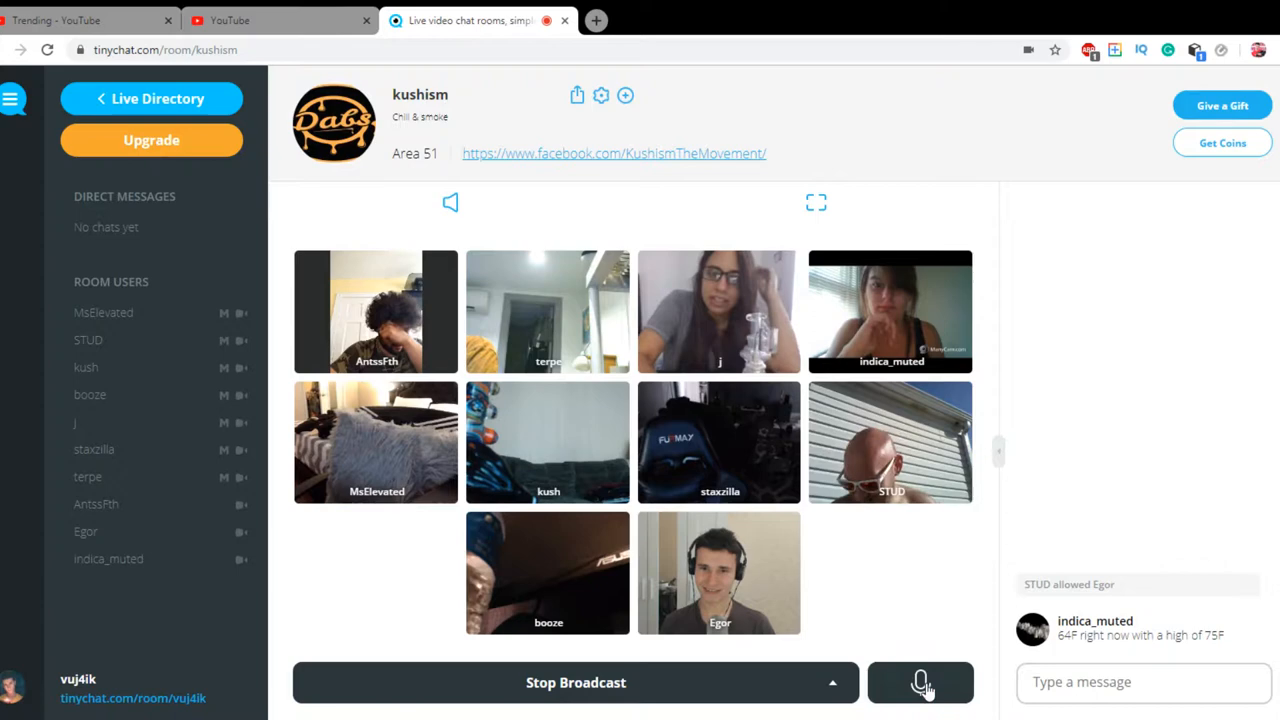
pyautogui.click(919, 682)
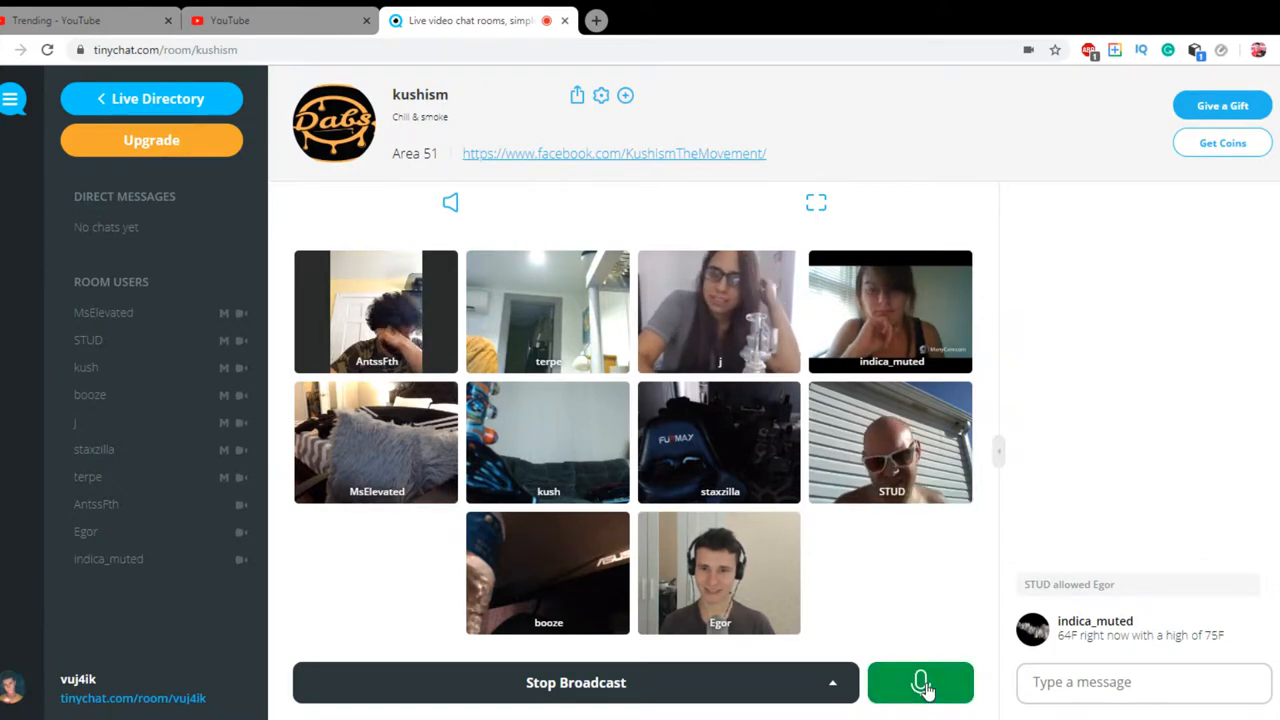
pyautogui.click(920, 682)
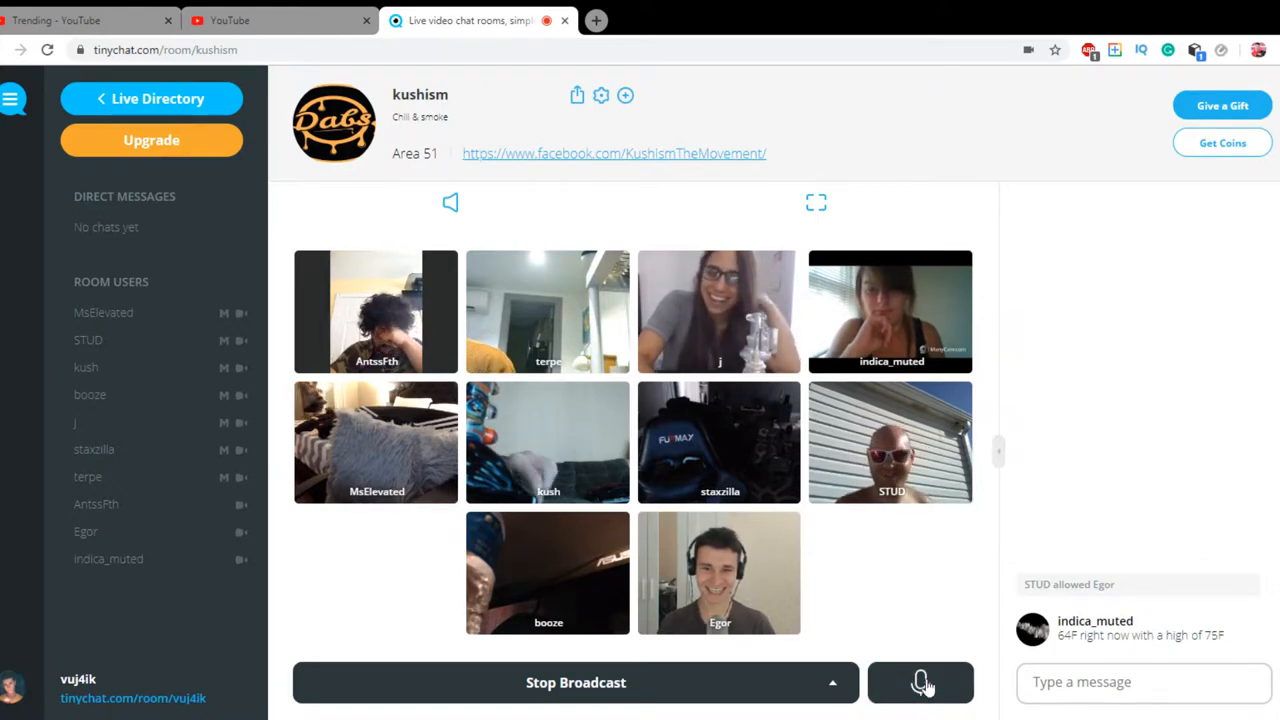
pyautogui.click(920, 682)
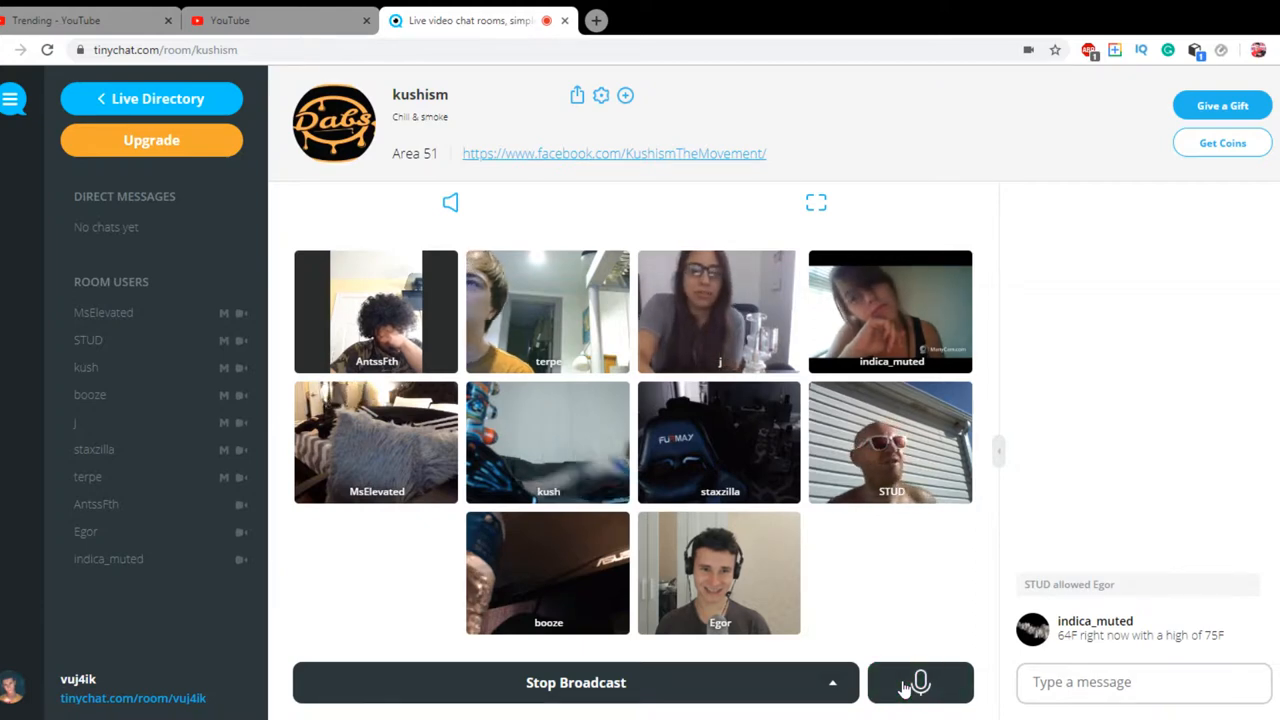
pyautogui.click(919, 682)
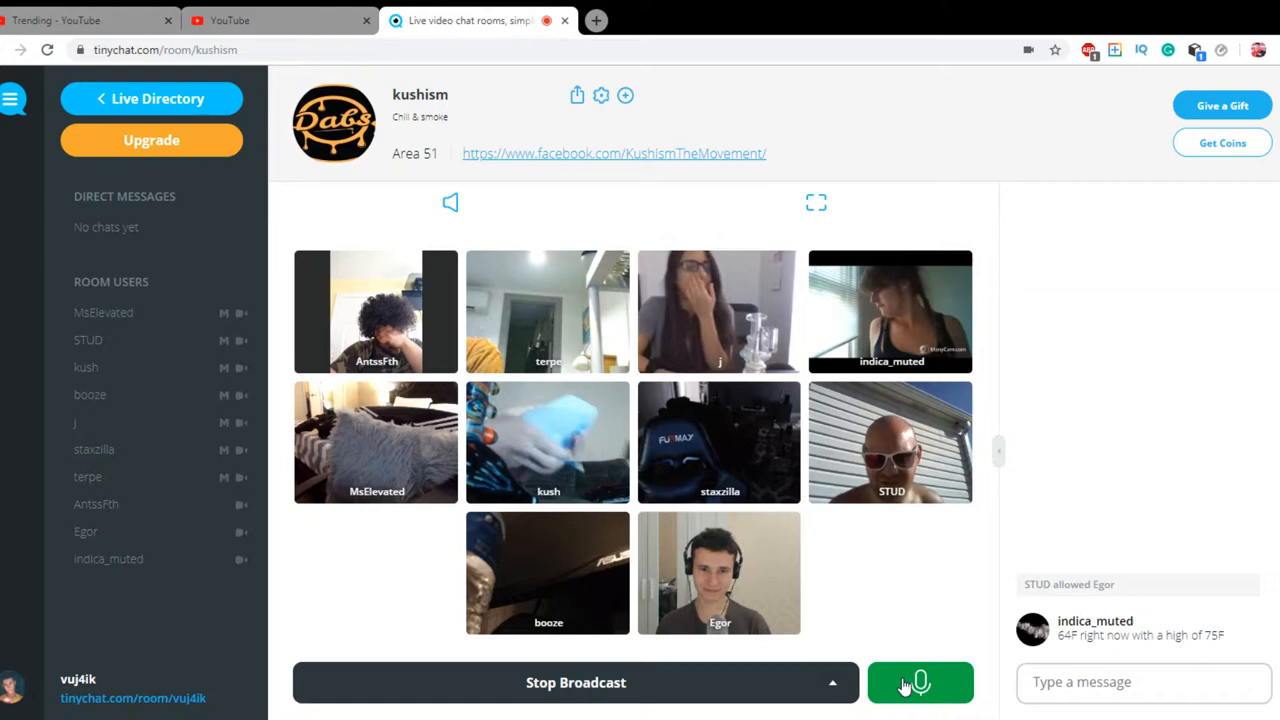
pyautogui.click(919, 682)
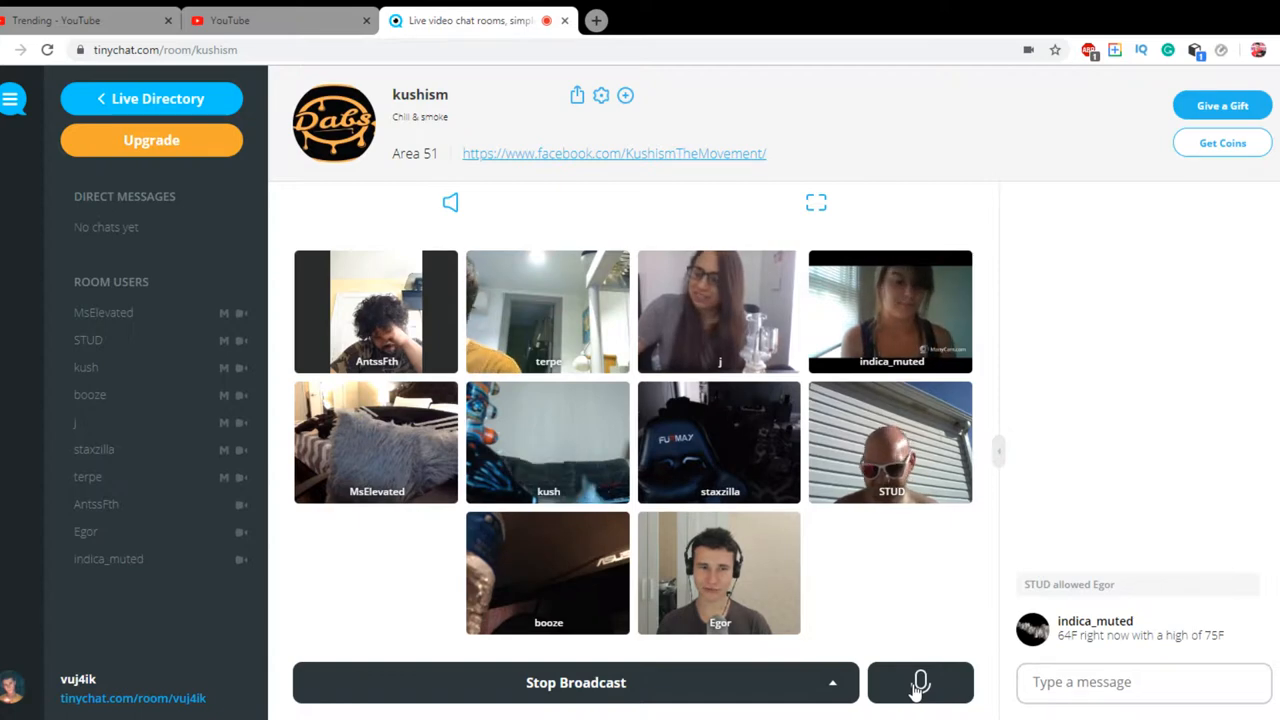
pyautogui.click(920, 682)
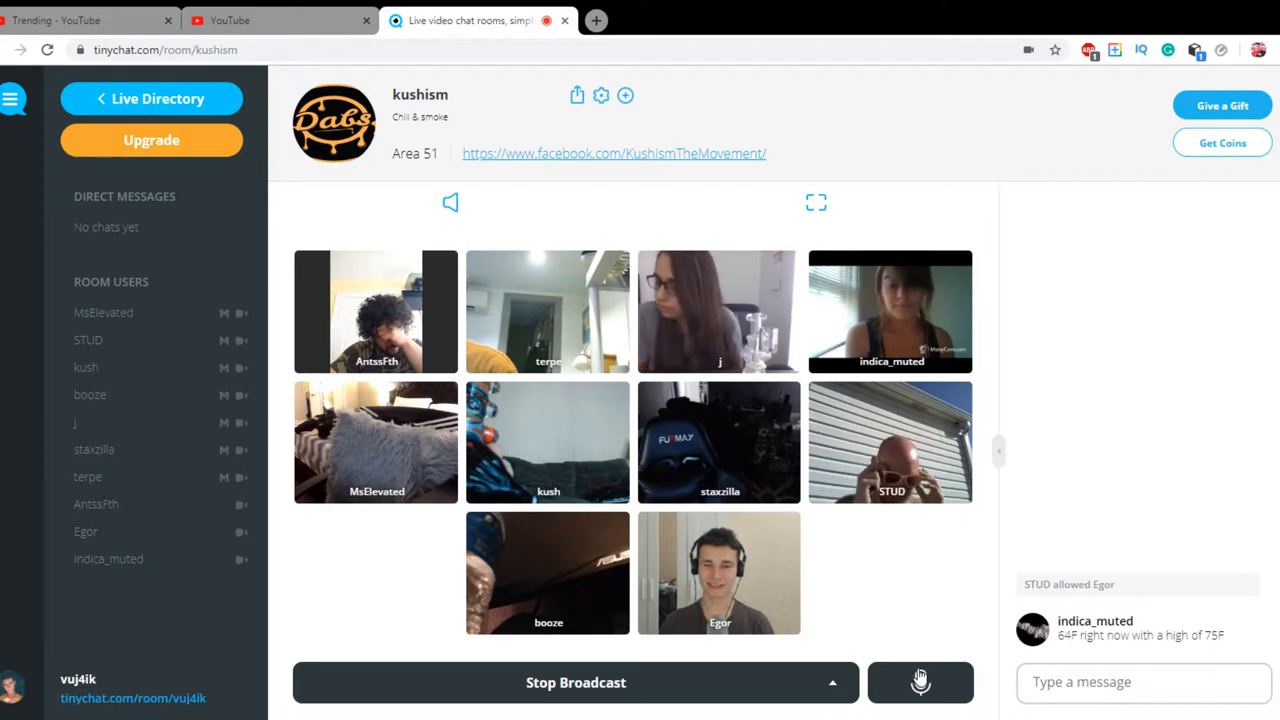
pyautogui.click(920, 682)
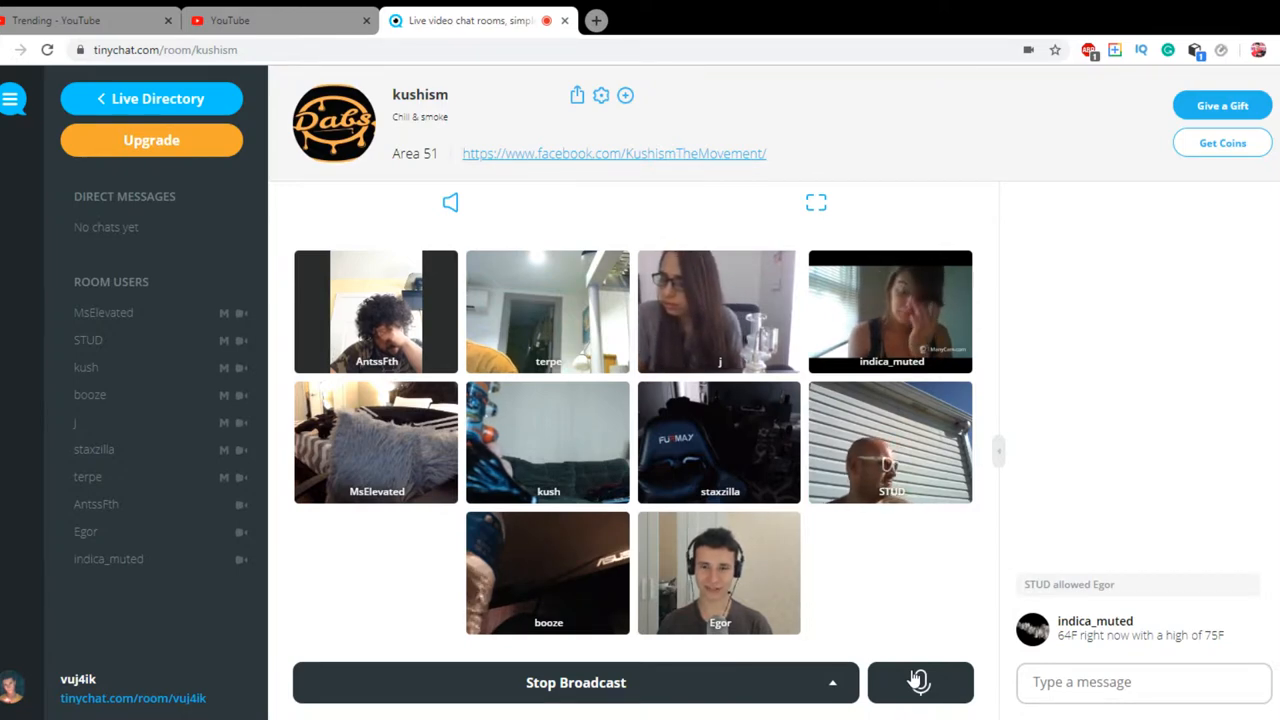
pyautogui.click(919, 682)
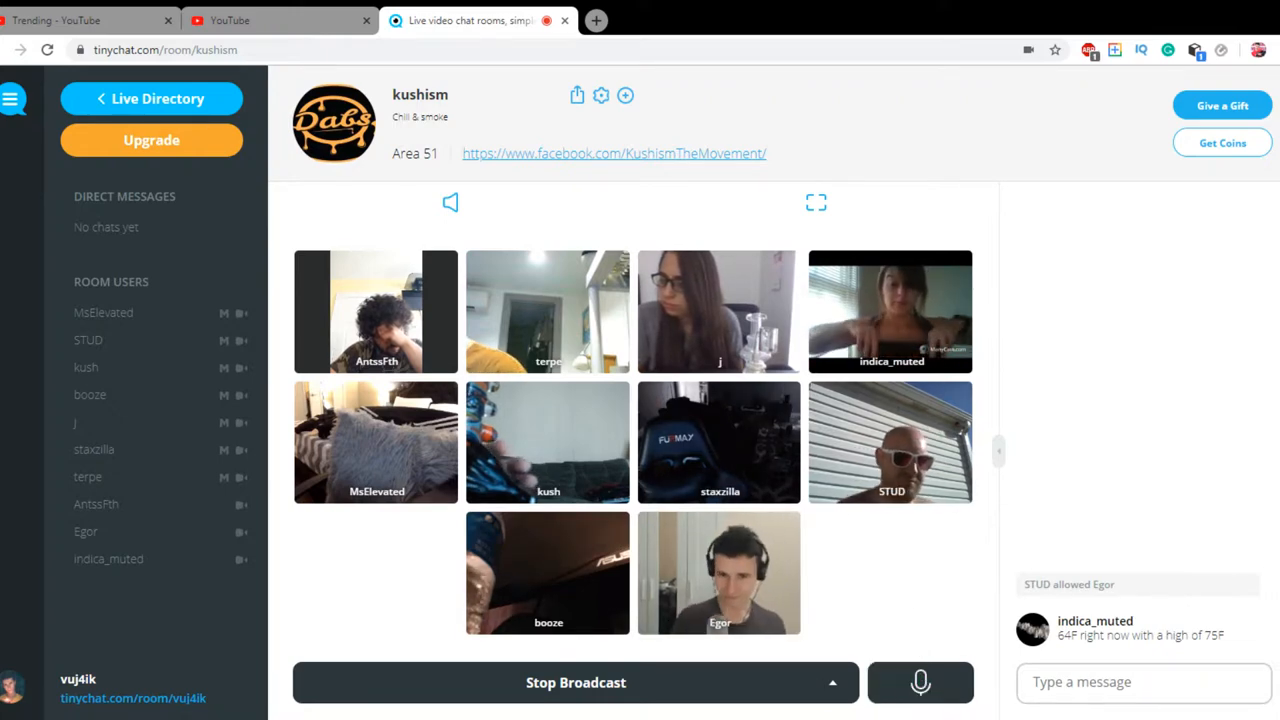
pyautogui.click(919, 682)
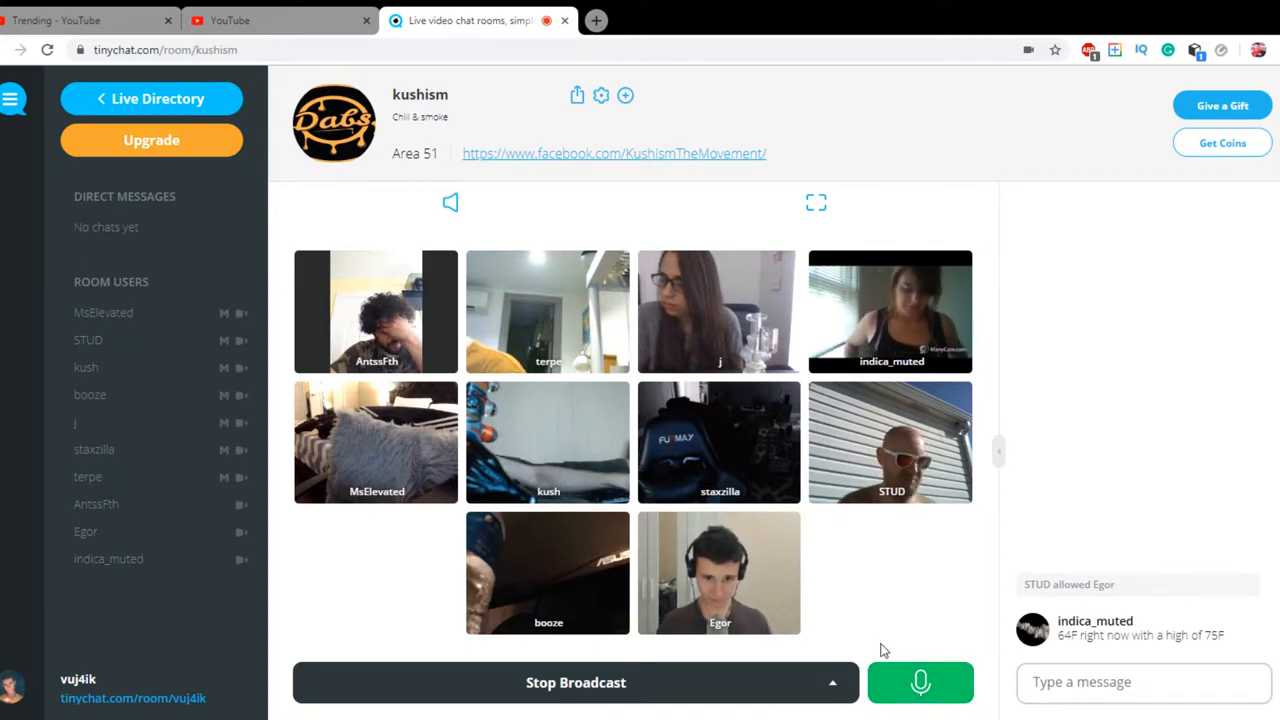
pyautogui.click(920, 682)
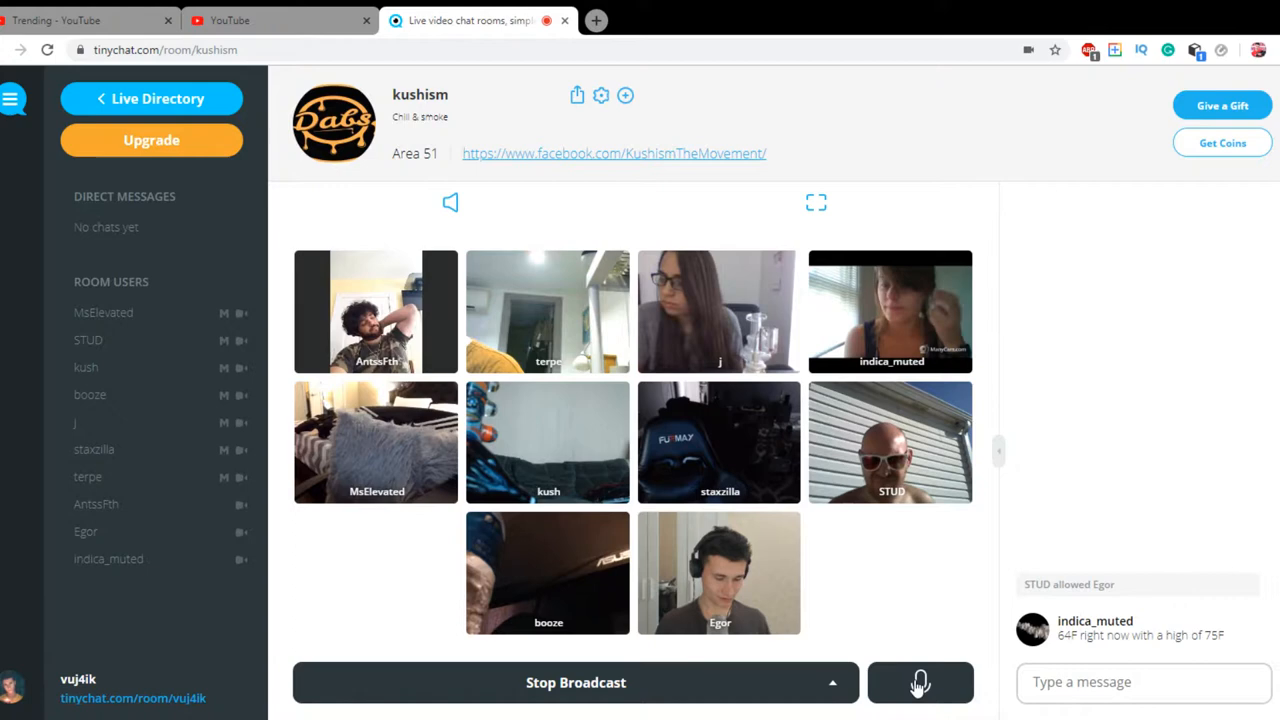
pyautogui.click(919, 682)
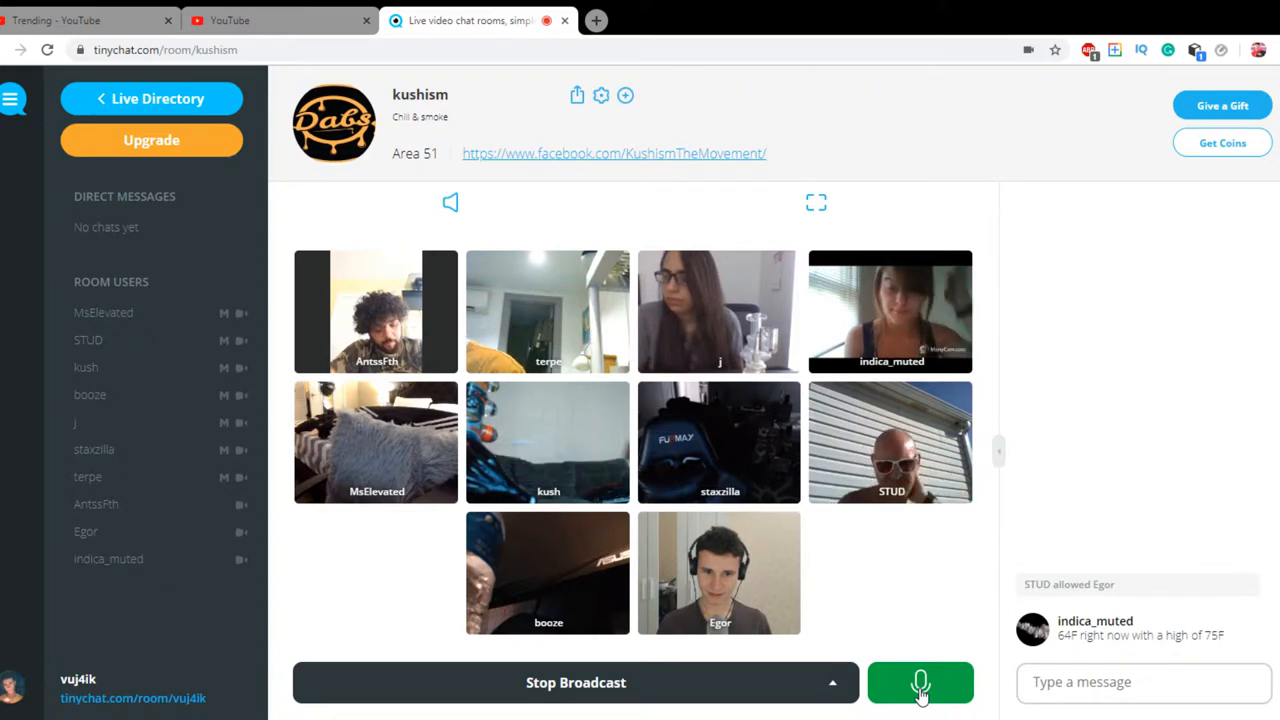
pyautogui.click(920, 682)
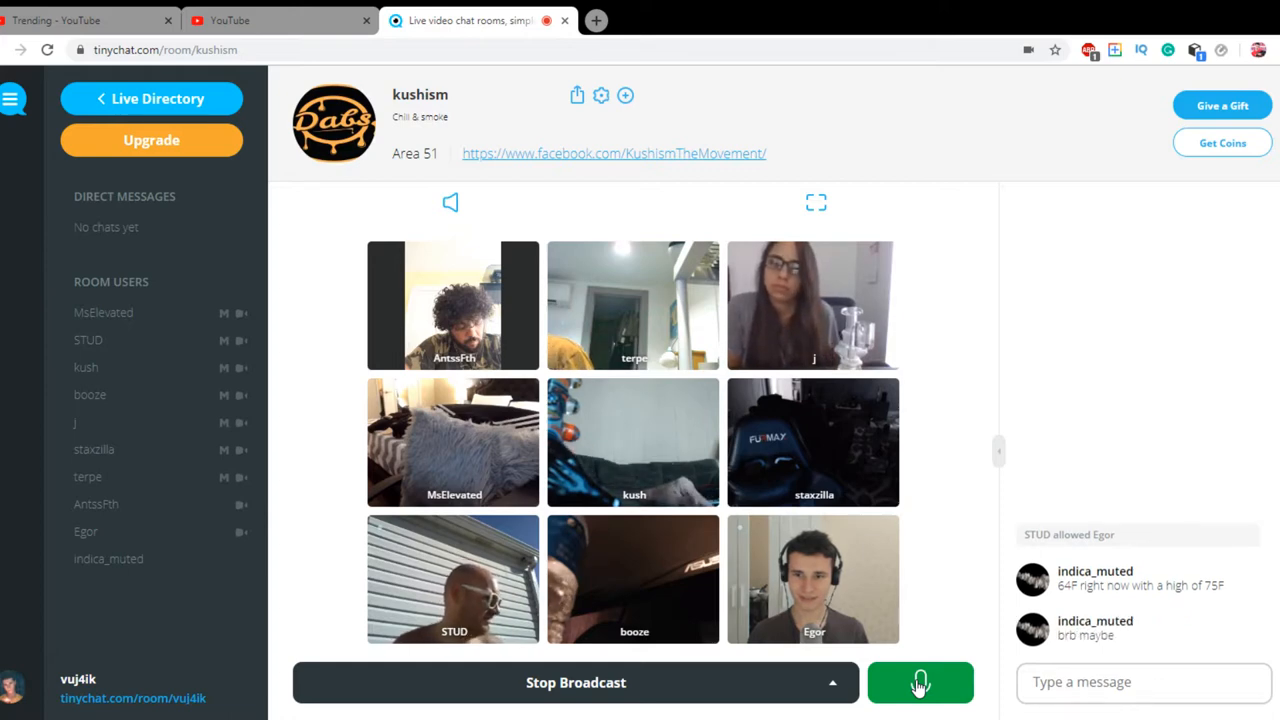
# Mute the mic, view Google Images results for 'farmer joe' in another tab, and return
pyautogui.click(920, 682)
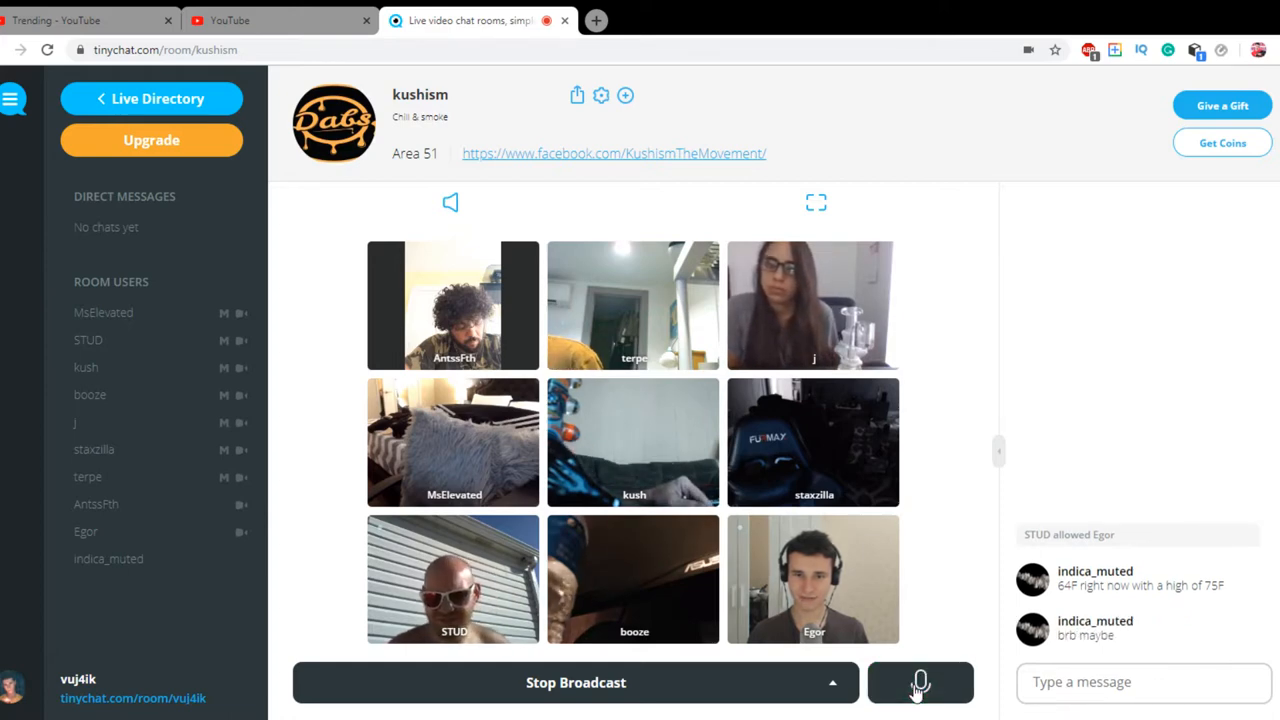
pyautogui.click(794, 20)
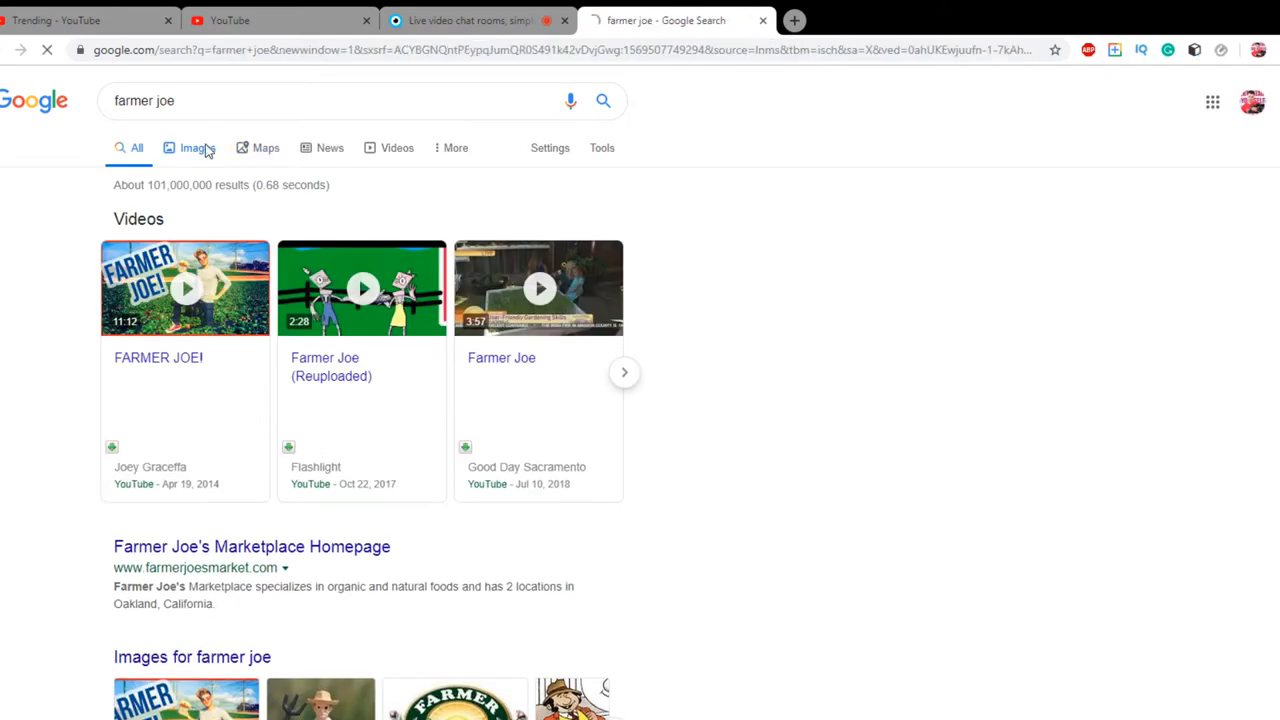
pyautogui.click(197, 147)
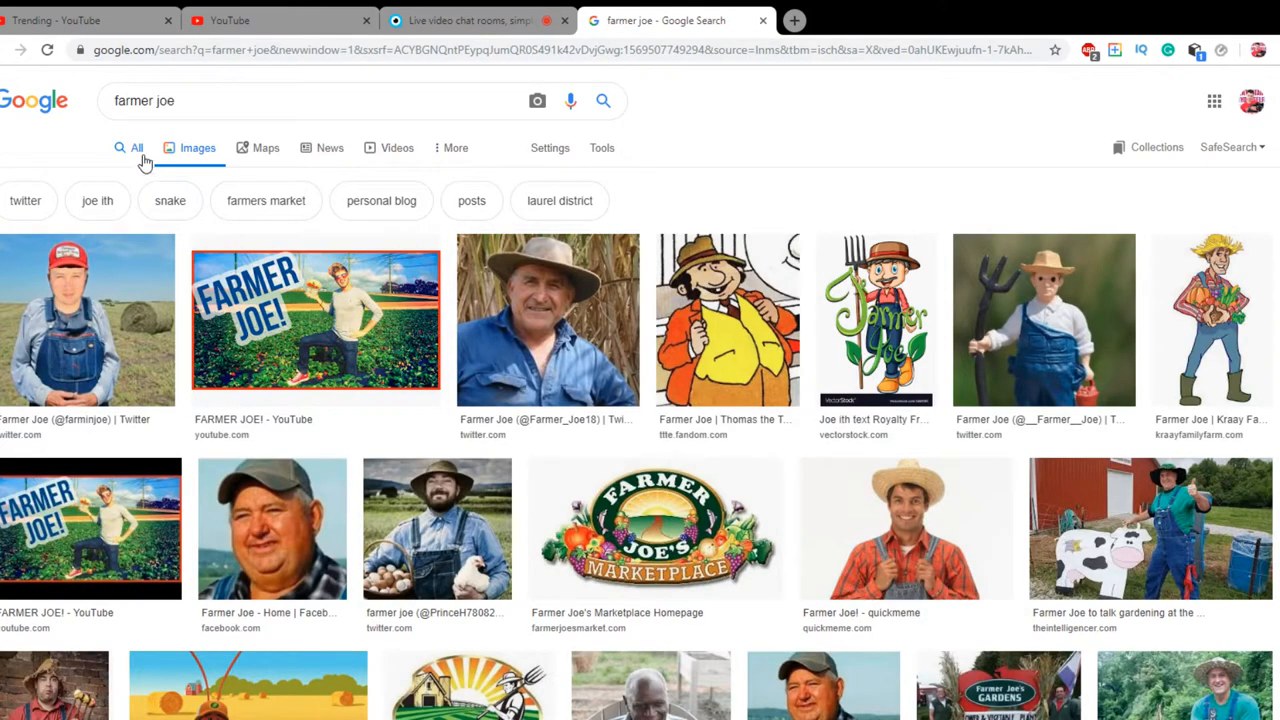
pyautogui.click(470, 20)
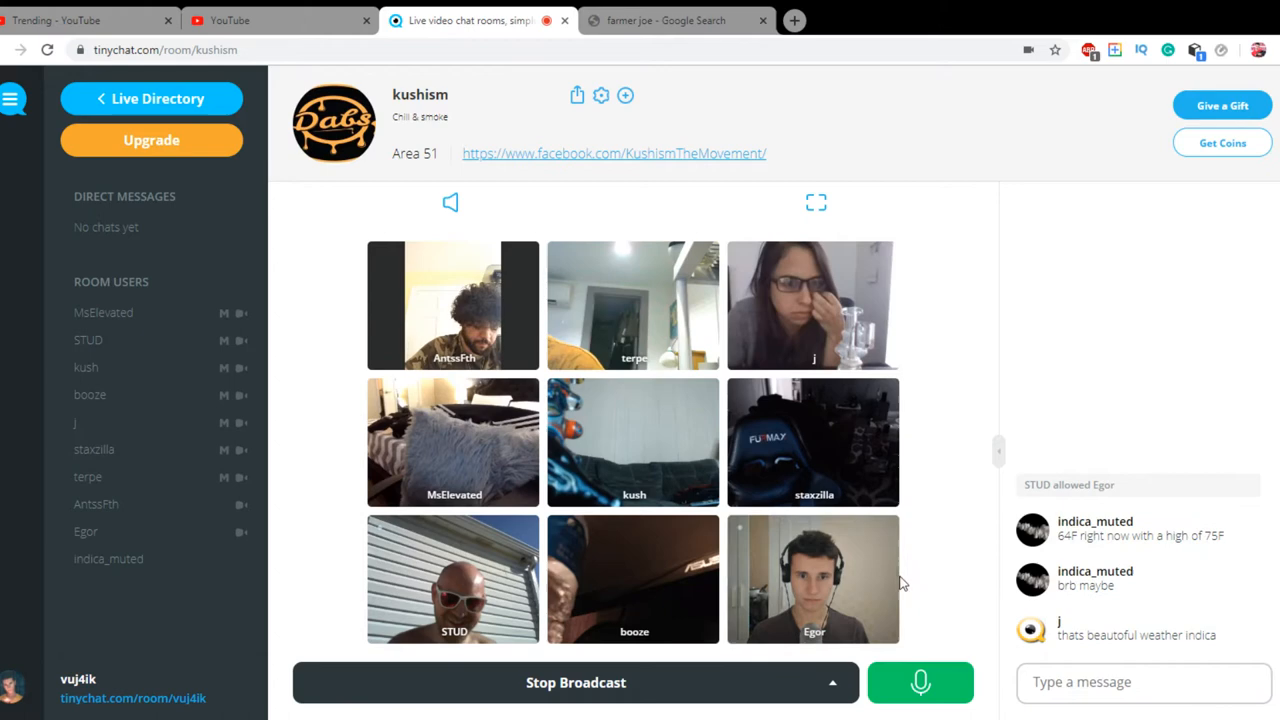
# Toggle the push-to-talk mic several times to talk, finishing with it muted
pyautogui.click(920, 682)
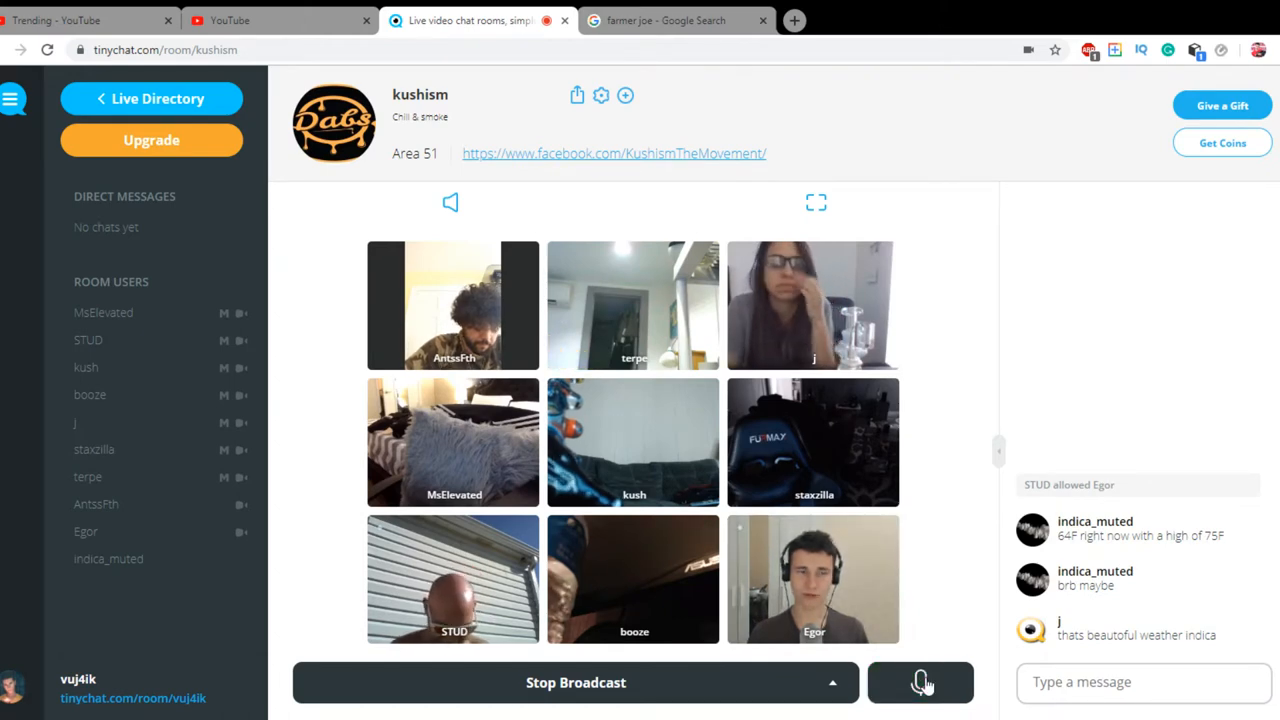
pyautogui.click(920, 682)
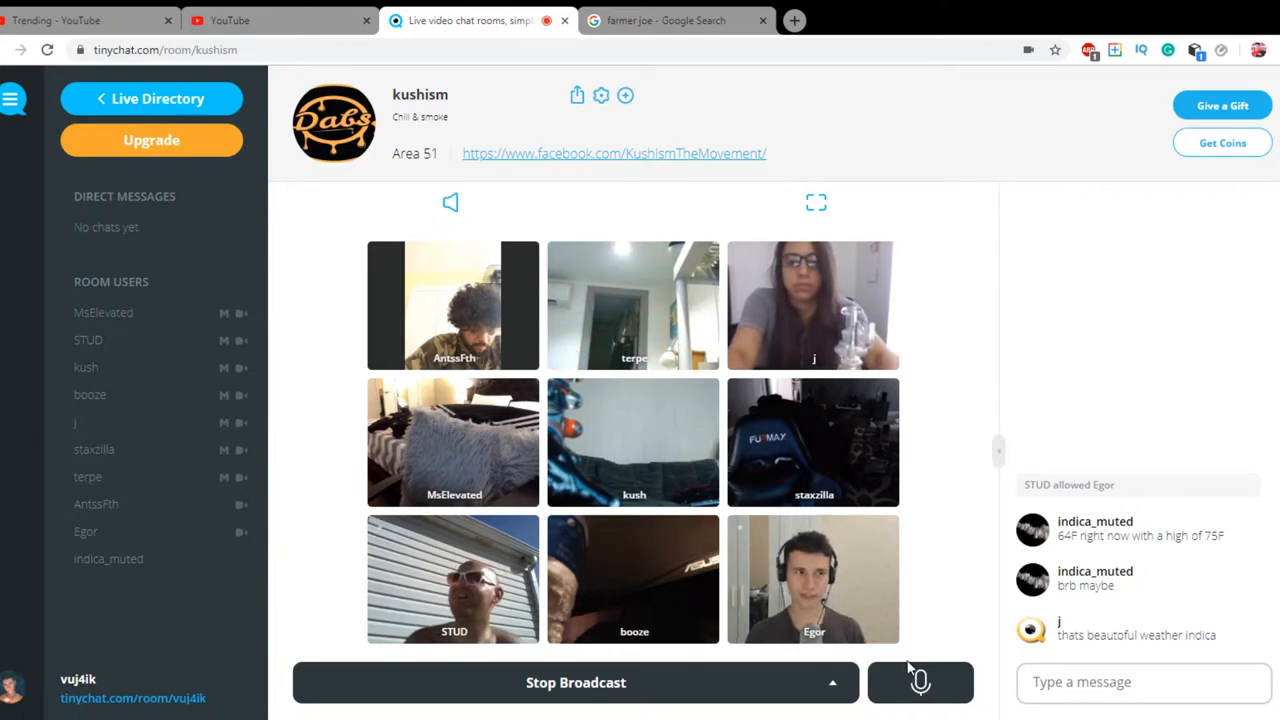
pyautogui.click(919, 682)
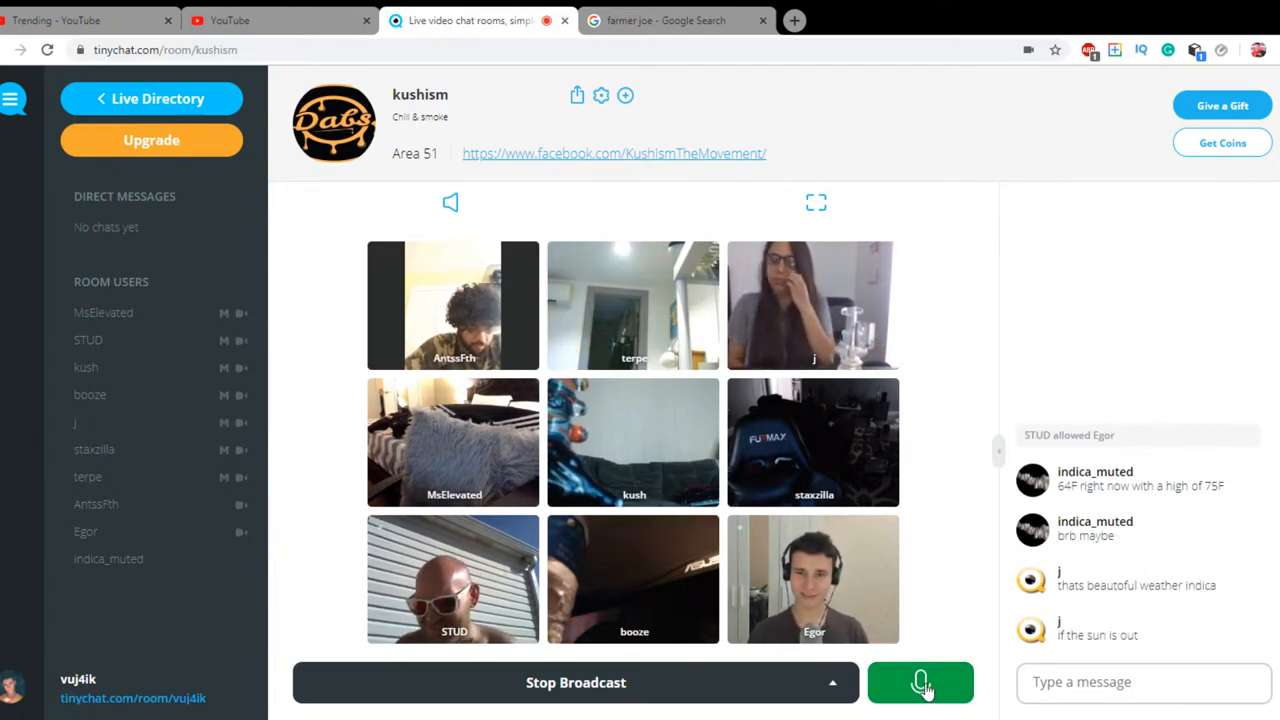
pyautogui.click(920, 682)
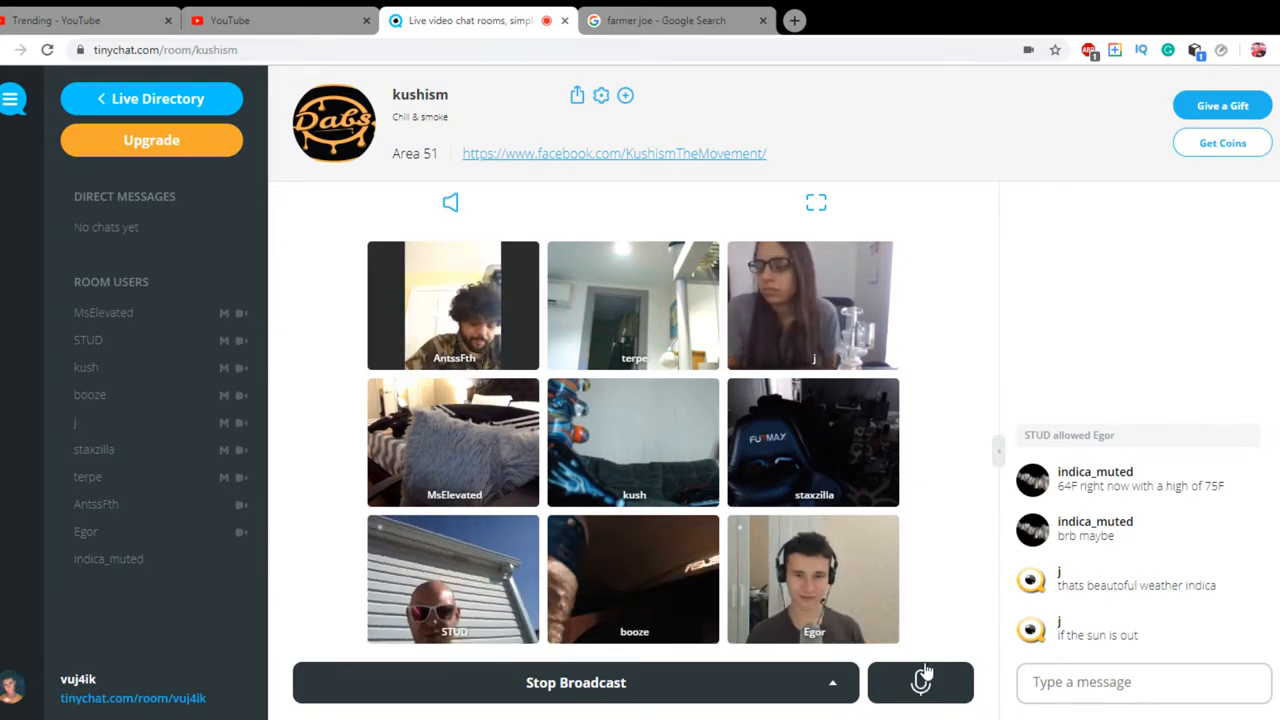
pyautogui.click(920, 682)
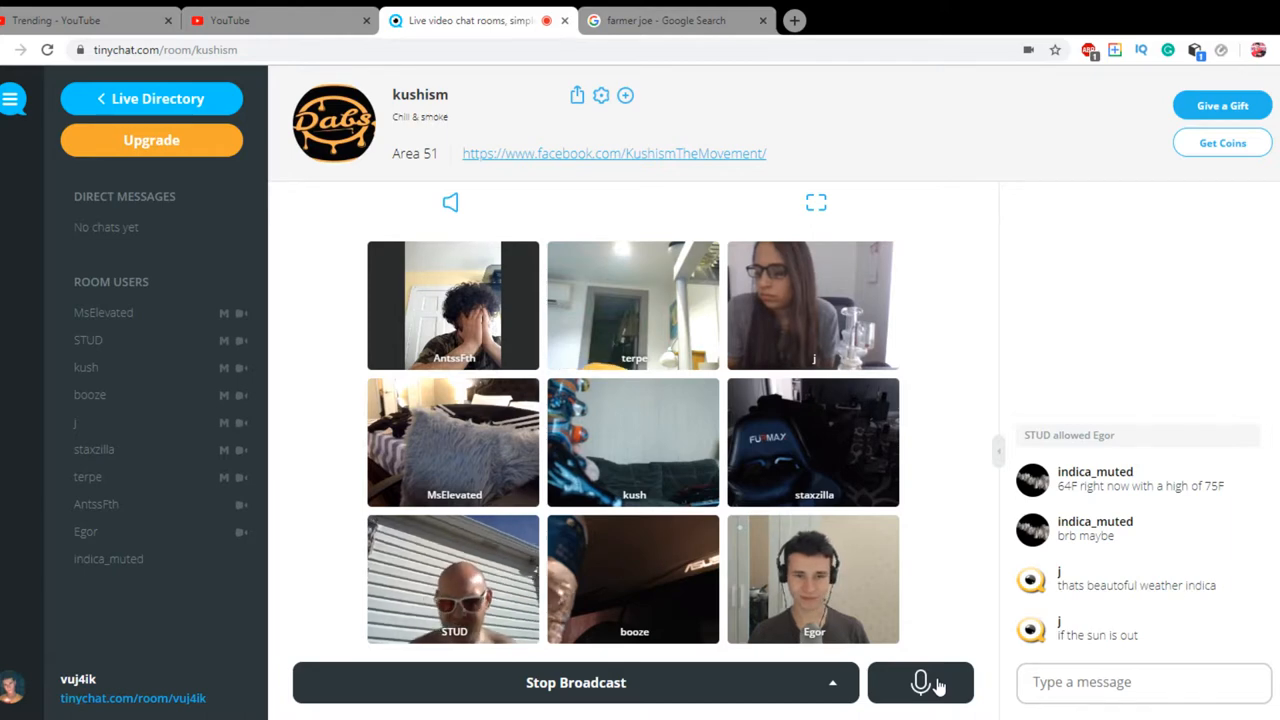
pyautogui.click(920, 682)
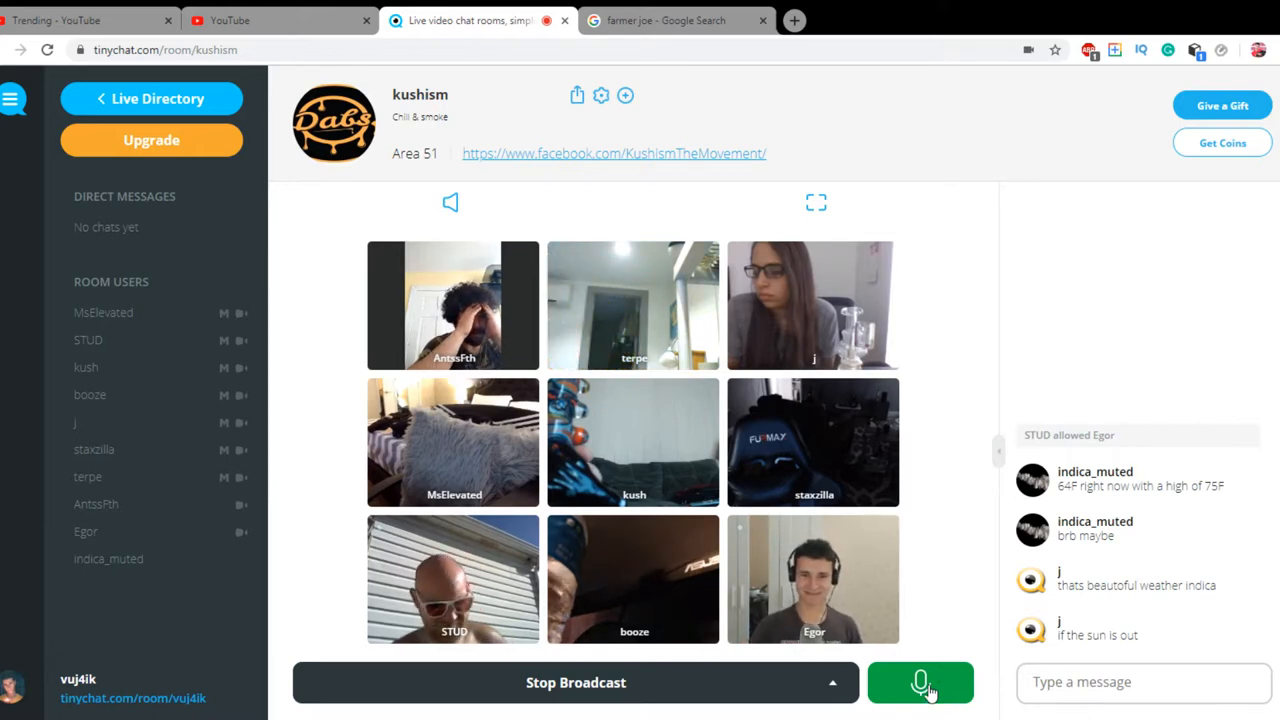
pyautogui.click(920, 682)
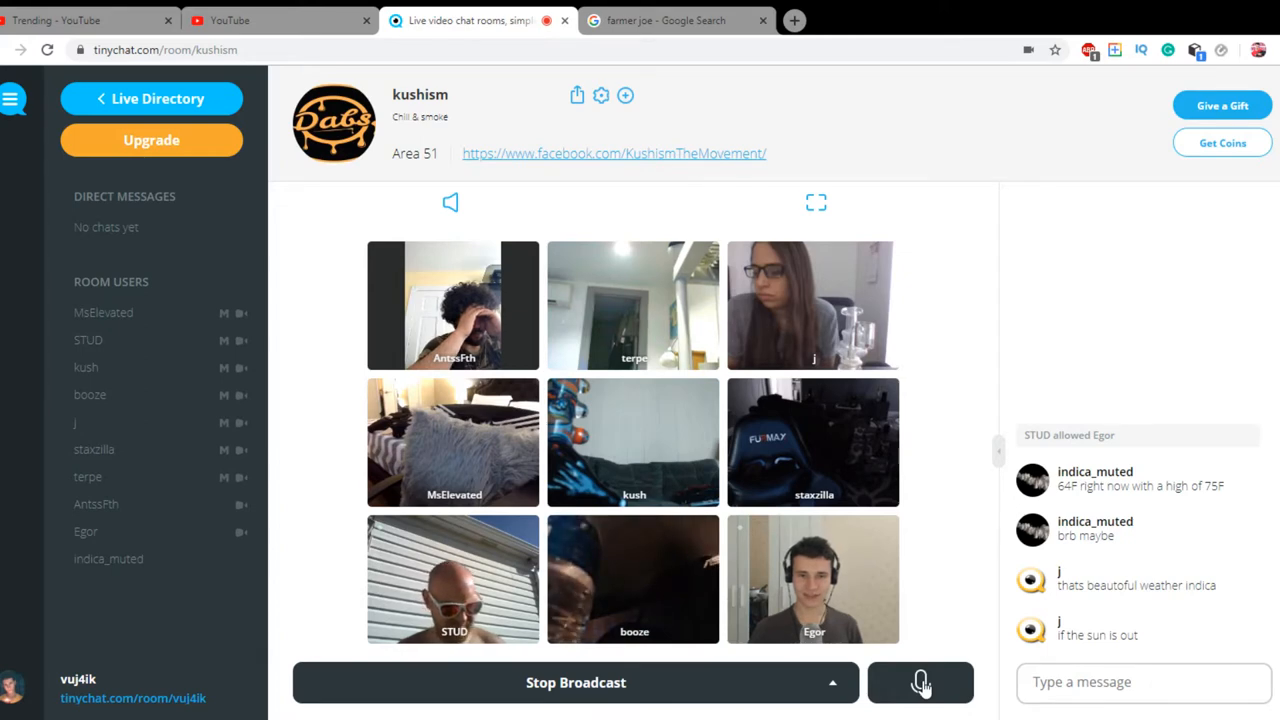
pyautogui.click(919, 682)
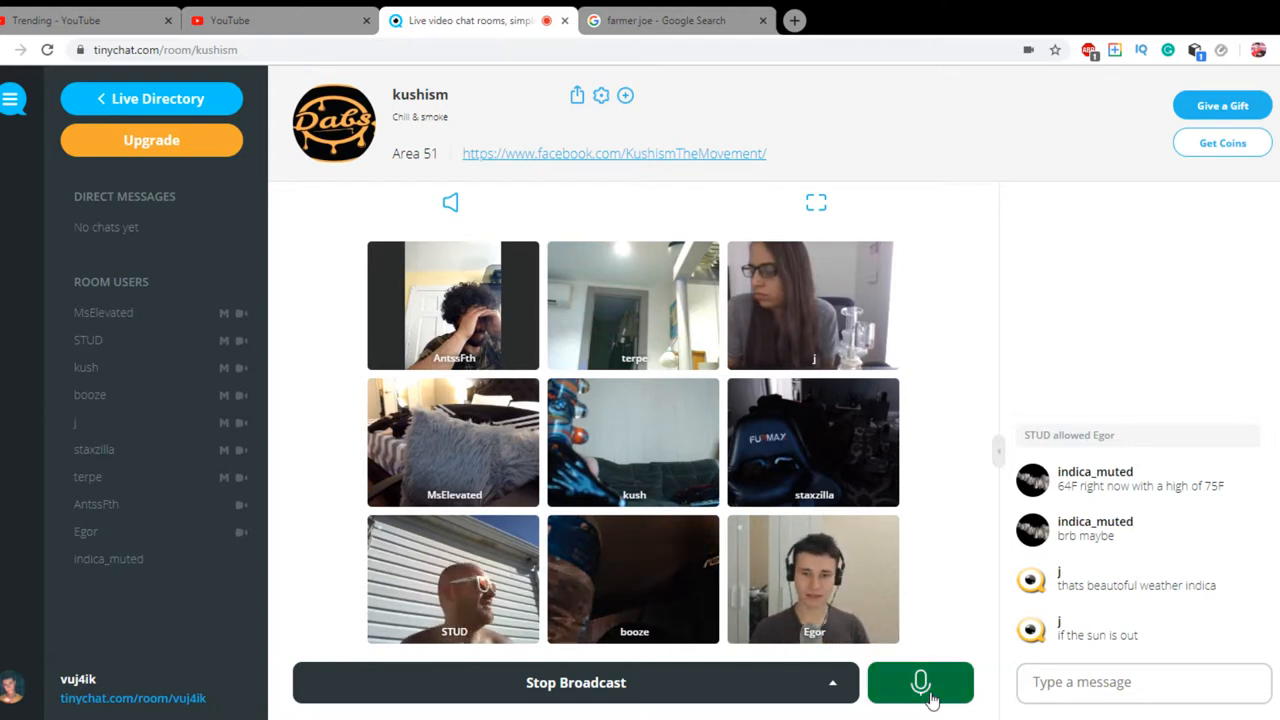
pyautogui.click(920, 682)
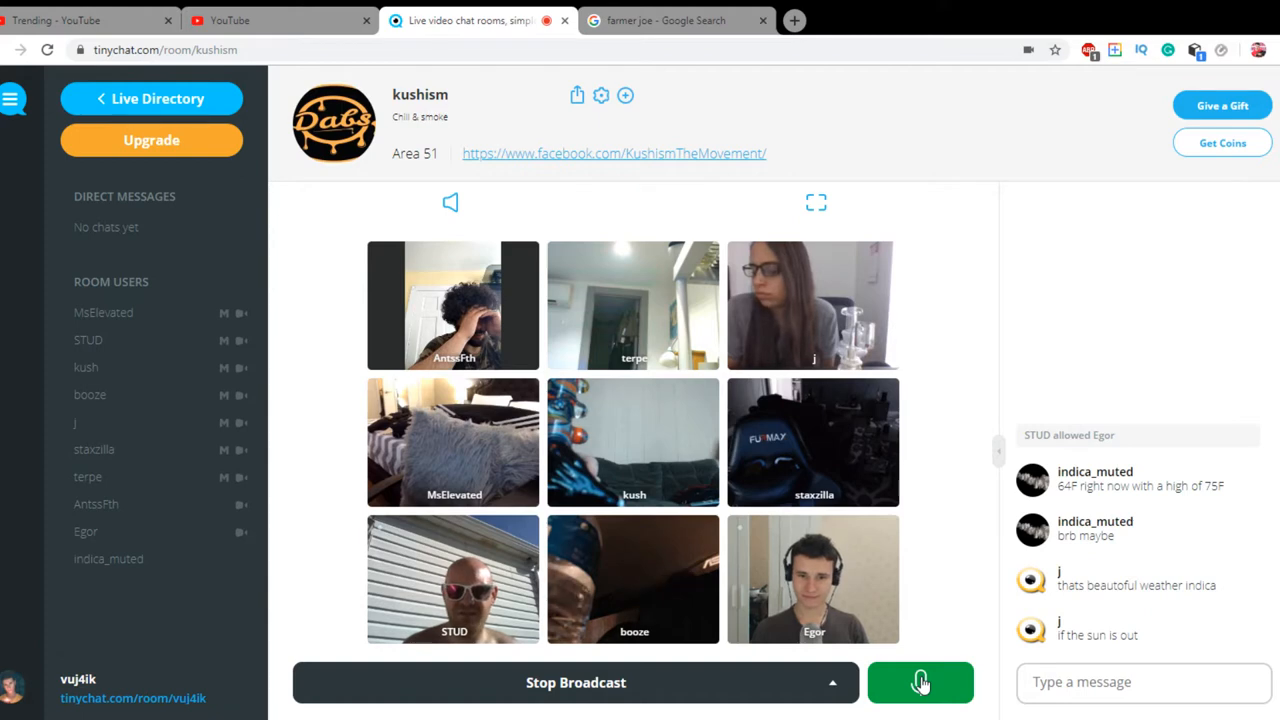
pyautogui.click(920, 682)
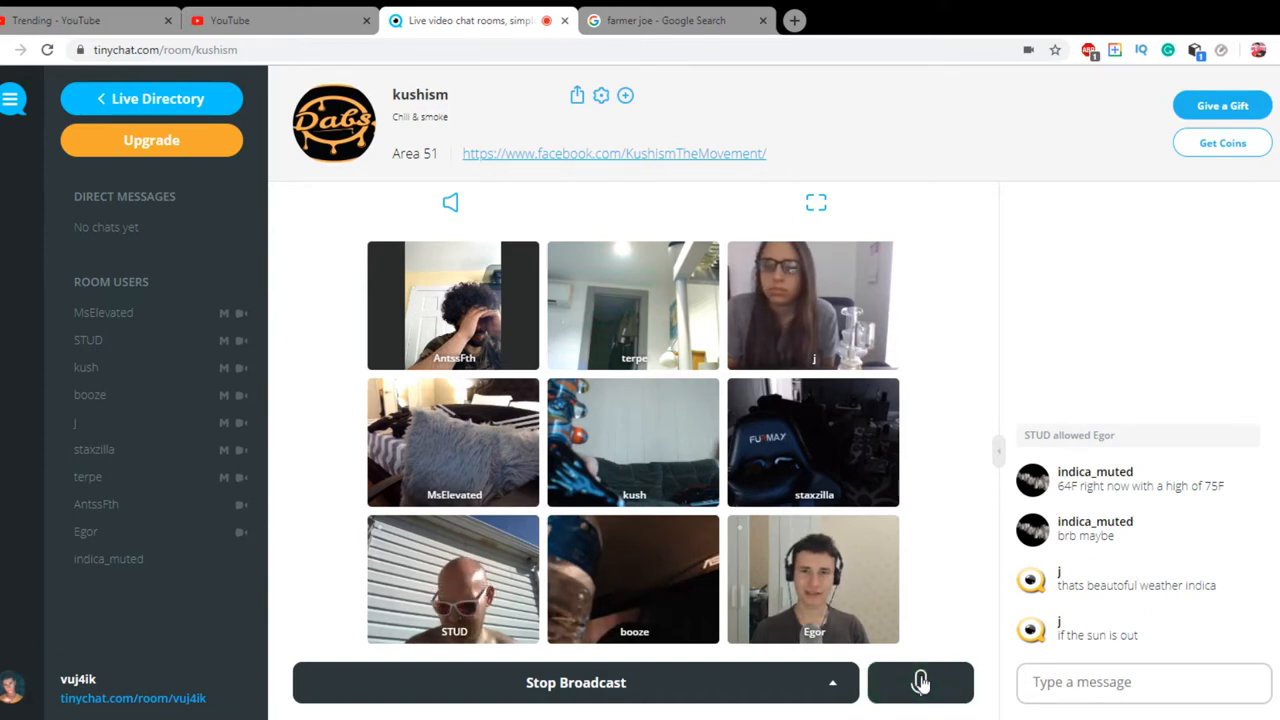
# Switch the push-to-talk mic off and back on a couple of times
pyautogui.click(920, 682)
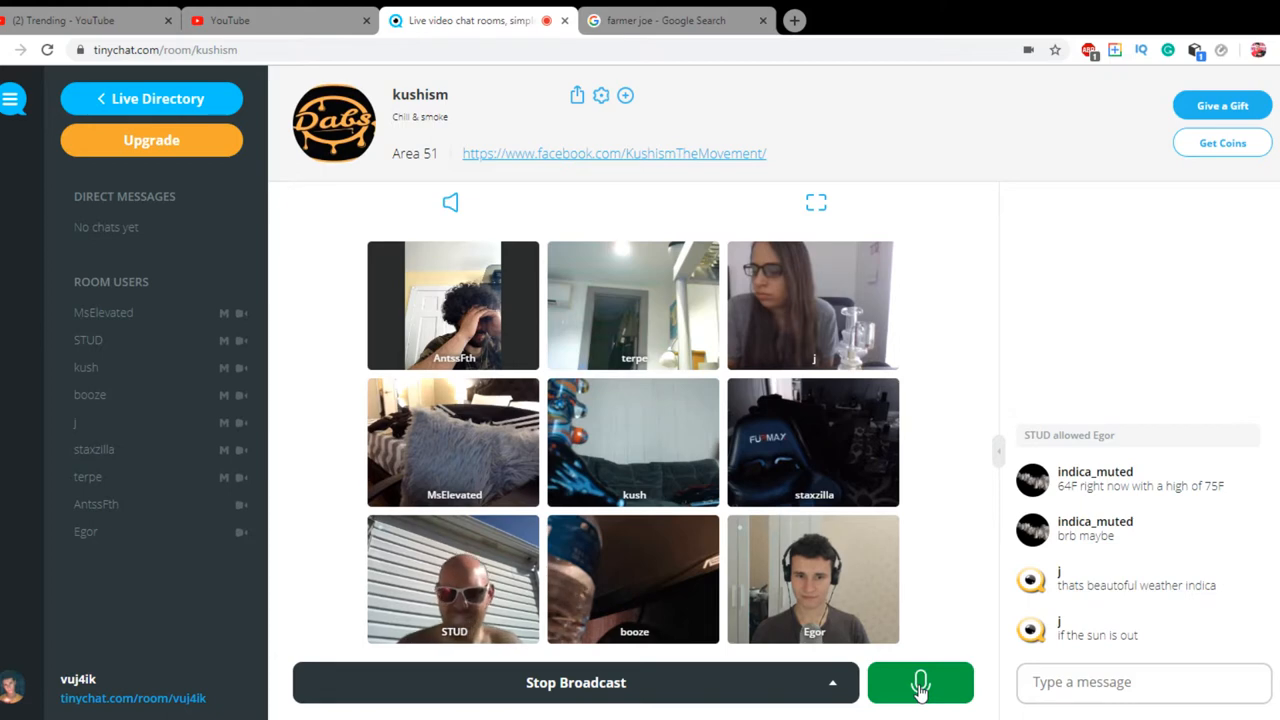
pyautogui.click(919, 682)
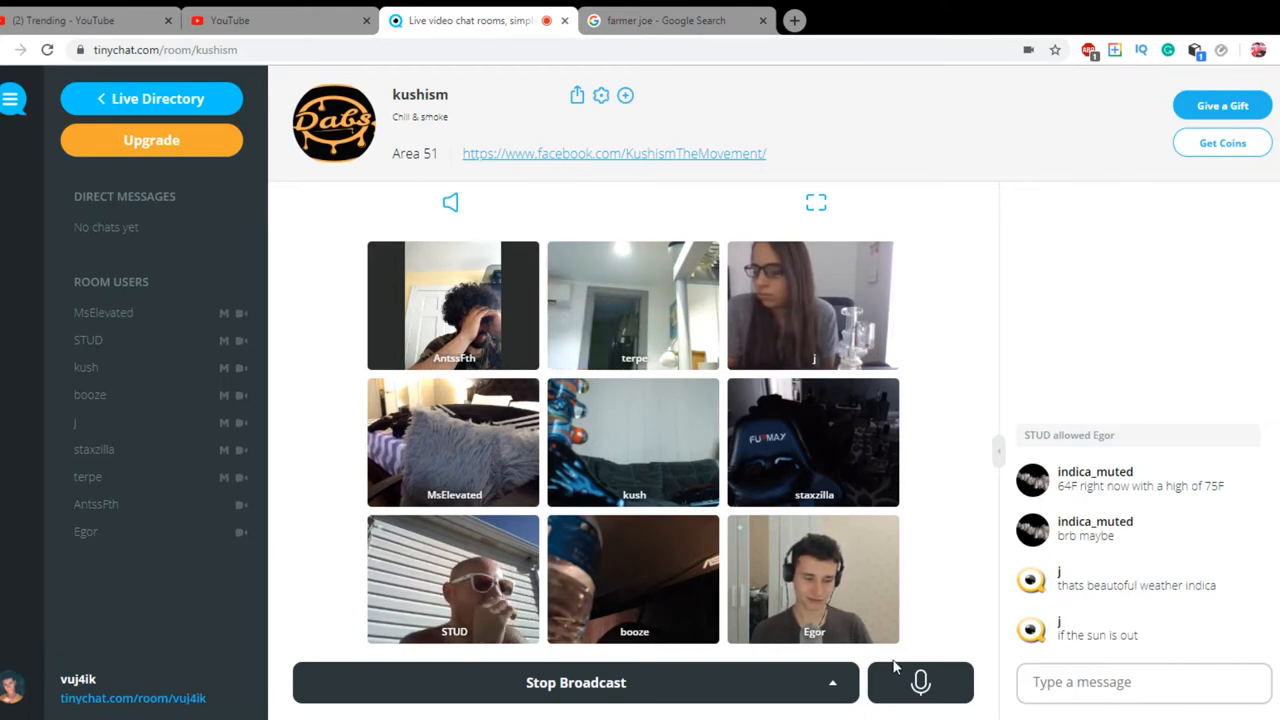
pyautogui.click(919, 682)
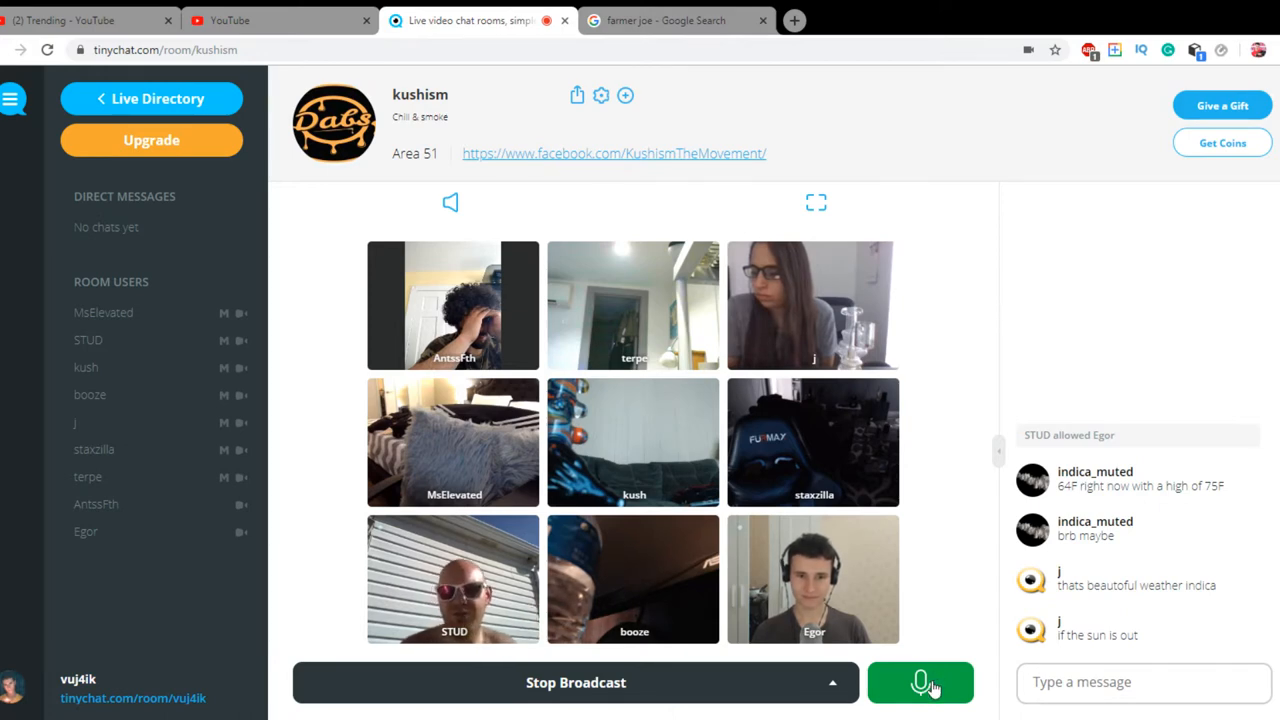
pyautogui.click(920, 682)
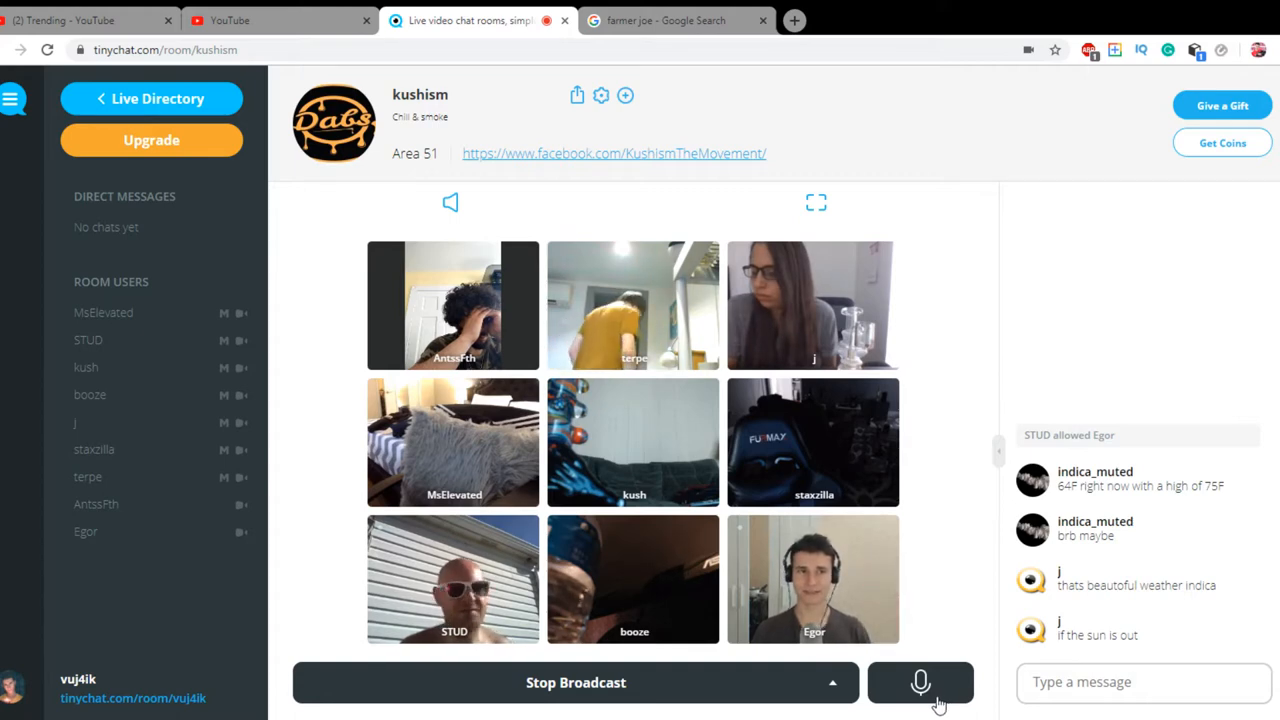
pyautogui.click(920, 682)
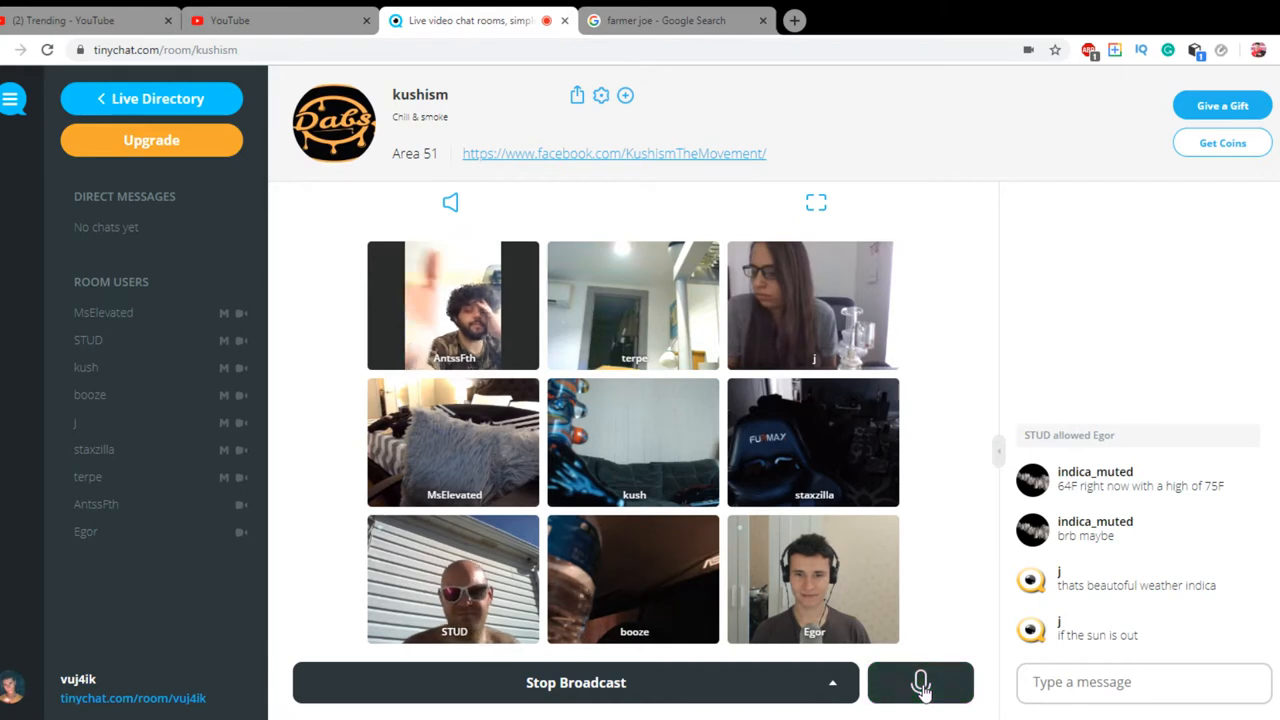
pyautogui.click(920, 682)
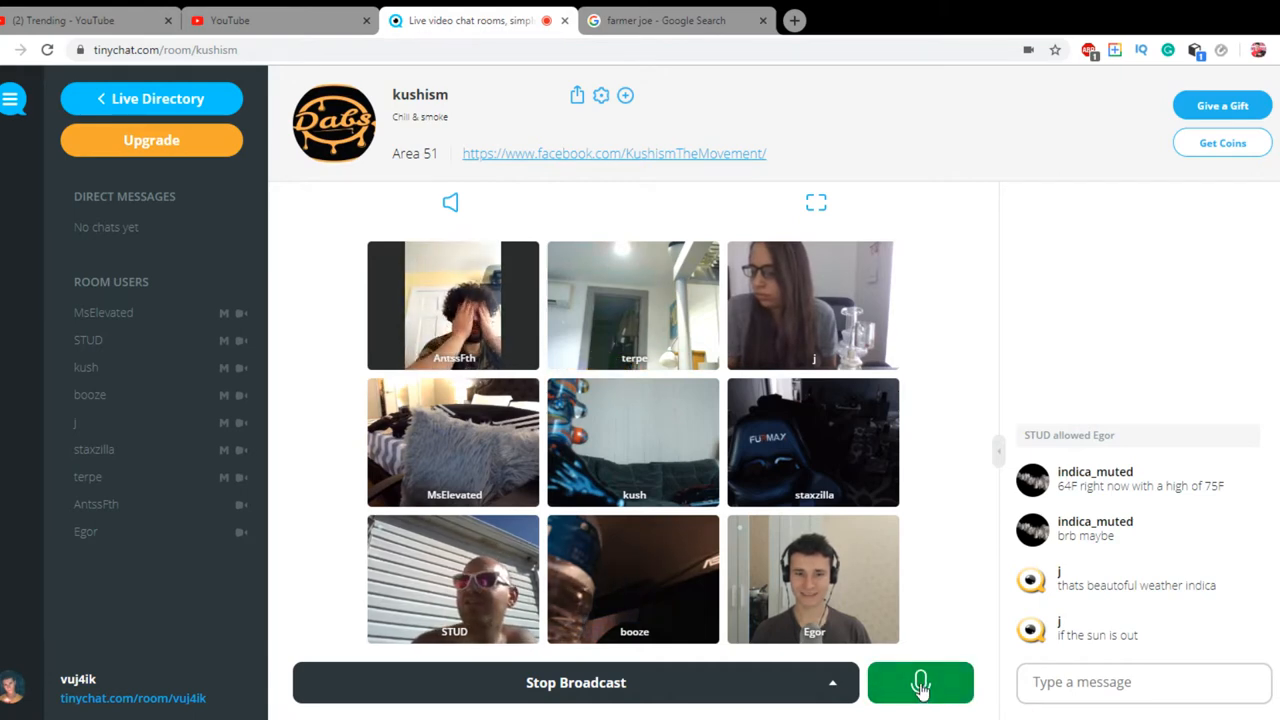
pyautogui.click(920, 682)
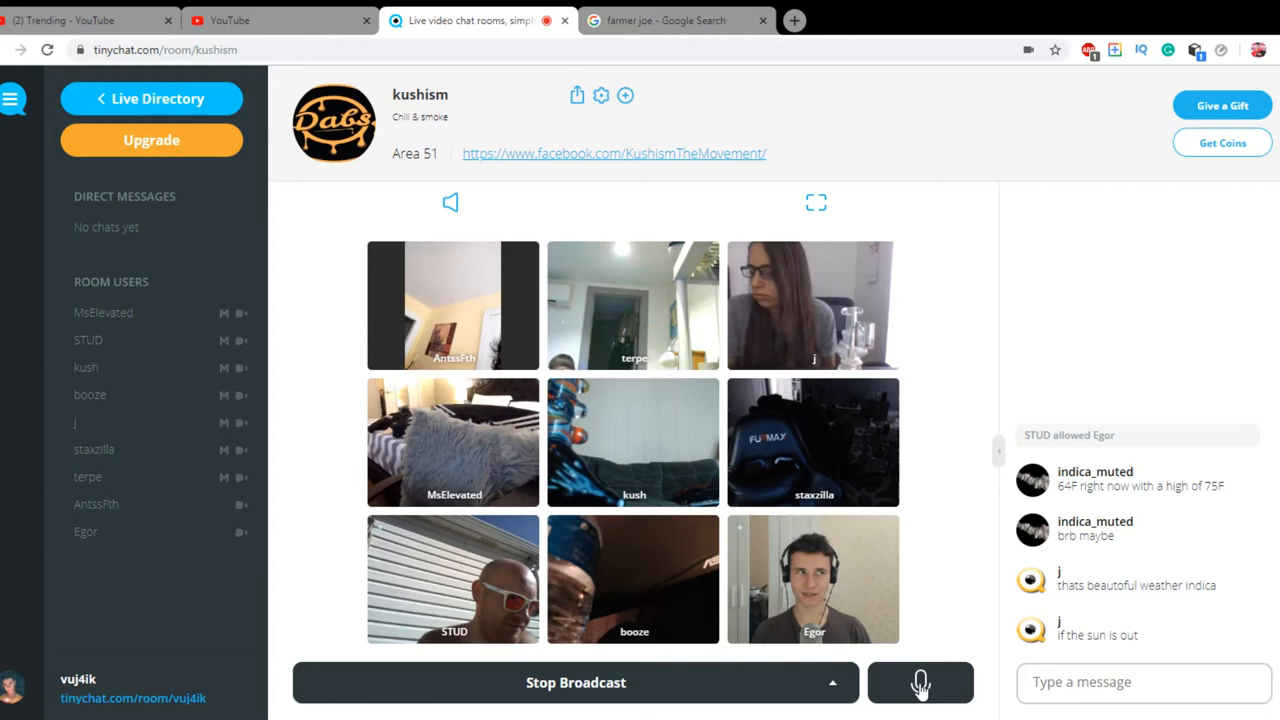
pyautogui.click(920, 682)
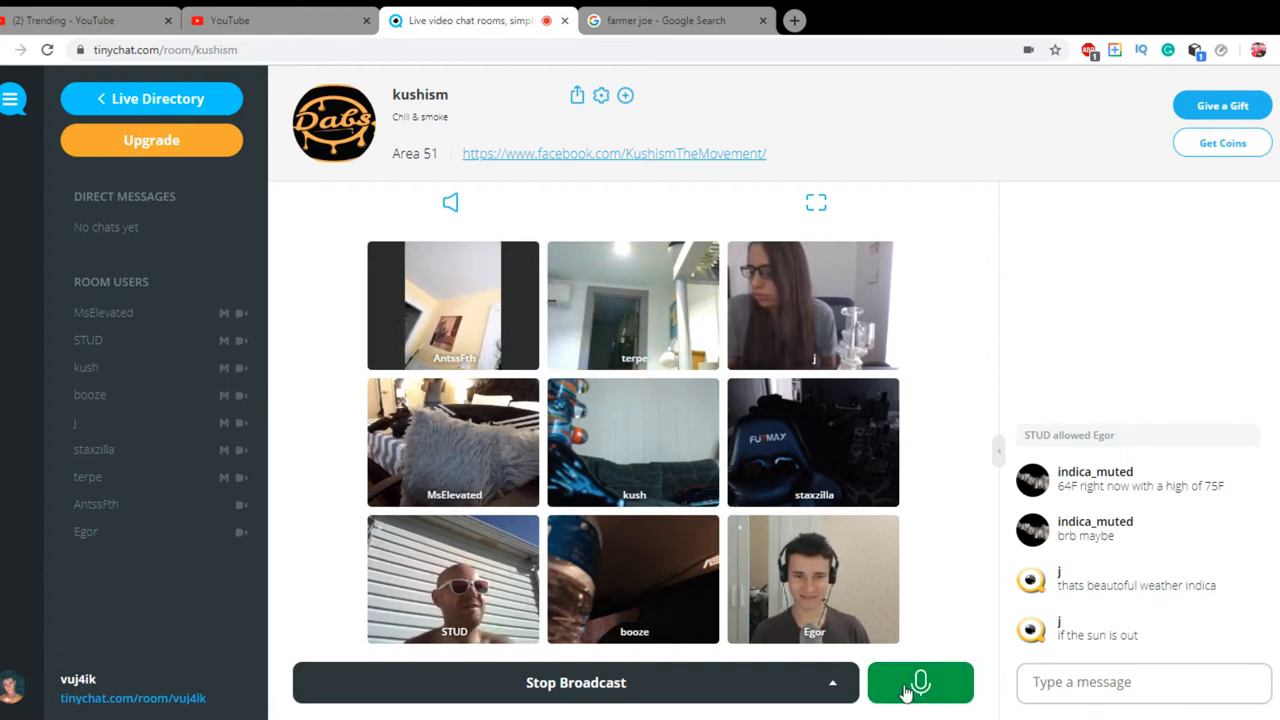
pyautogui.click(919, 682)
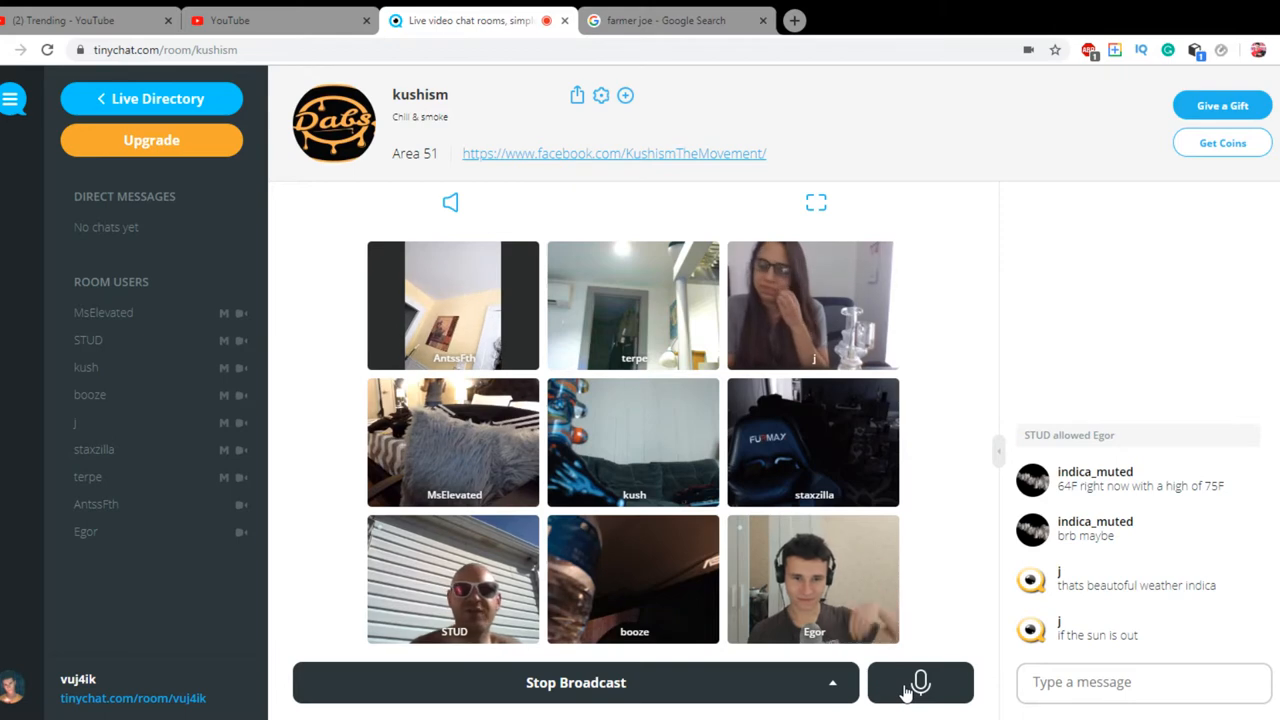
pyautogui.click(919, 682)
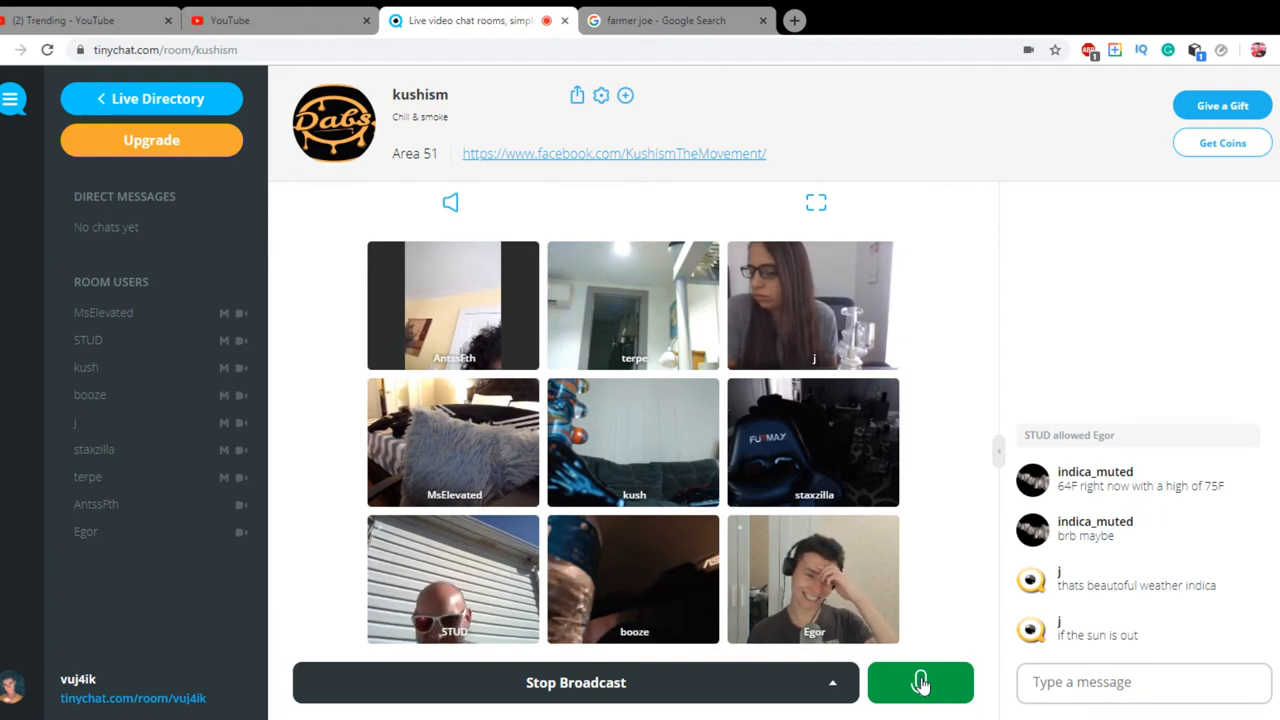
pyautogui.click(920, 682)
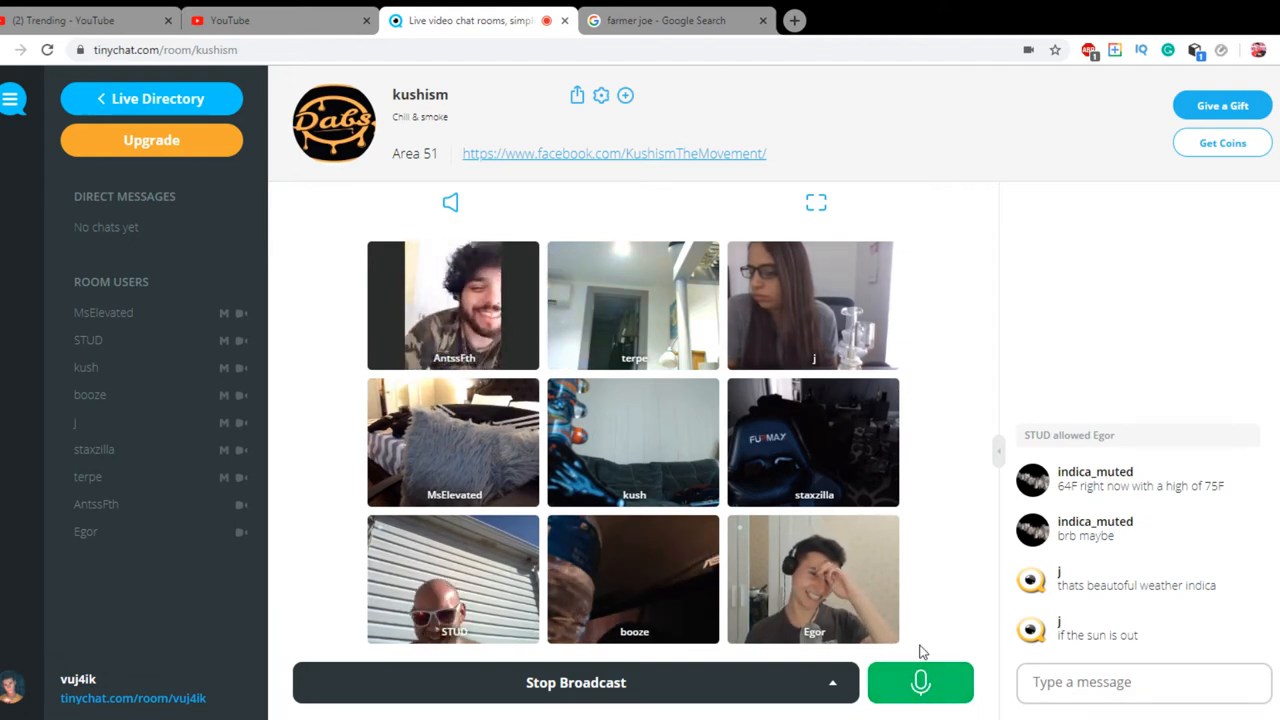
pyautogui.click(920, 682)
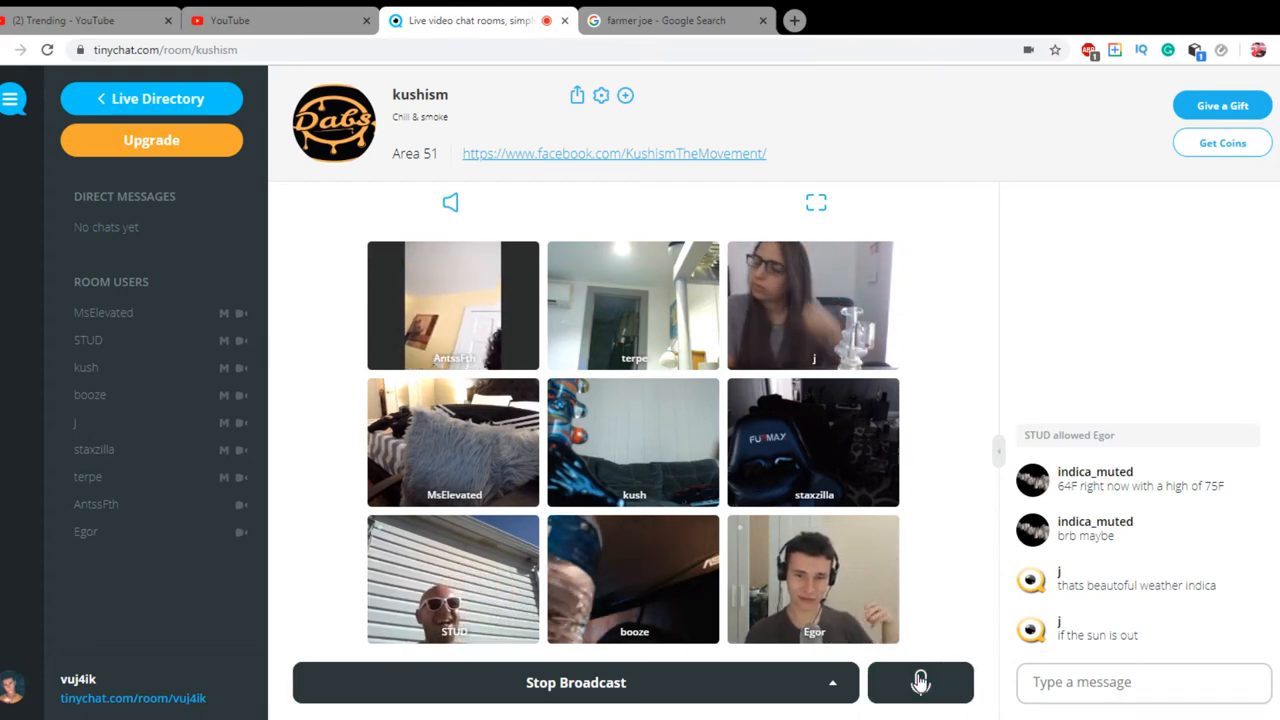
pyautogui.click(919, 682)
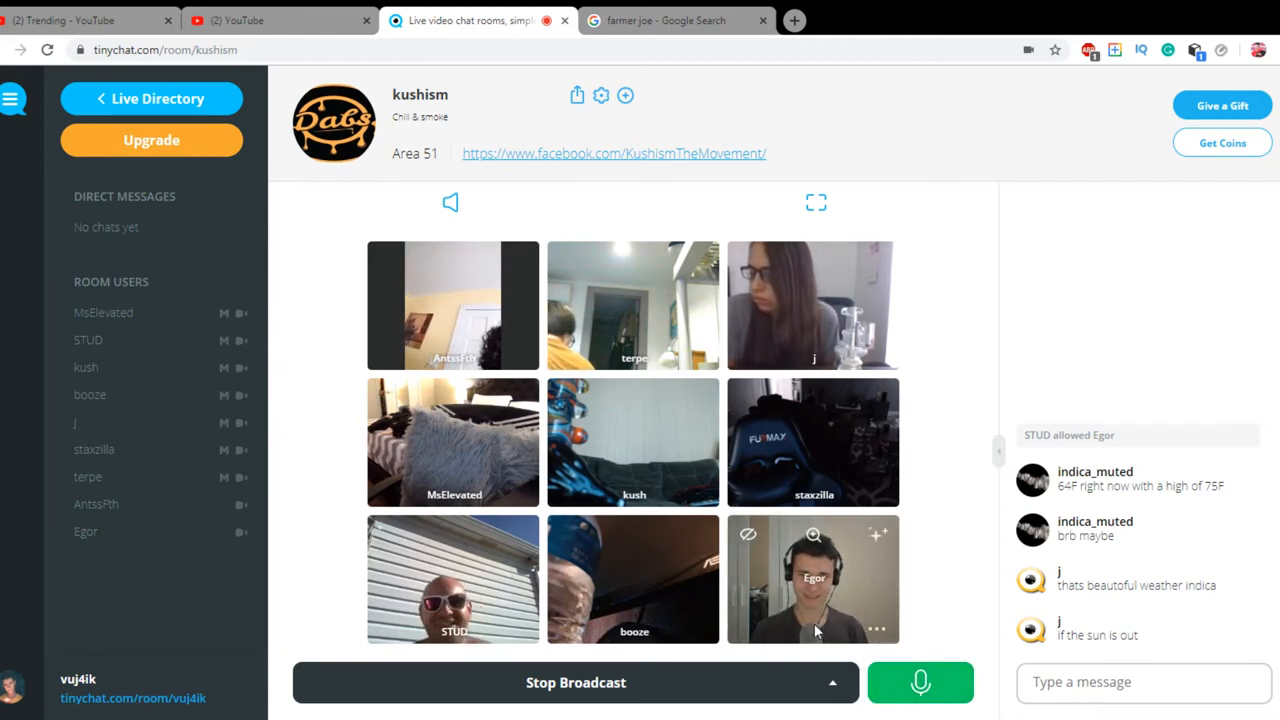
# Toggle the push-to-talk mic several times, leaving it dark so your voice isn't sent
pyautogui.click(919, 682)
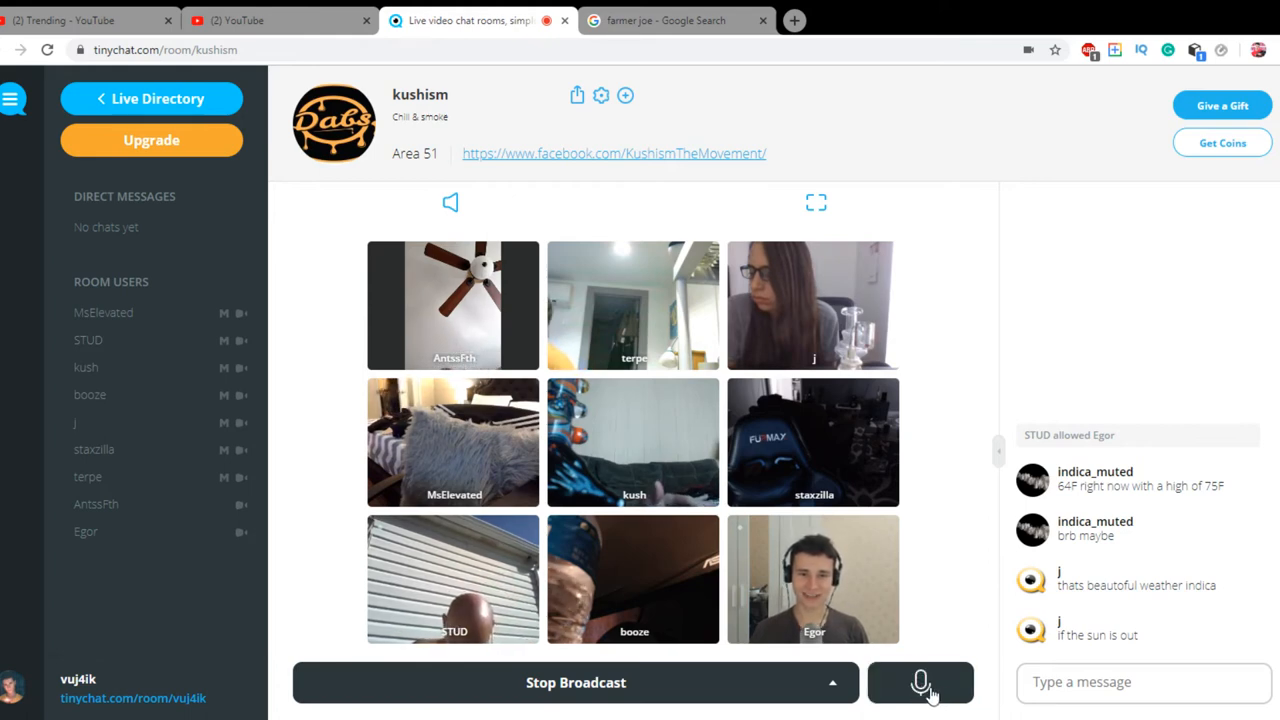
pyautogui.click(920, 682)
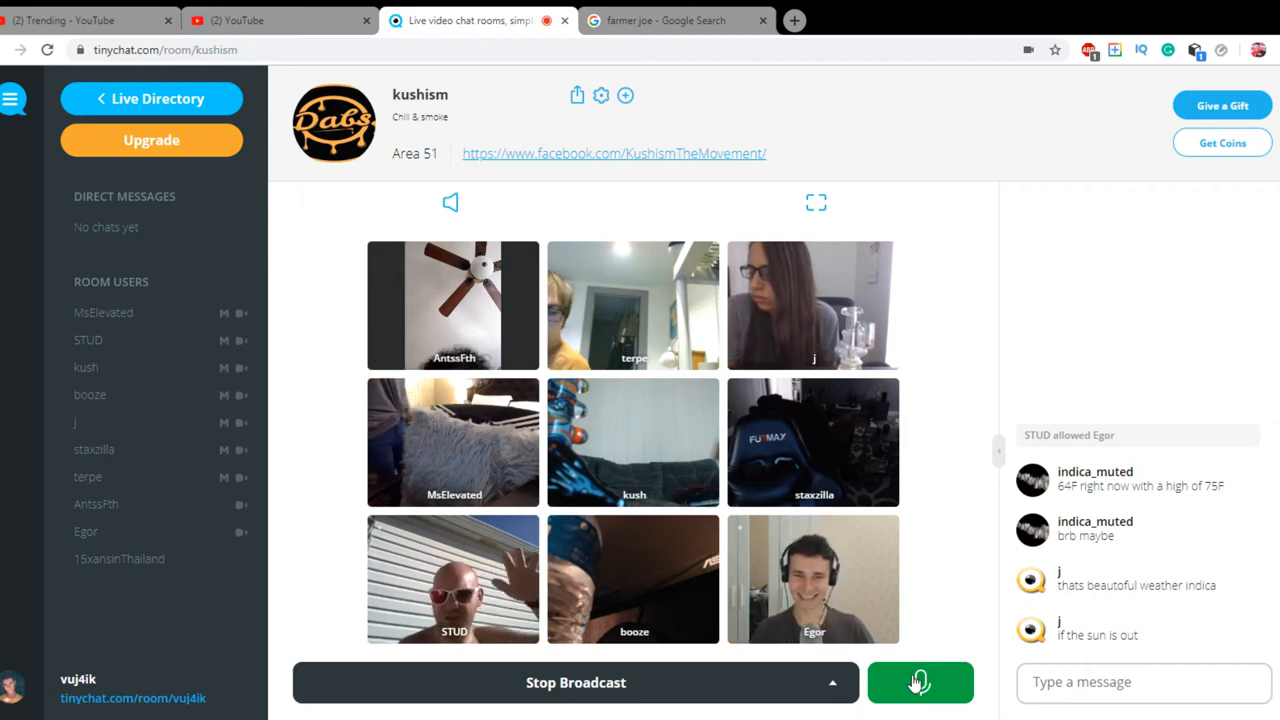
pyautogui.click(920, 682)
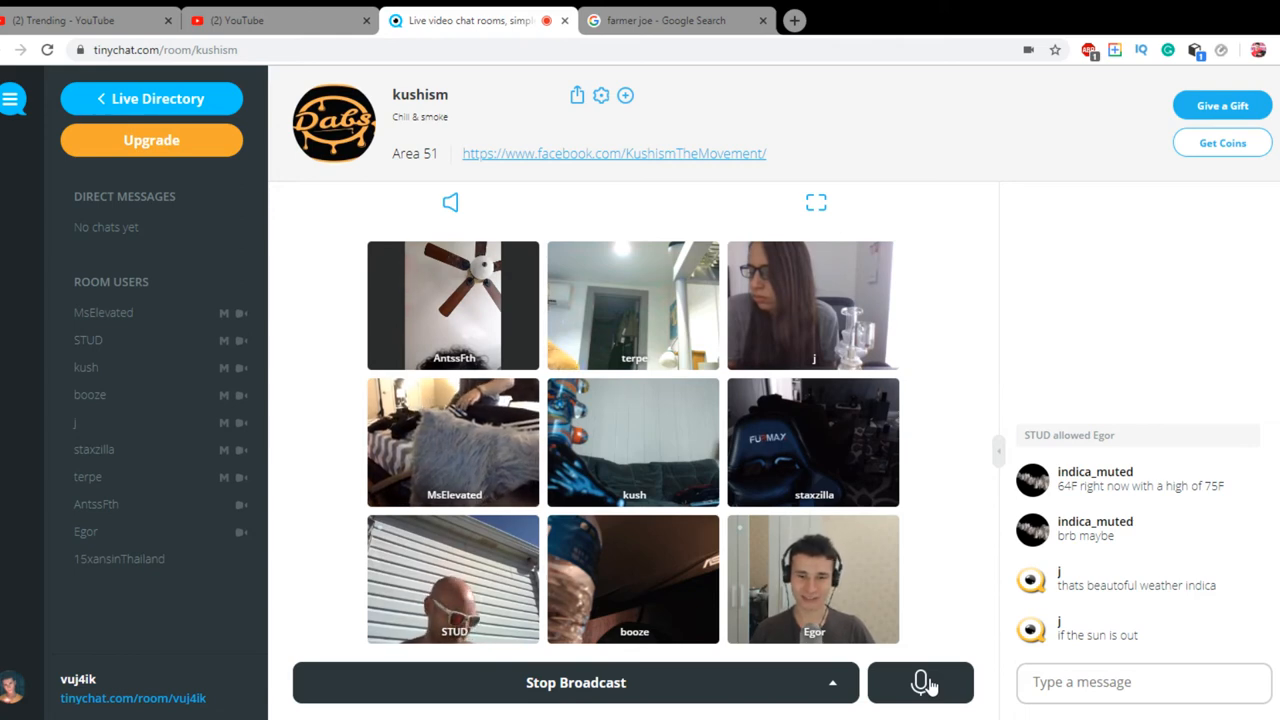
pyautogui.click(920, 682)
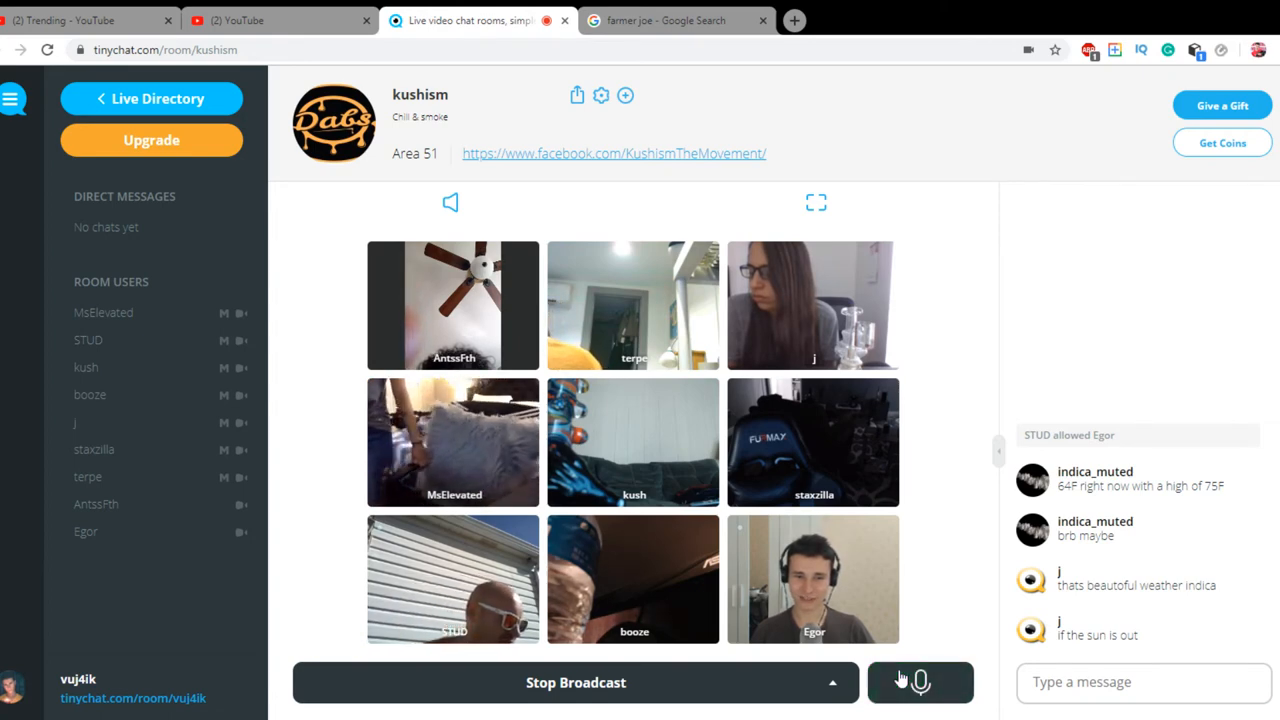
pyautogui.click(918, 682)
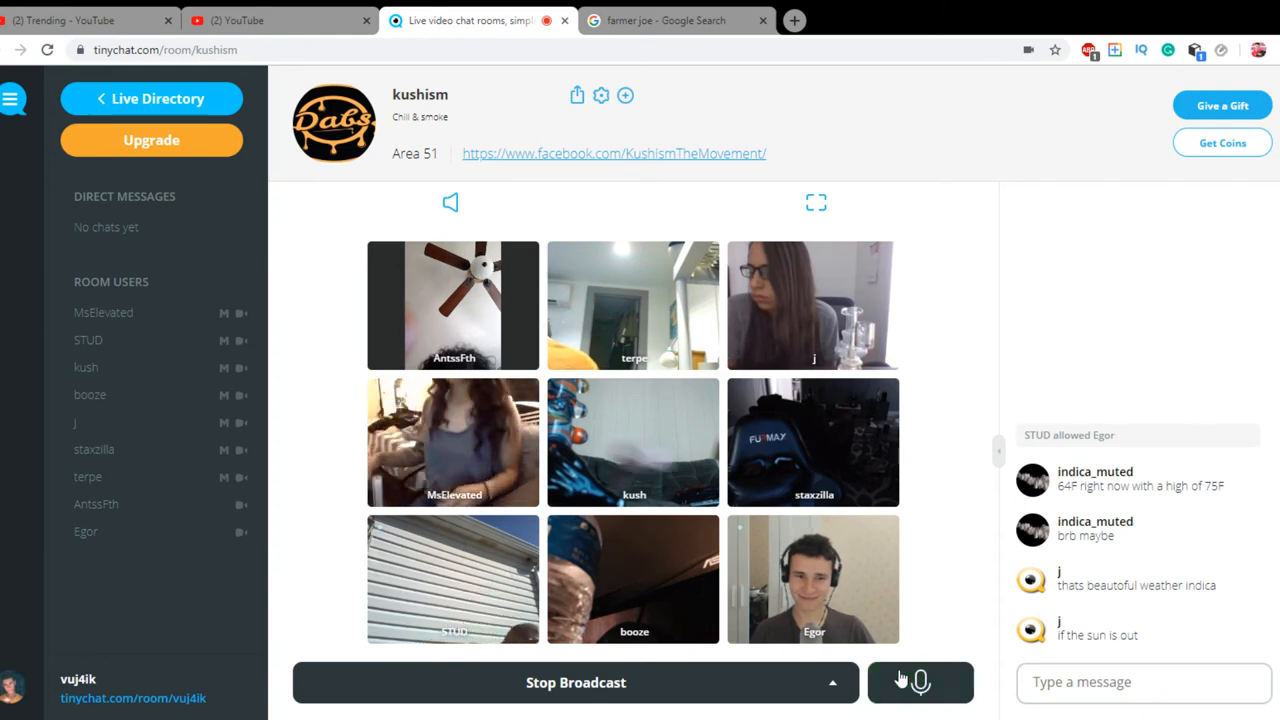
pyautogui.click(919, 682)
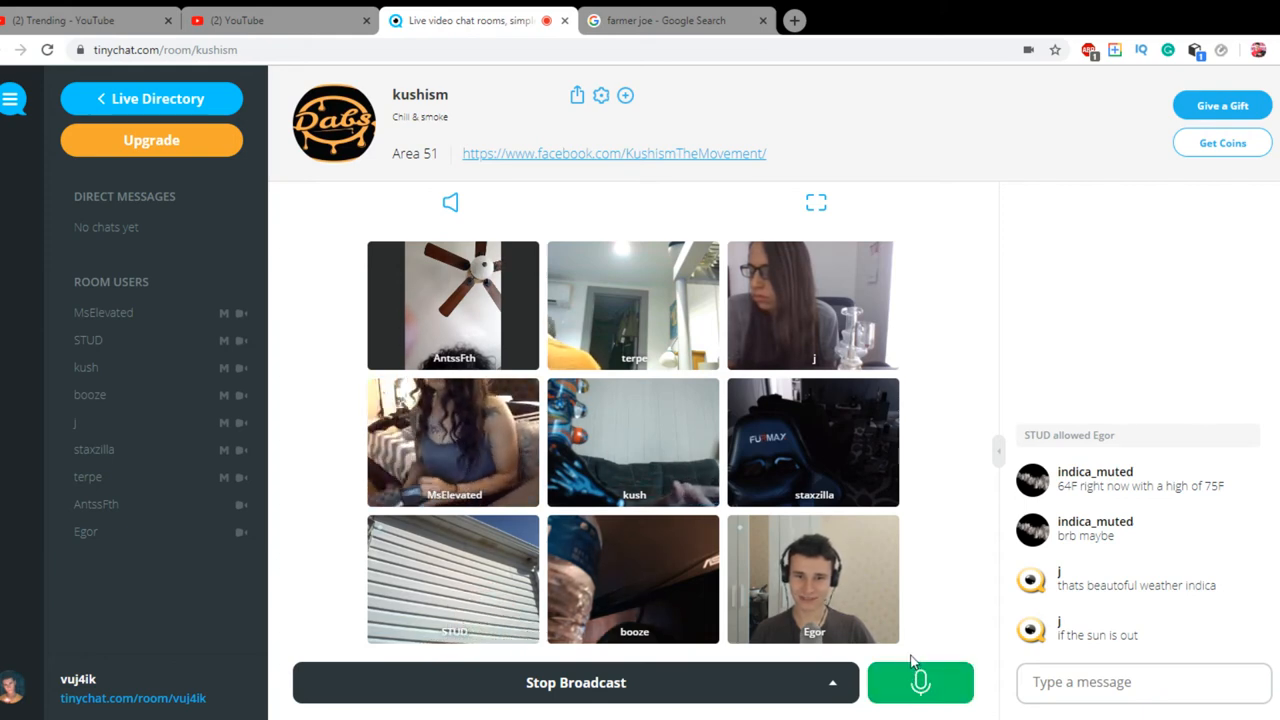
pyautogui.click(919, 682)
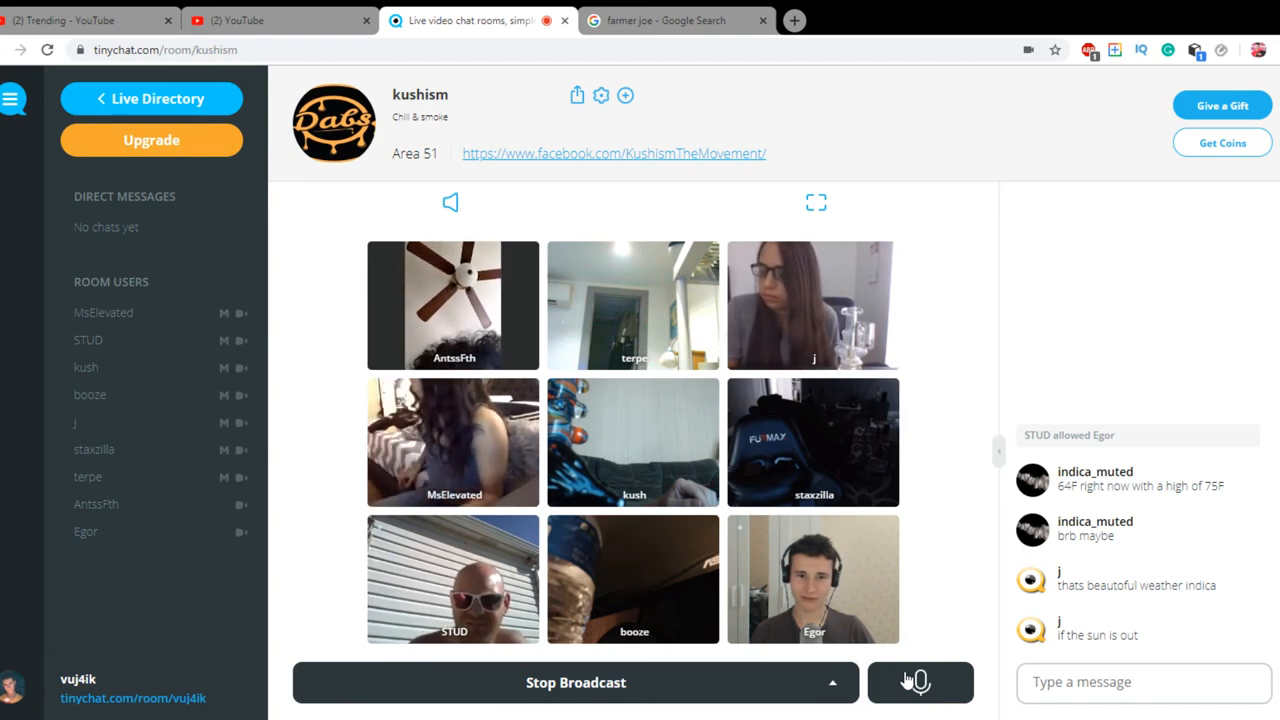
# Flip the mic on and off twice, then leave it green to talk
pyautogui.click(918, 682)
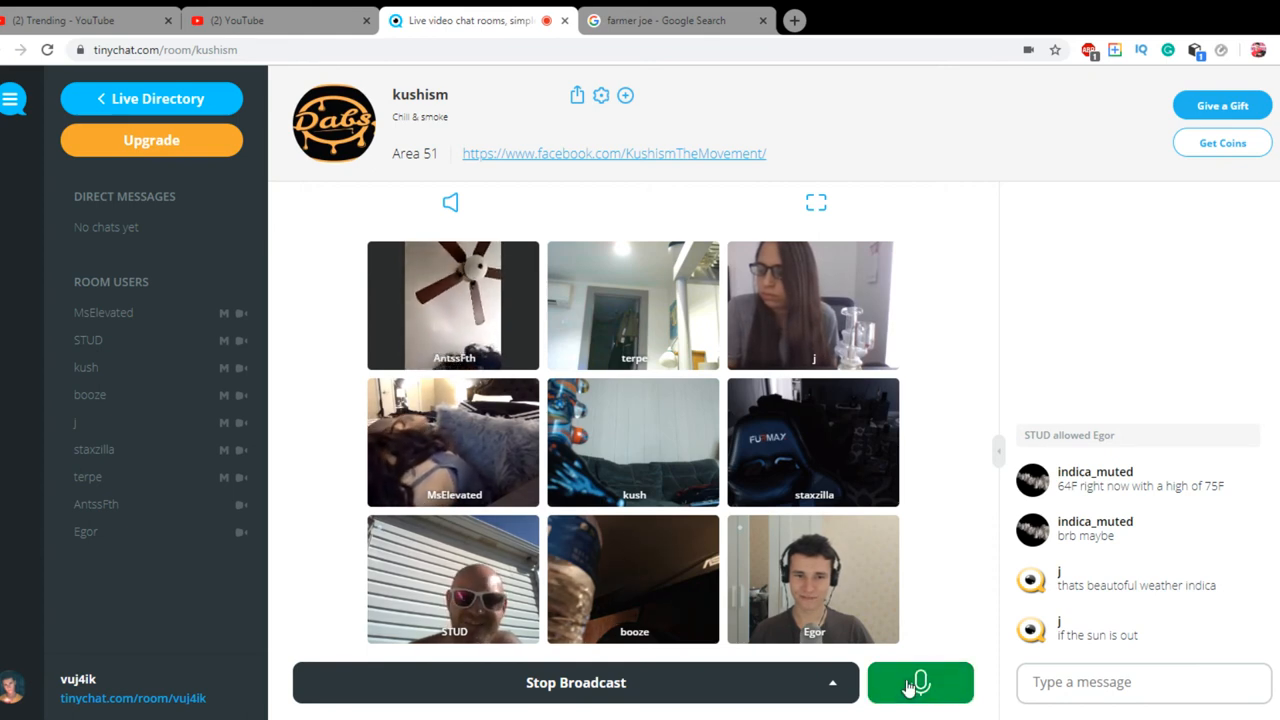
pyautogui.click(919, 682)
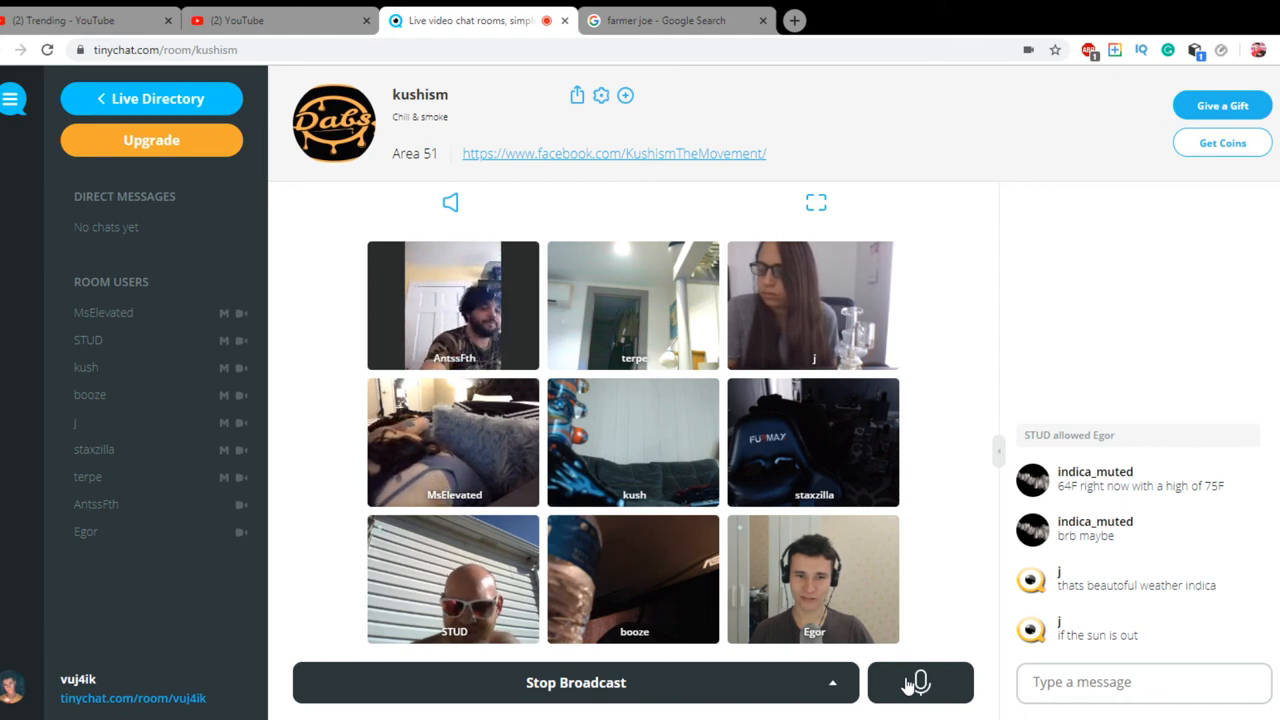
pyautogui.click(917, 682)
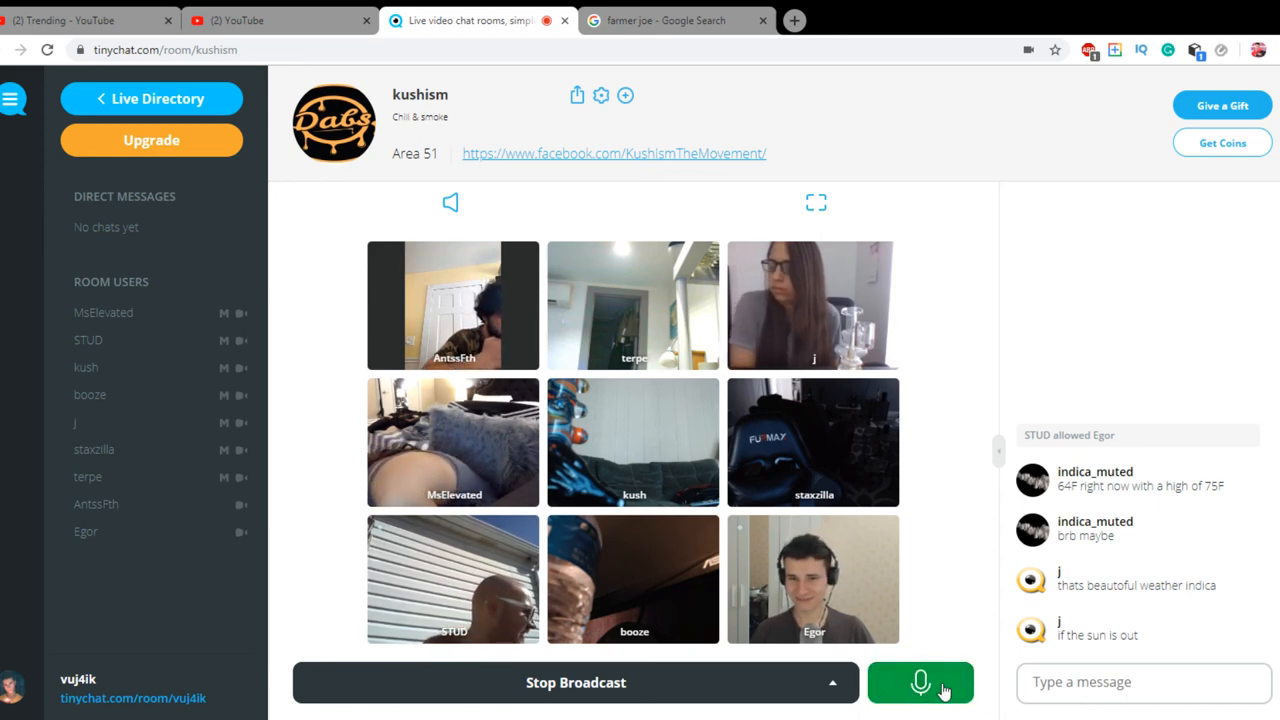
pyautogui.click(920, 682)
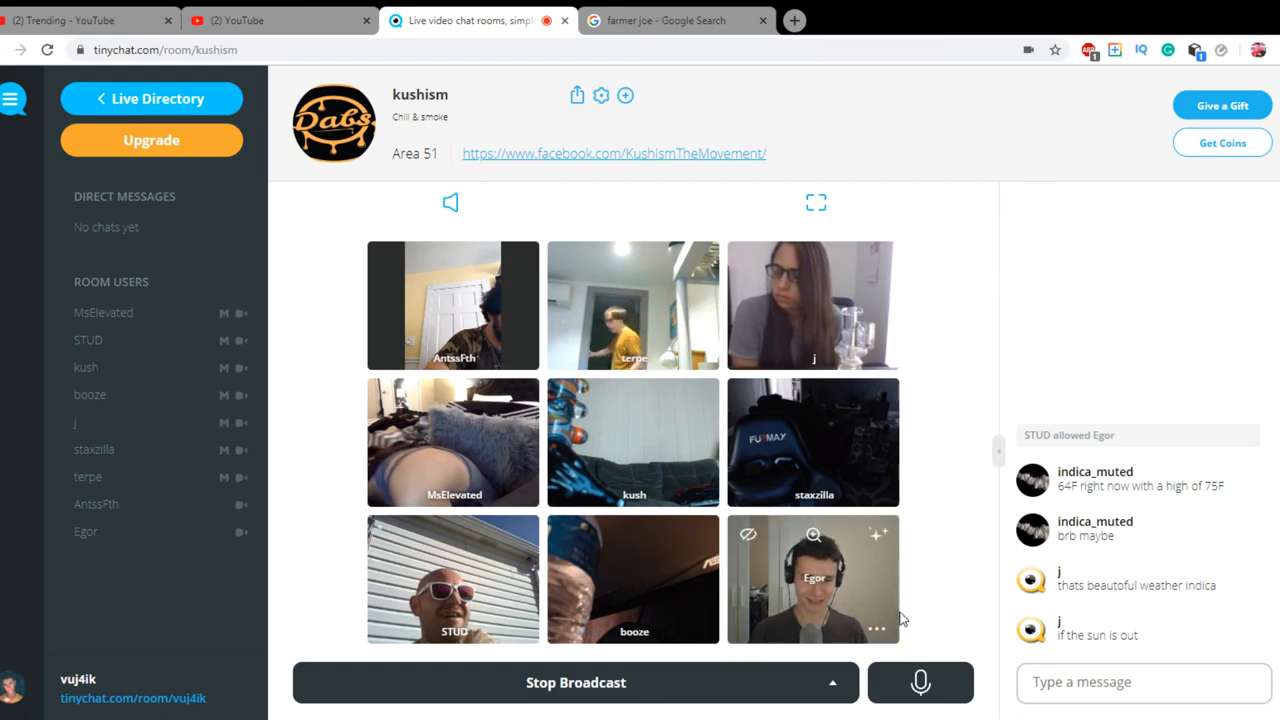
pyautogui.moveTo(965, 560)
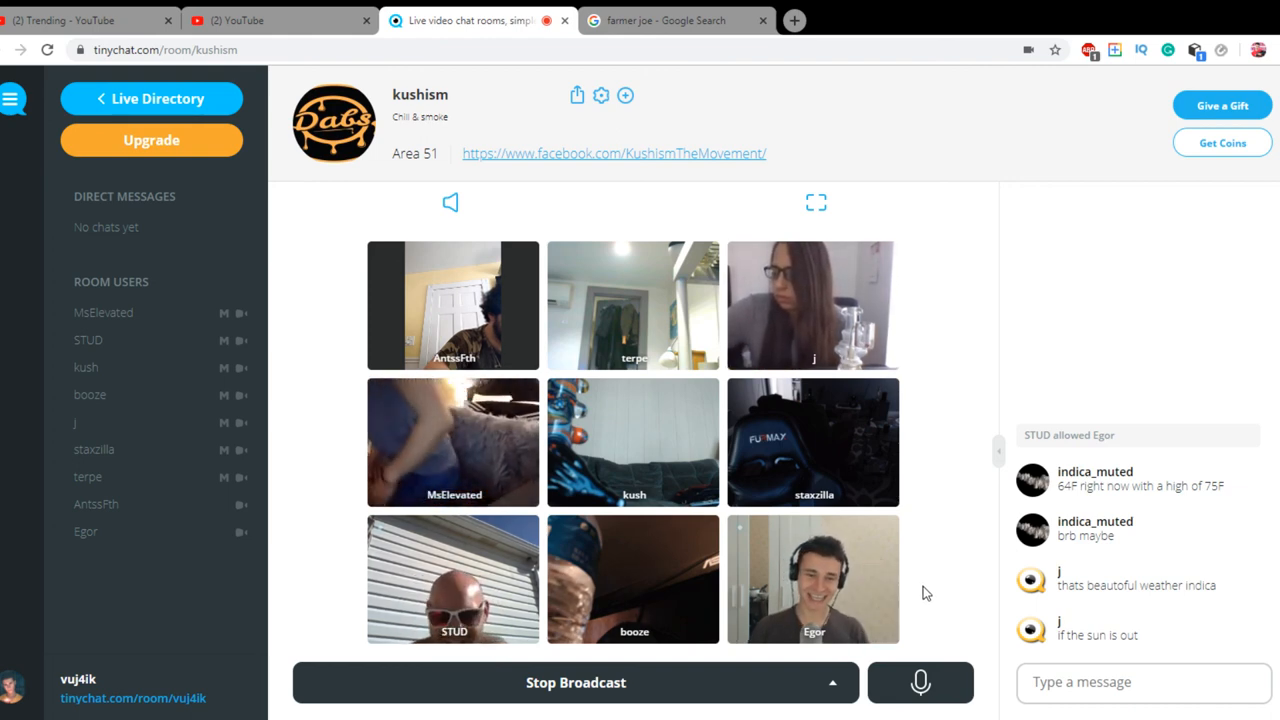
pyautogui.click(919, 682)
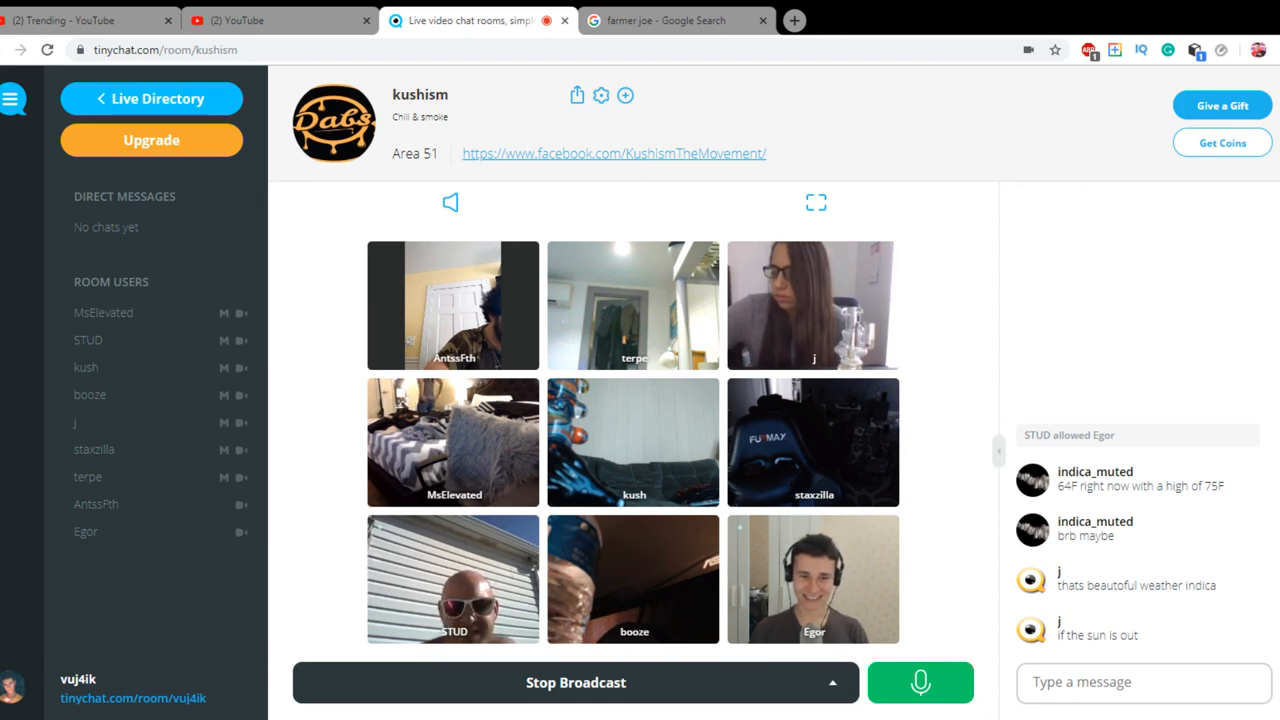
pyautogui.moveTo(948, 535)
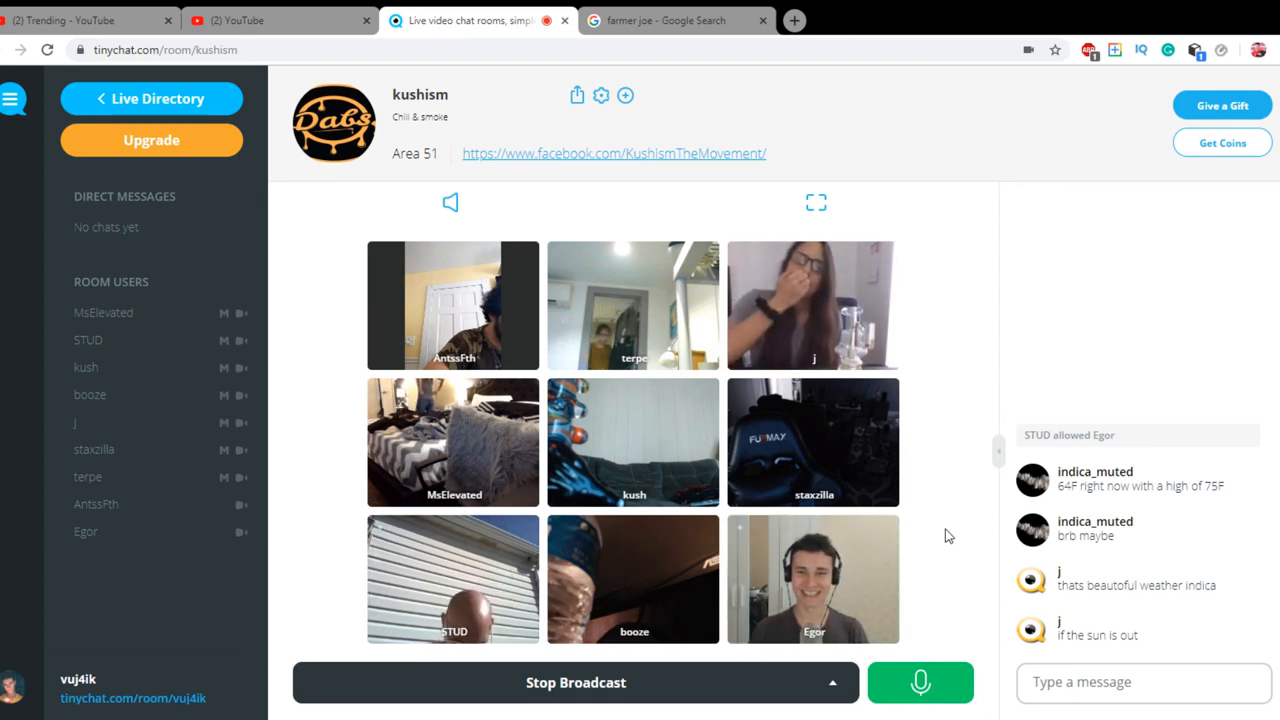